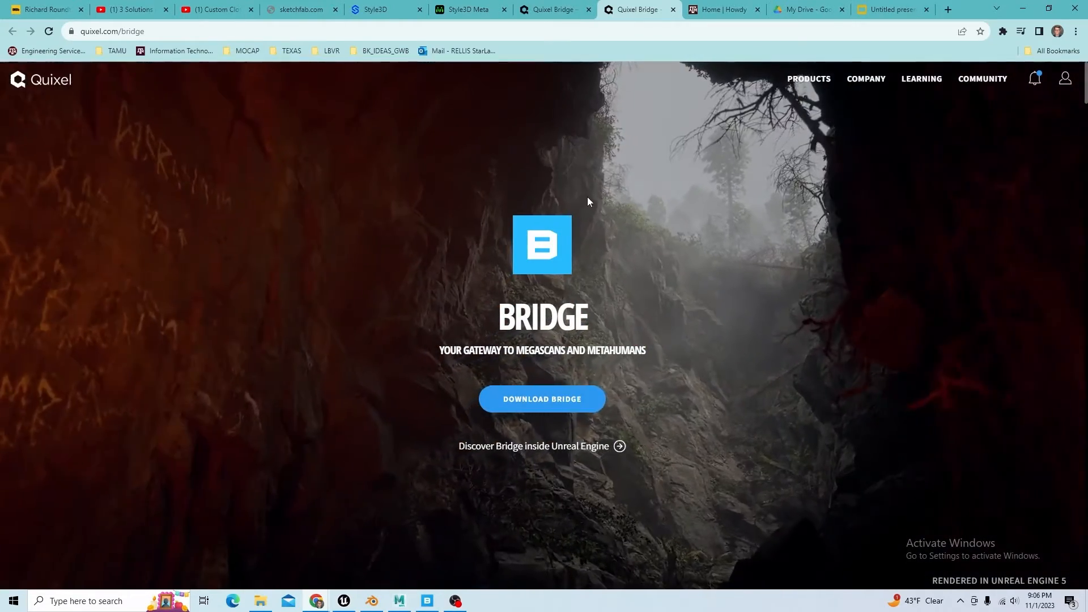
- Bring the Quixel Bridge MetaHuman library to the front showing YURI2
left_click(808, 79)
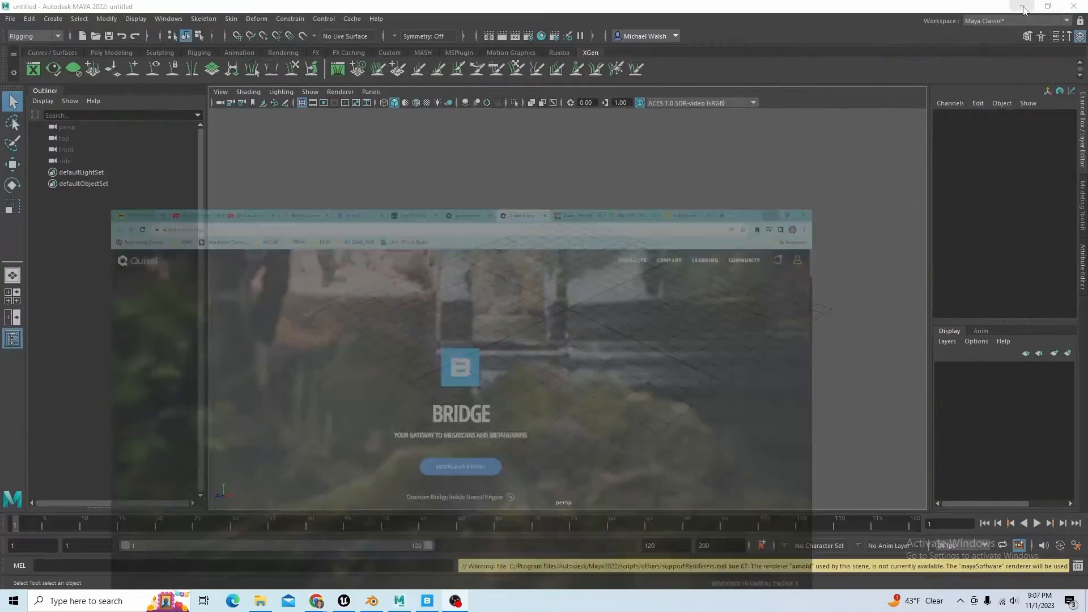
left_click(427, 601)
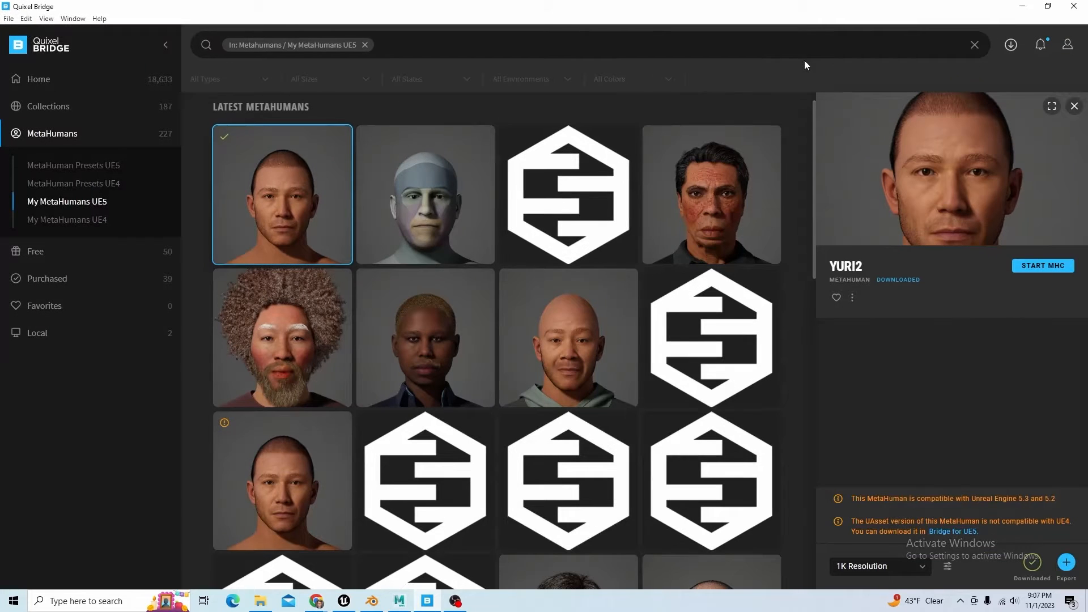
mouse_move(573, 107)
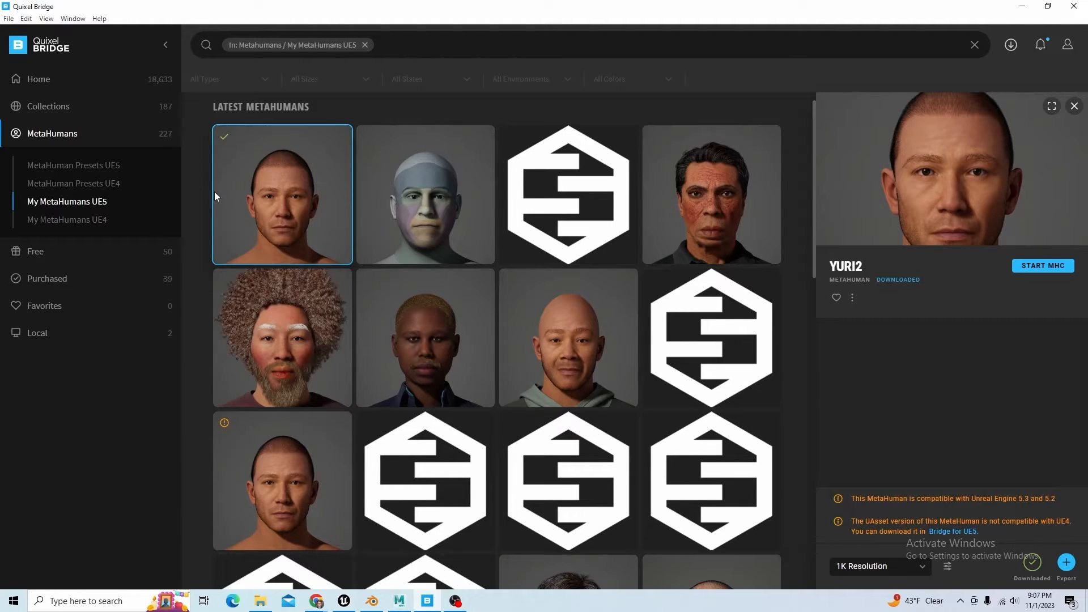
mouse_move(289, 220)
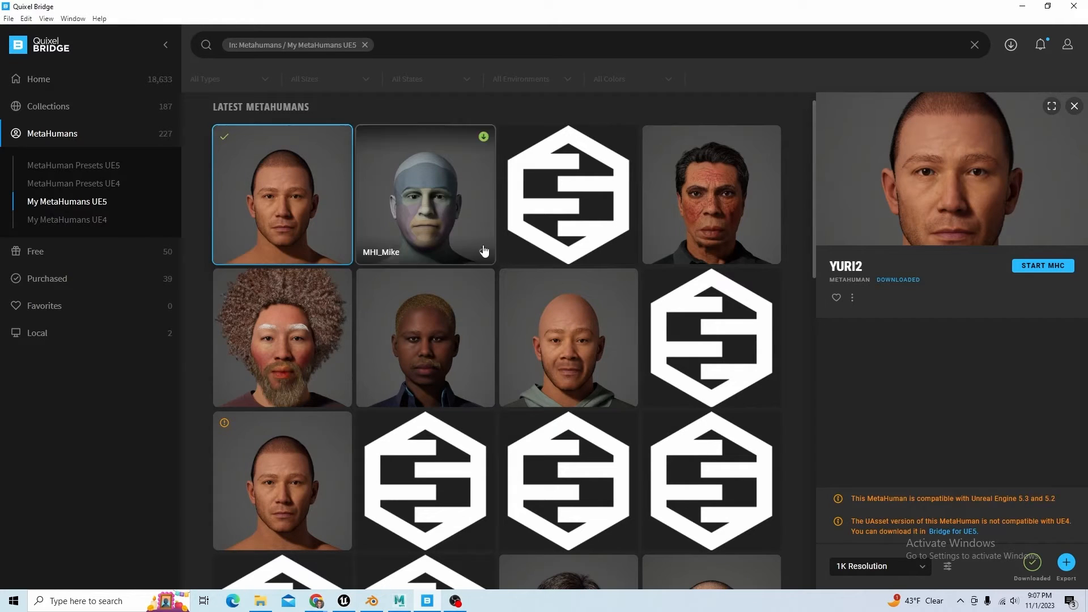
mouse_move(359, 180)
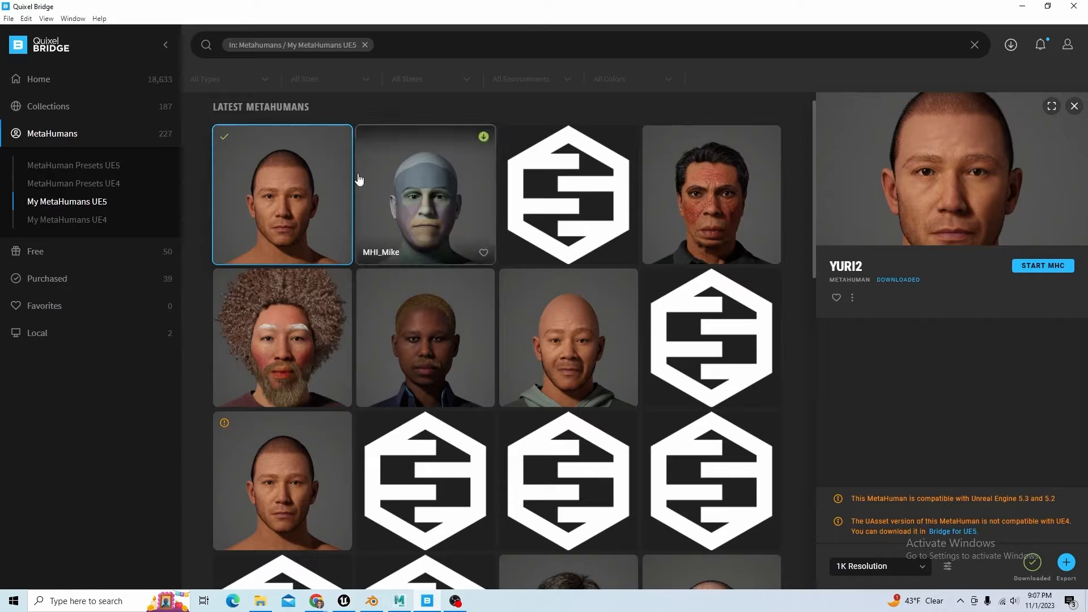
mouse_move(466, 265)
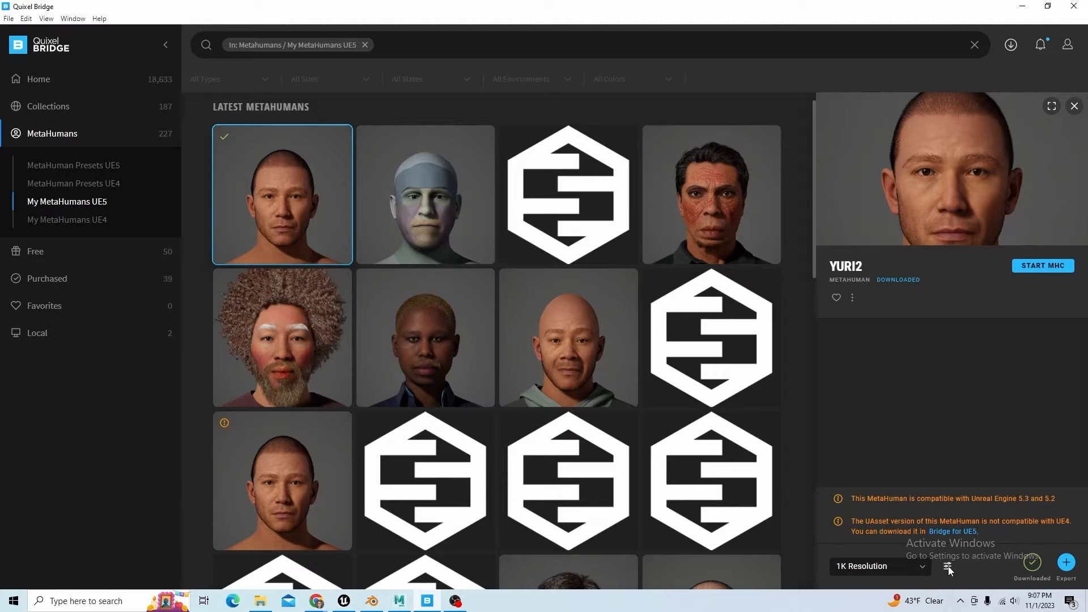
left_click(946, 566)
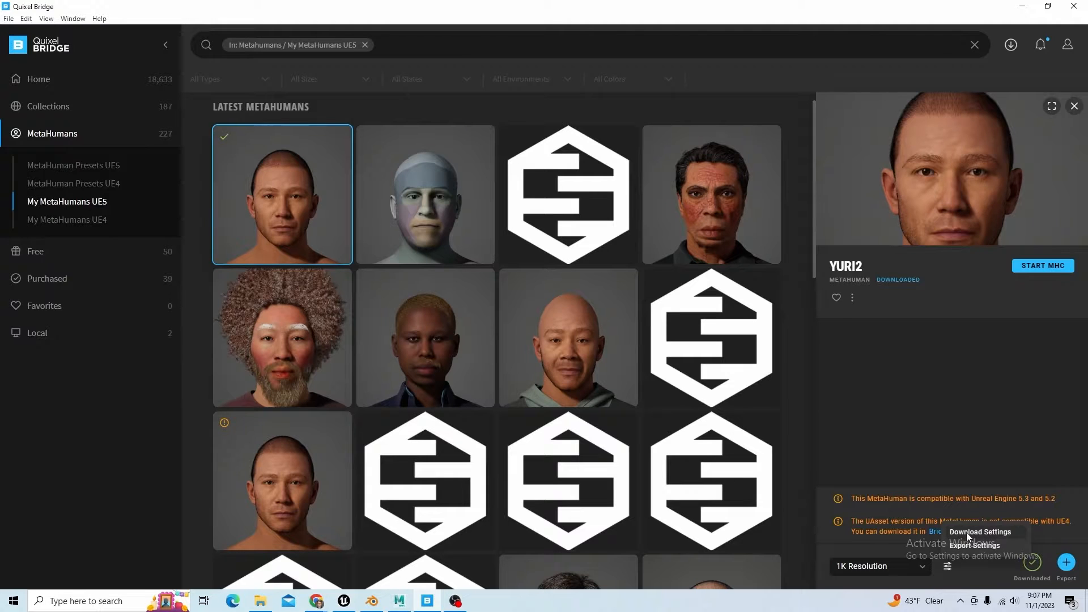
left_click(979, 532)
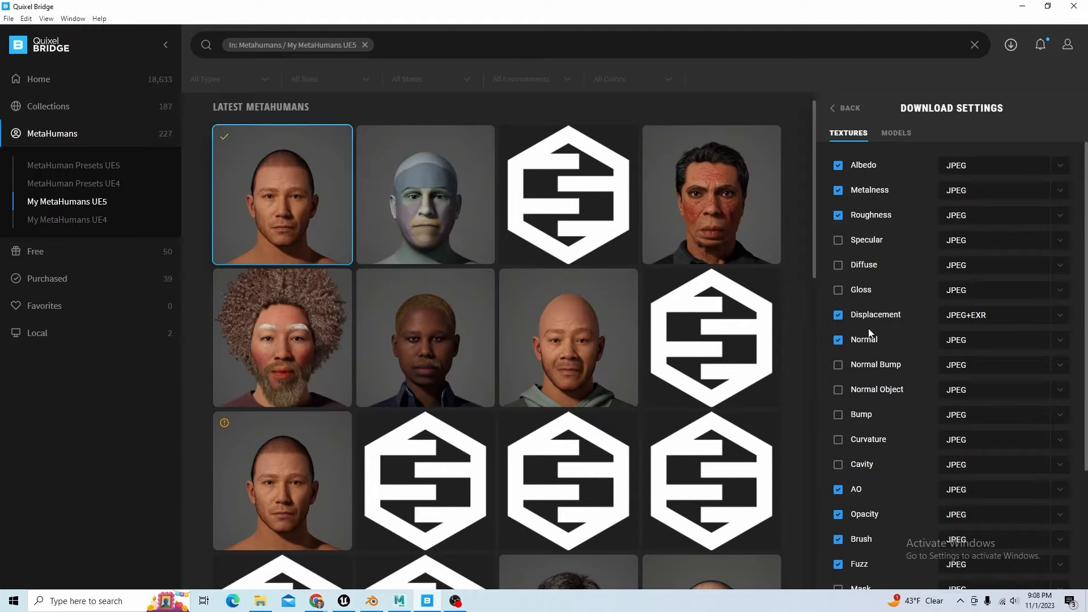
left_click(895, 133)
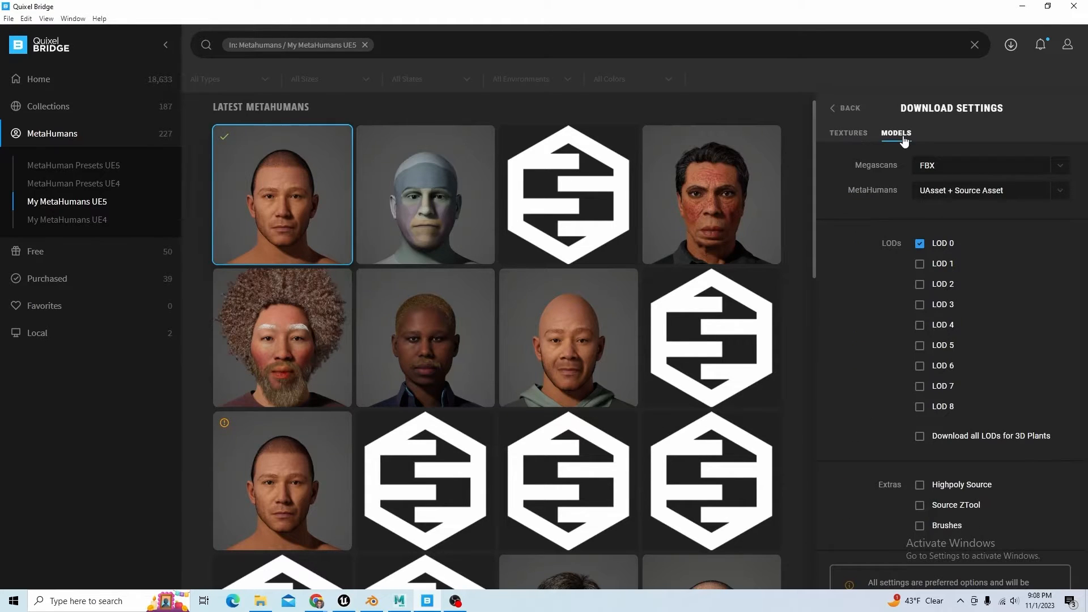
mouse_move(951, 261)
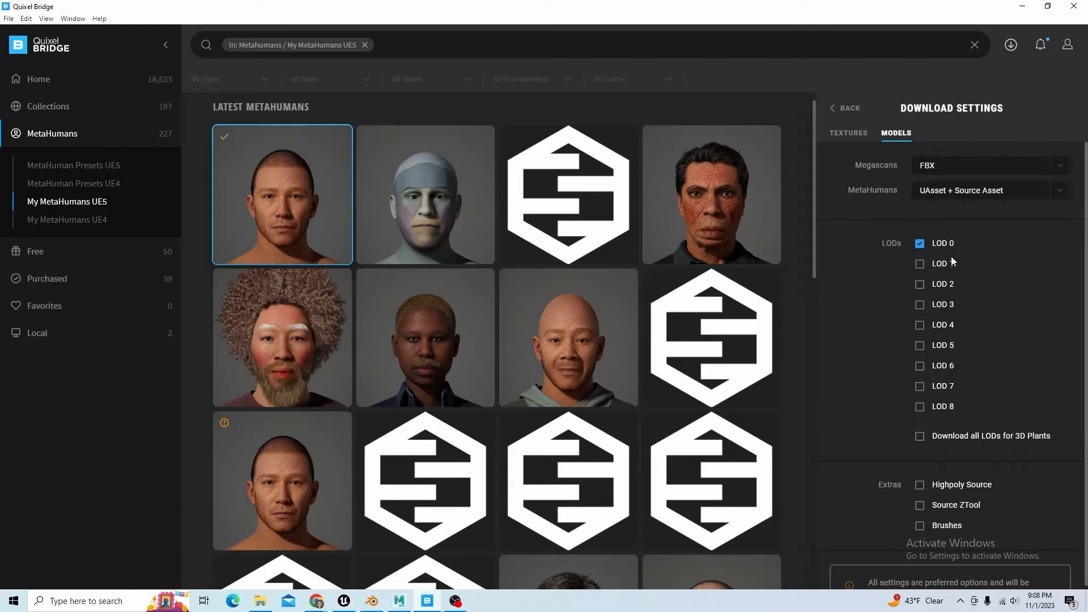
mouse_move(948, 410)
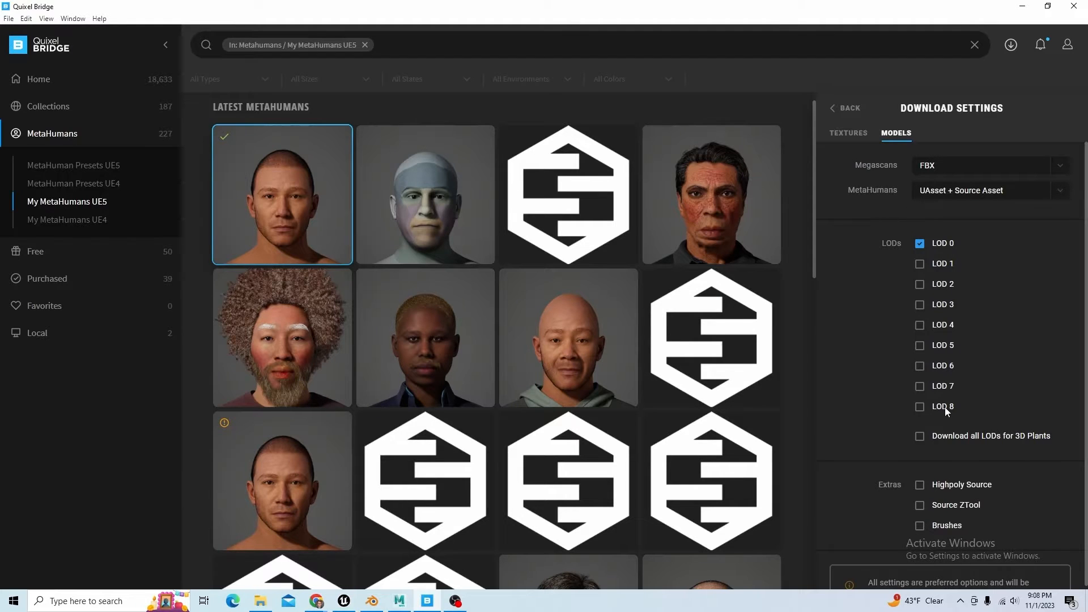
mouse_move(946, 247)
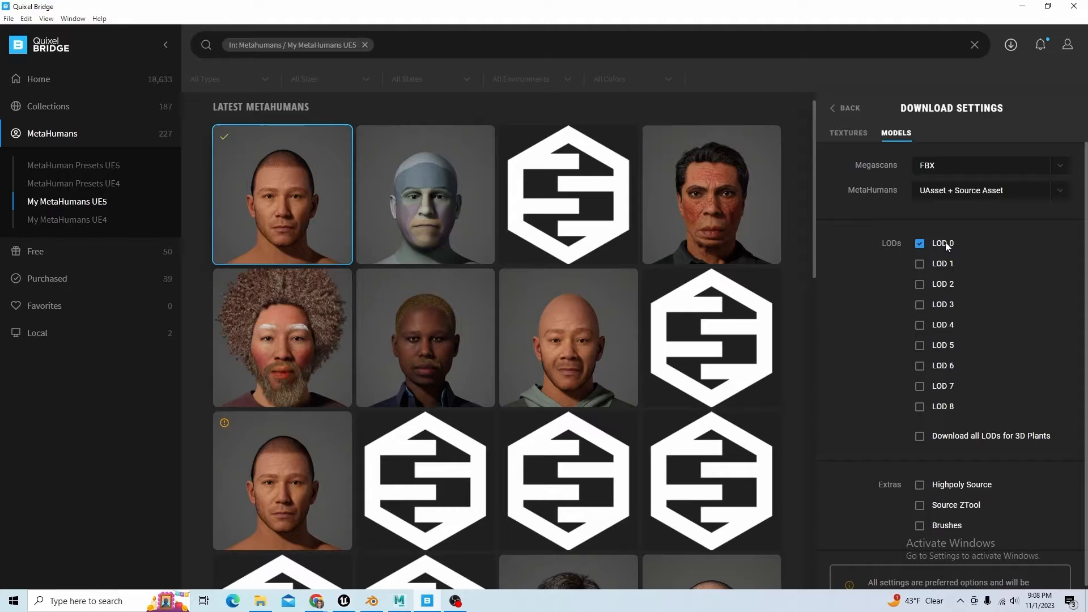
mouse_move(954, 249)
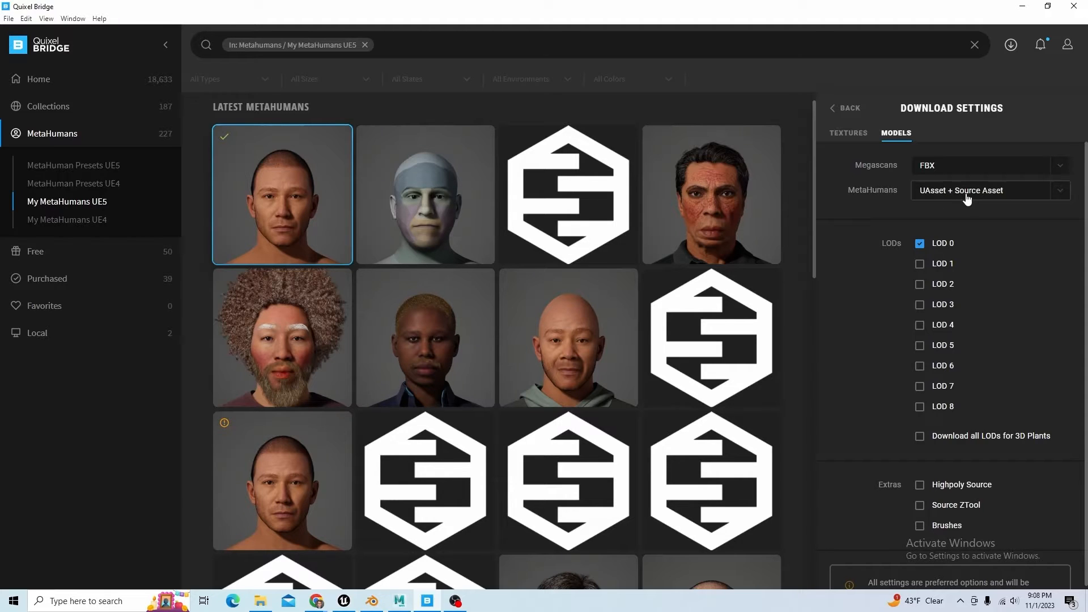
mouse_move(975, 196)
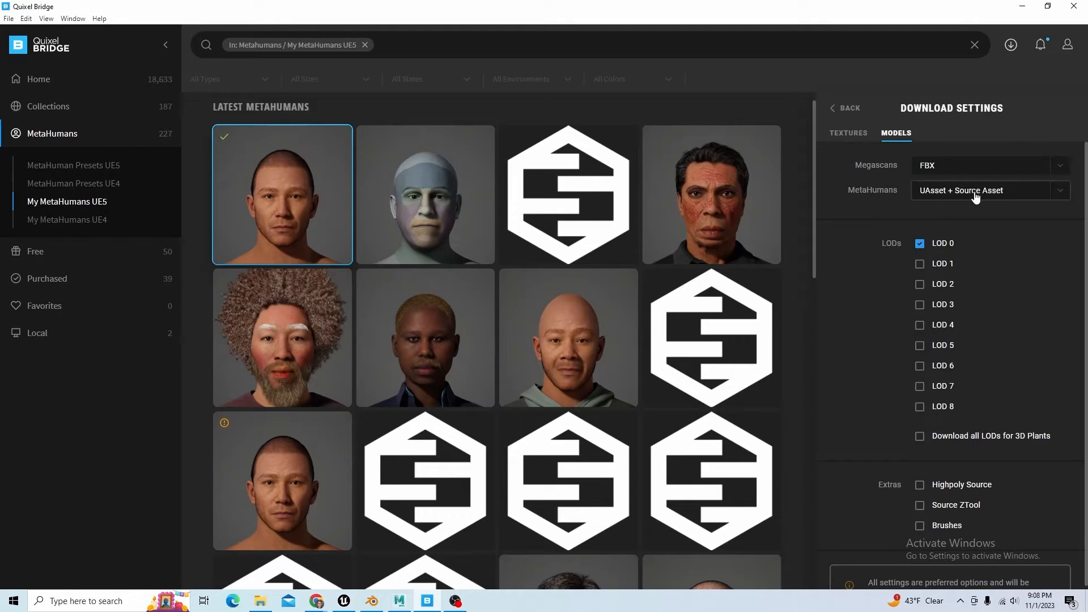
left_click(984, 190)
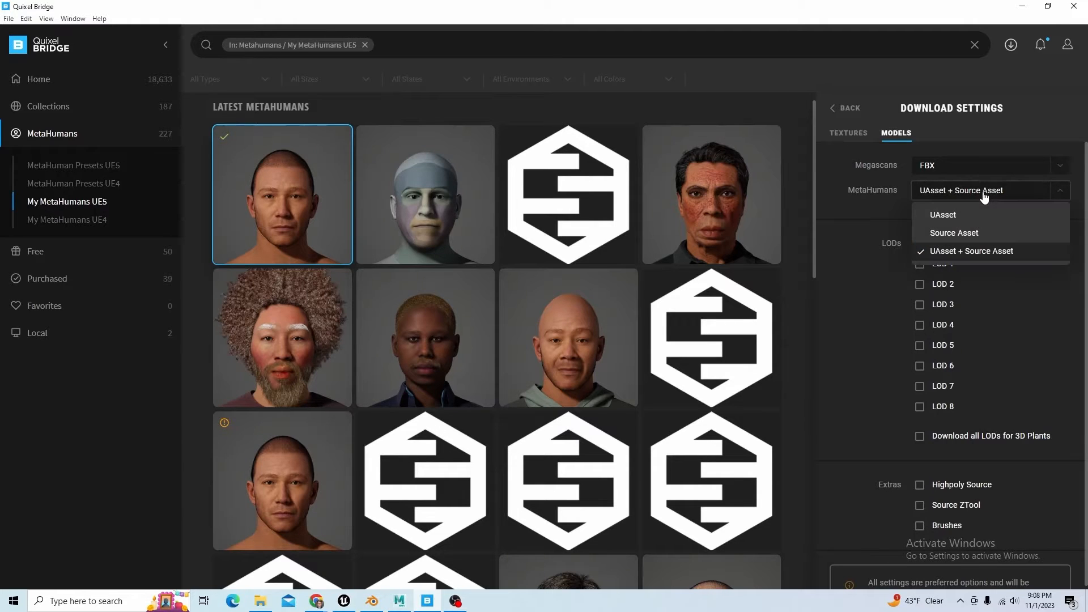
left_click(971, 250)
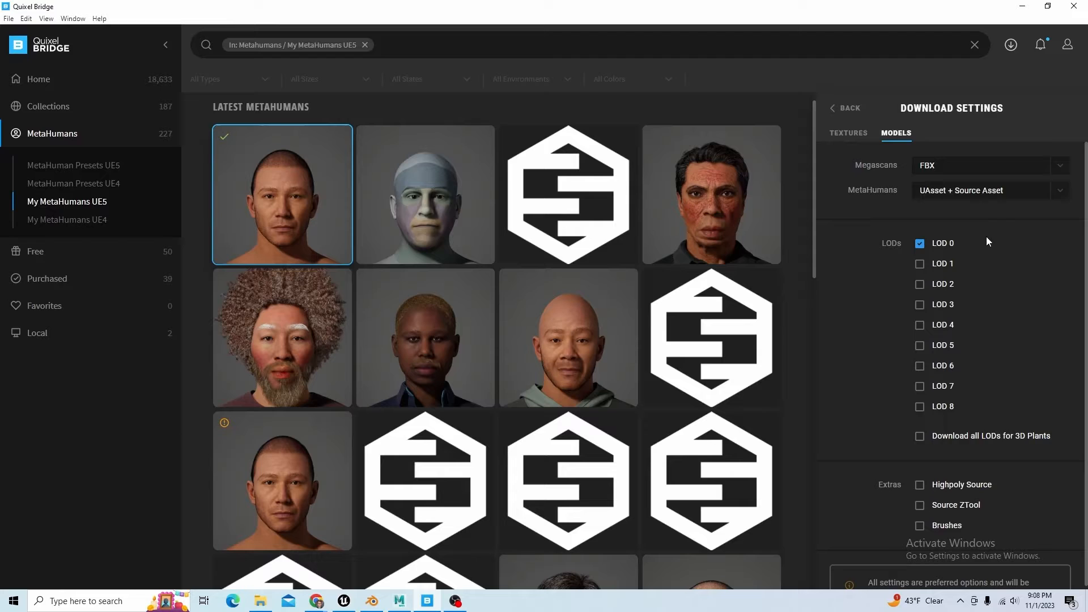
left_click(846, 108)
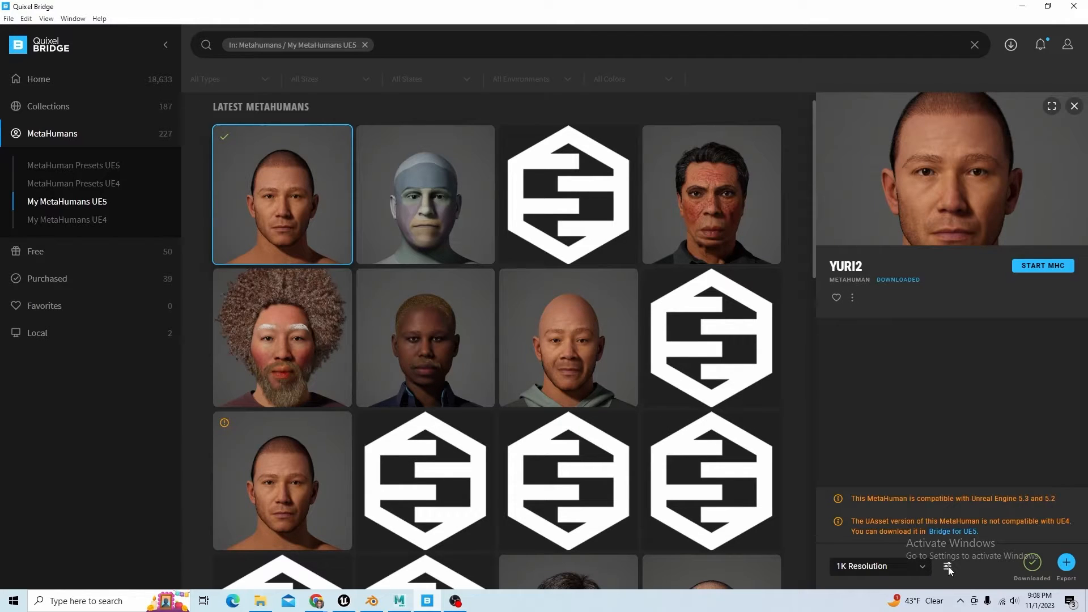
- Confirm Maya as the export target in Bridge's Export Settings
left_click(948, 568)
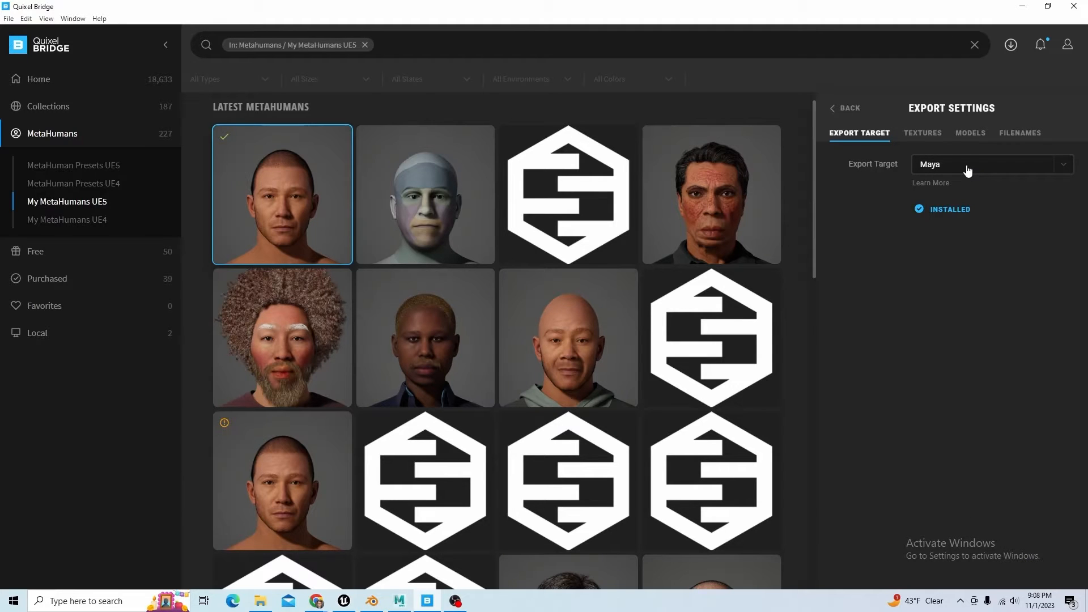
left_click(988, 163)
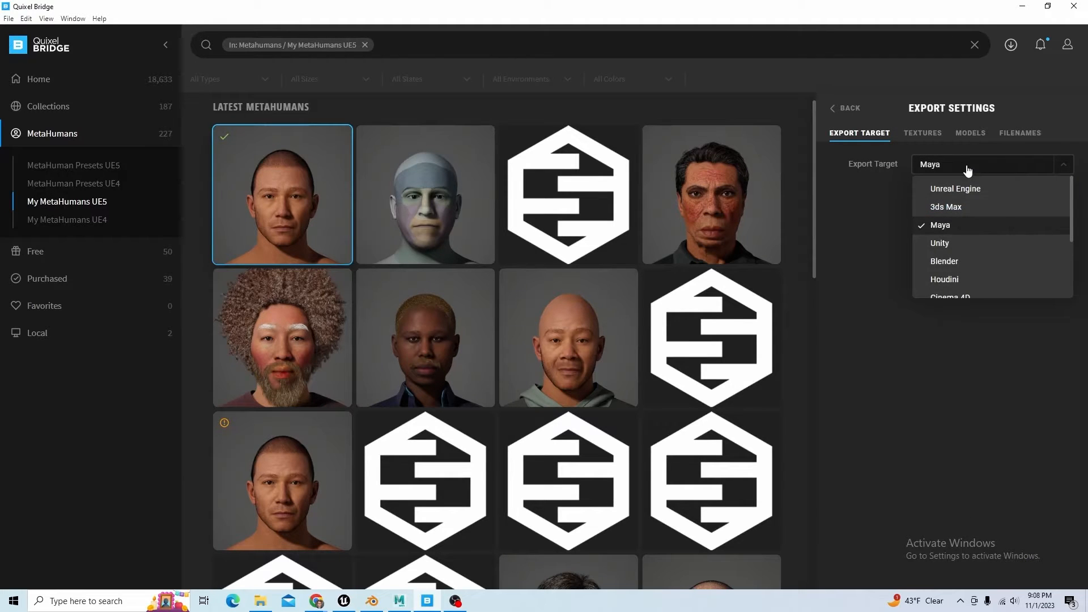
scroll("down", 3)
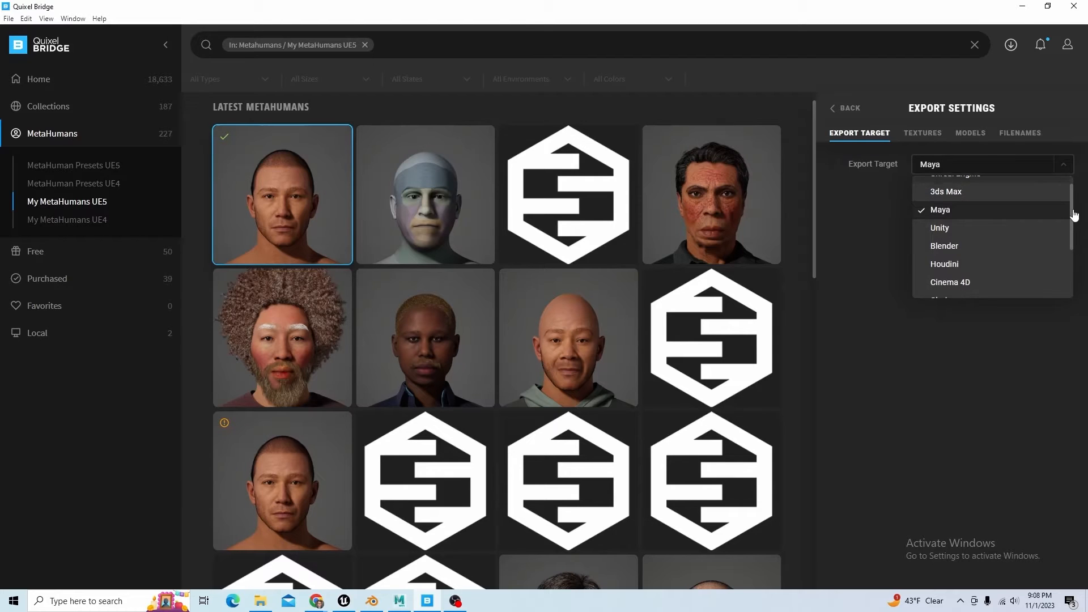
scroll("down", 3)
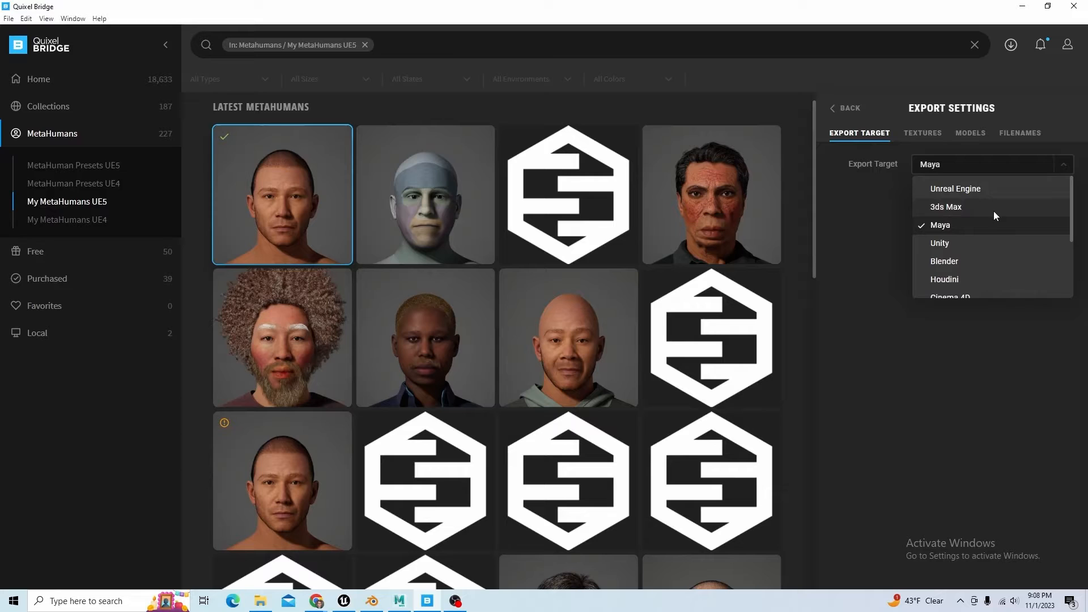
left_click(938, 225)
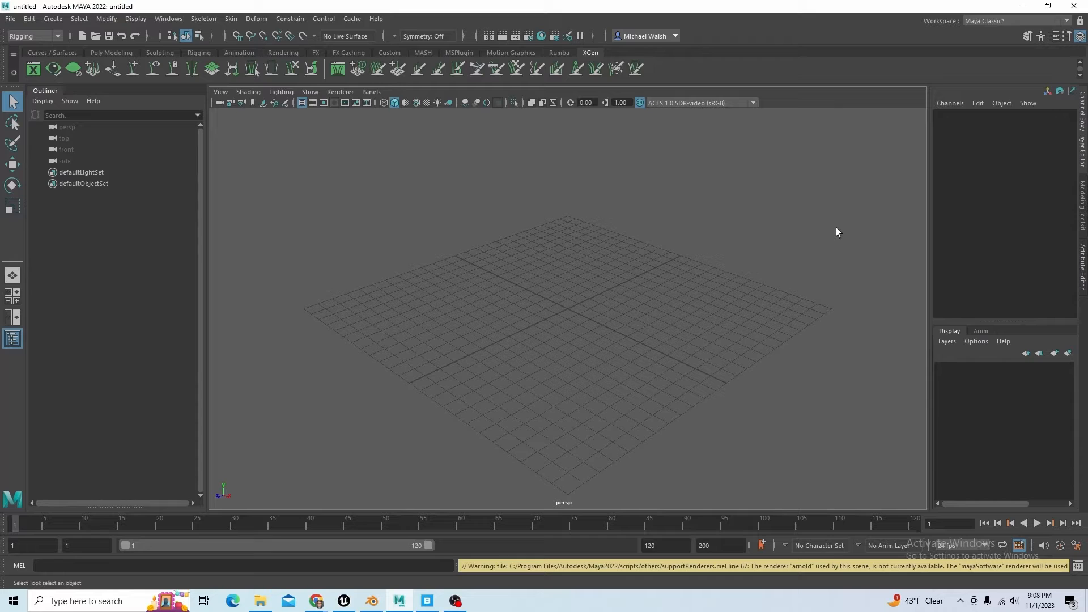
mouse_move(827, 255)
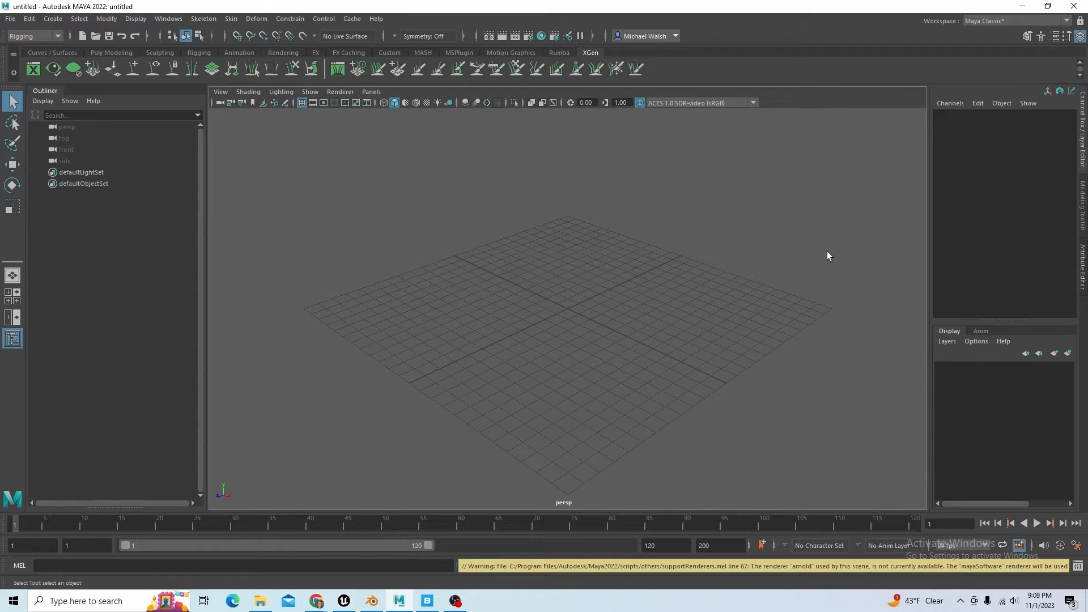
mouse_move(666, 267)
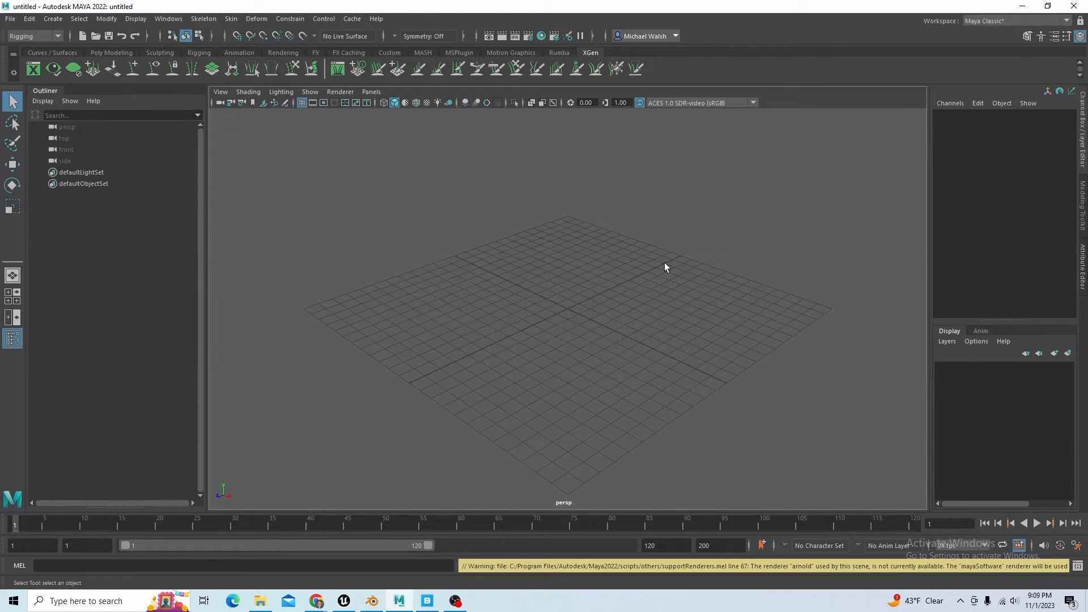
mouse_move(863, 201)
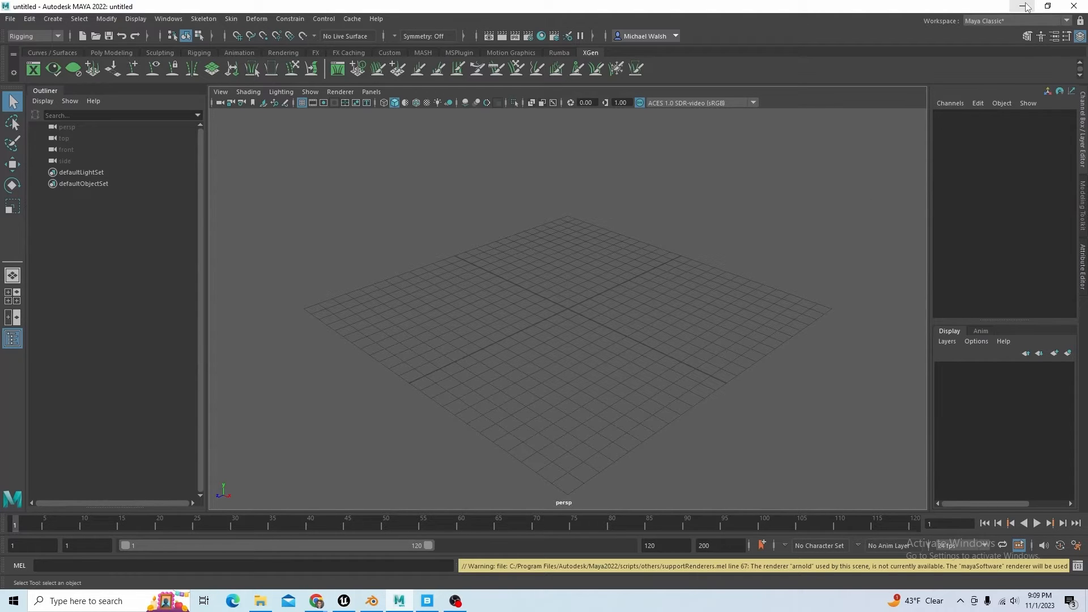
mouse_move(1021, 7)
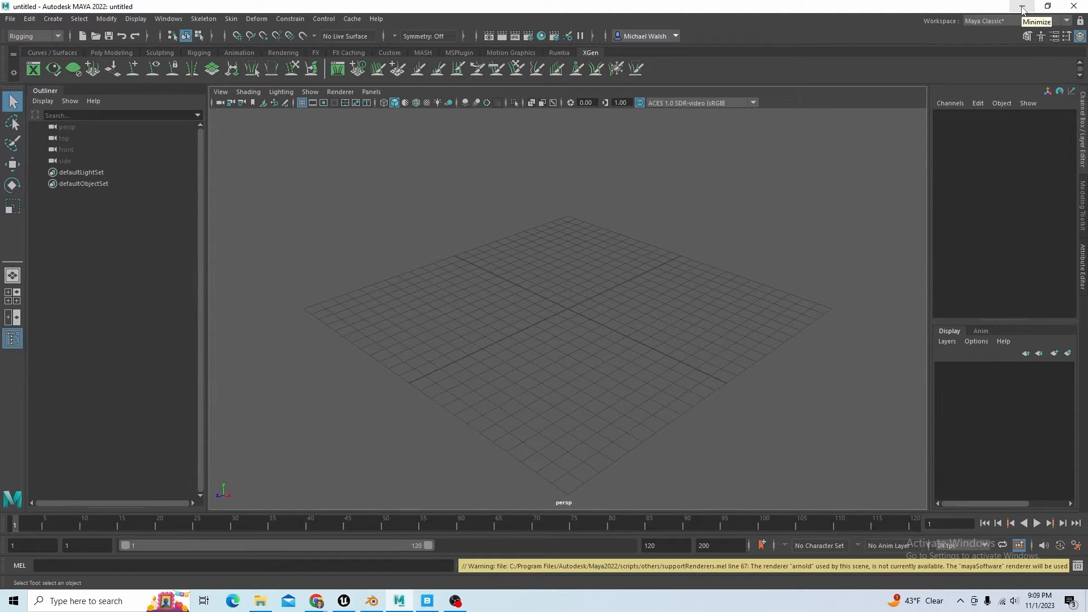
- Minimize Maya so Quixel Bridge's export settings show again
left_click(426, 601)
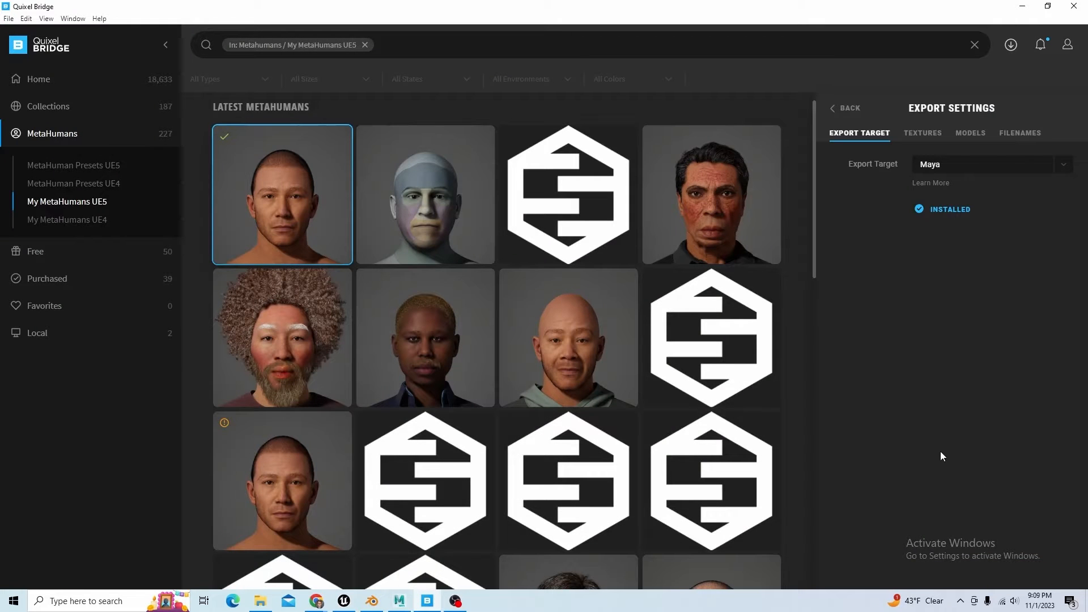
mouse_move(941, 415)
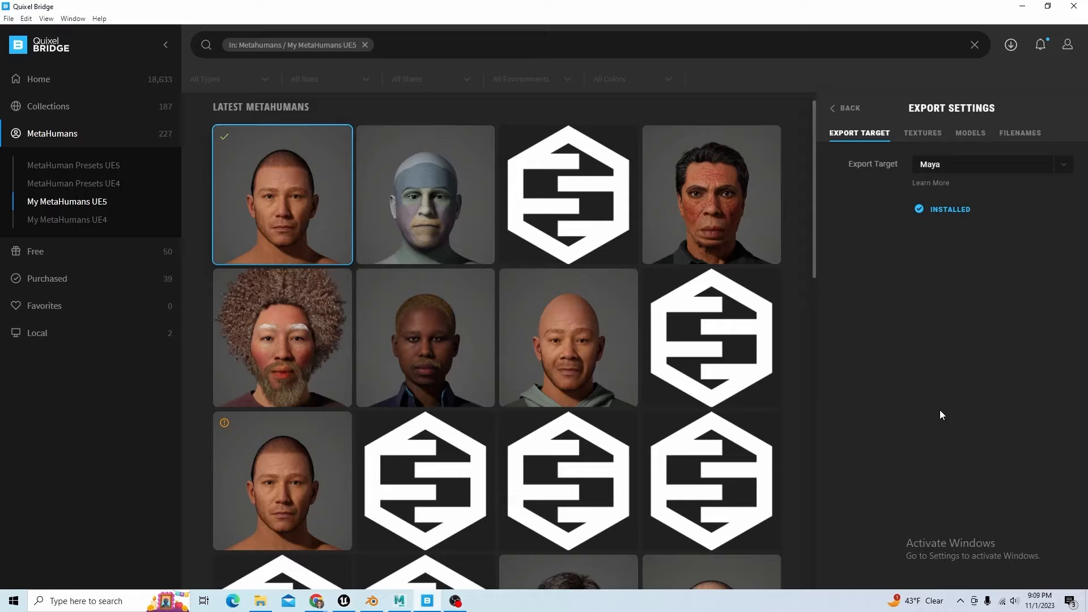
mouse_move(899, 244)
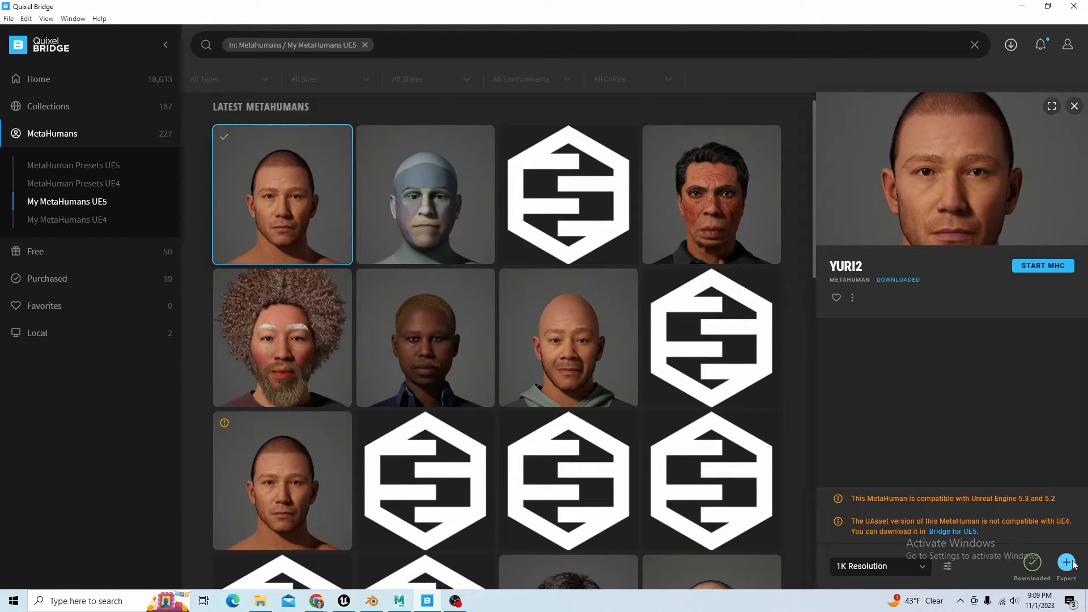
- Export the YURI2 MetaHuman from Bridge to Maya
left_click(1065, 565)
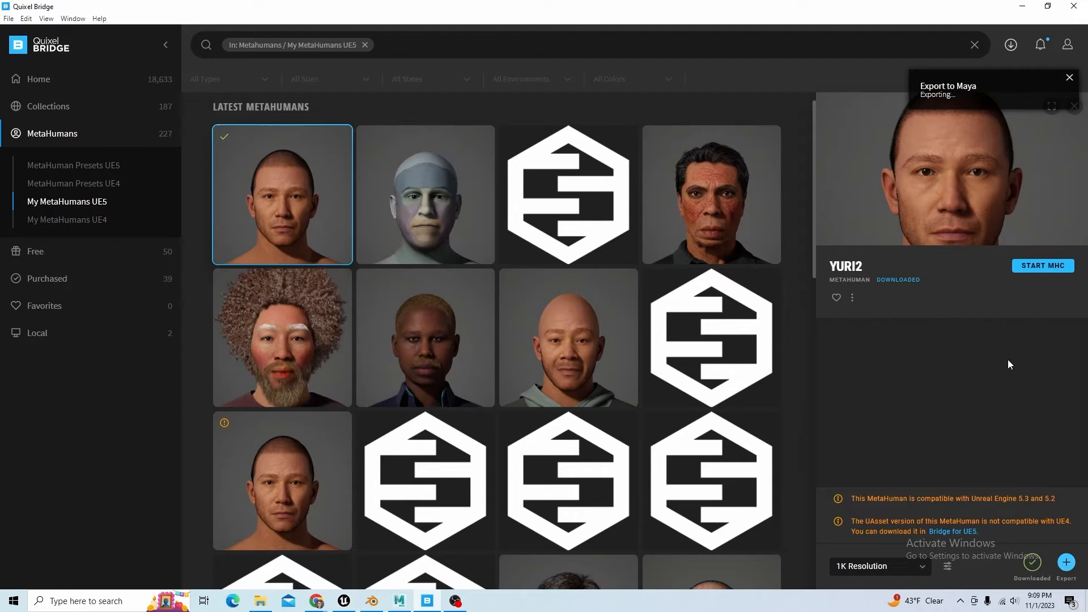
mouse_move(605, 569)
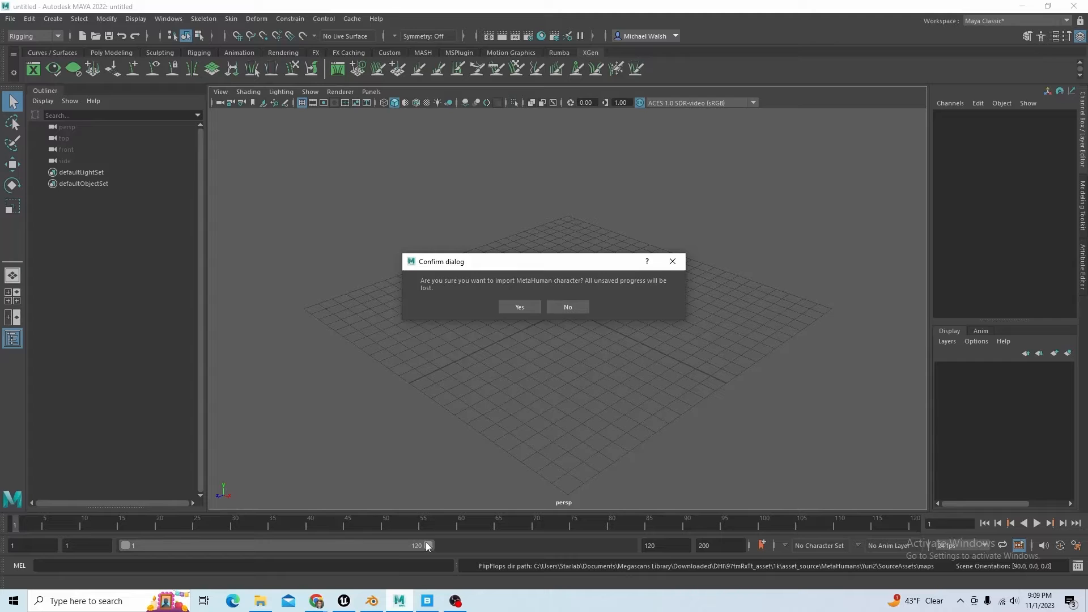
mouse_move(519, 307)
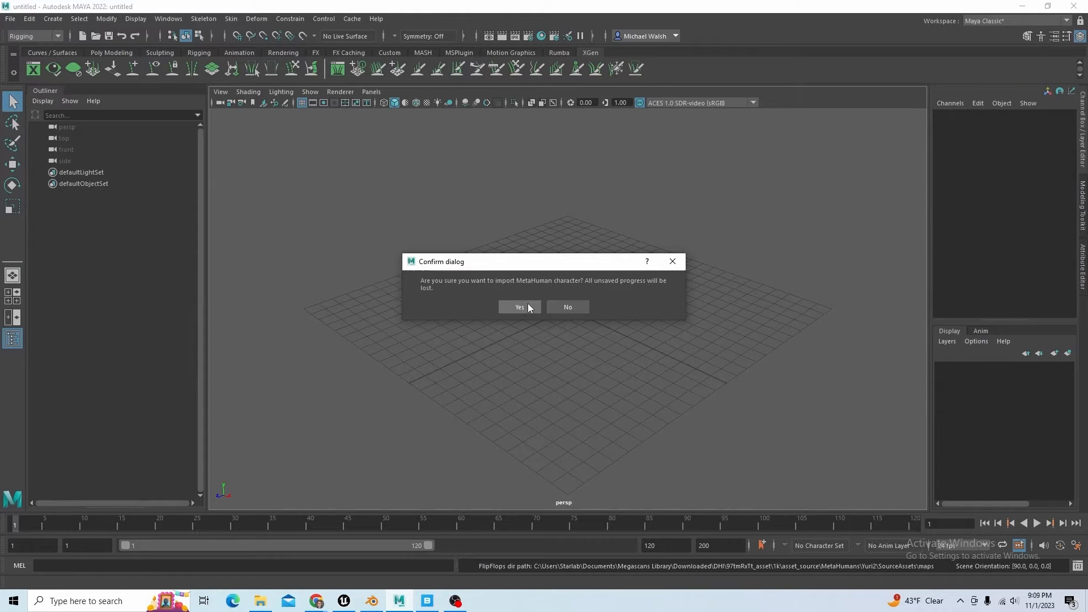
- Confirm importing the YURI2 MetaHuman character rig into the Maya scene
left_click(519, 307)
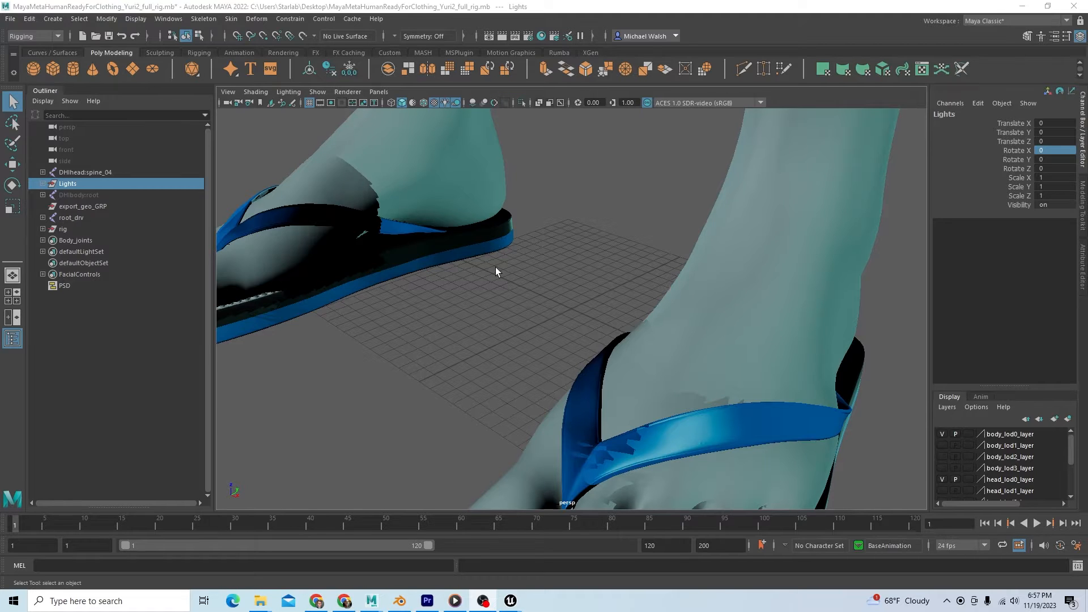
mouse_move(665, 287)
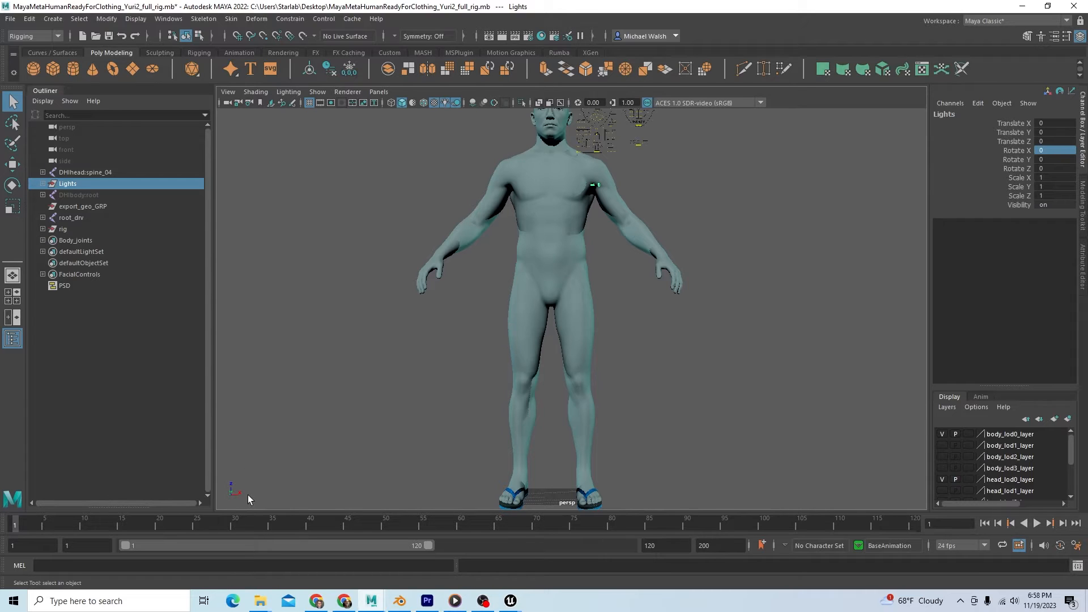
mouse_move(239, 498)
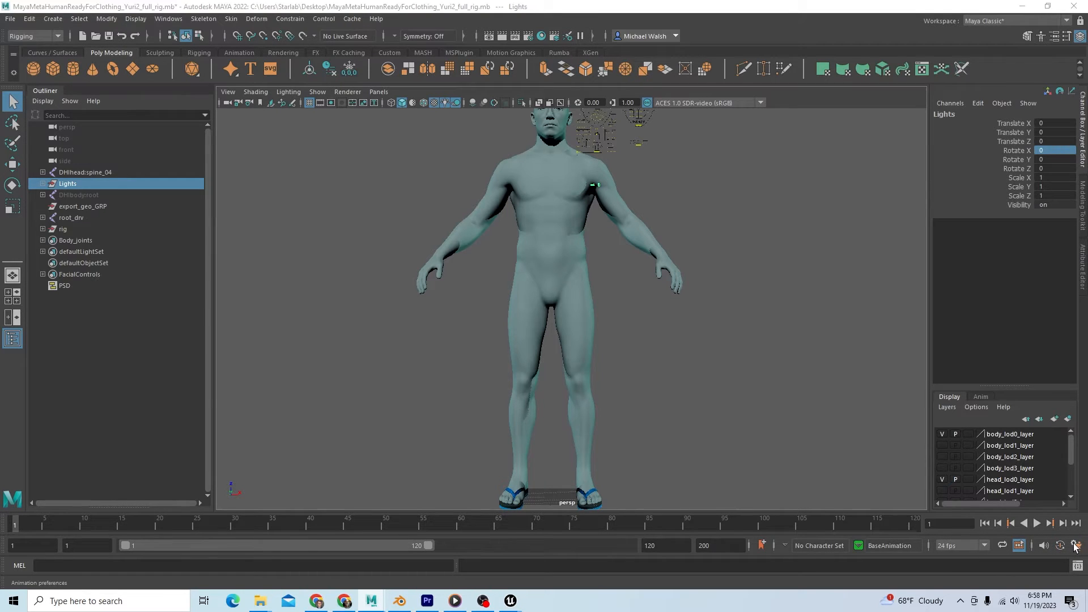
- Set the World Coordinate System up axis to Z in Preferences
left_click(1074, 545)
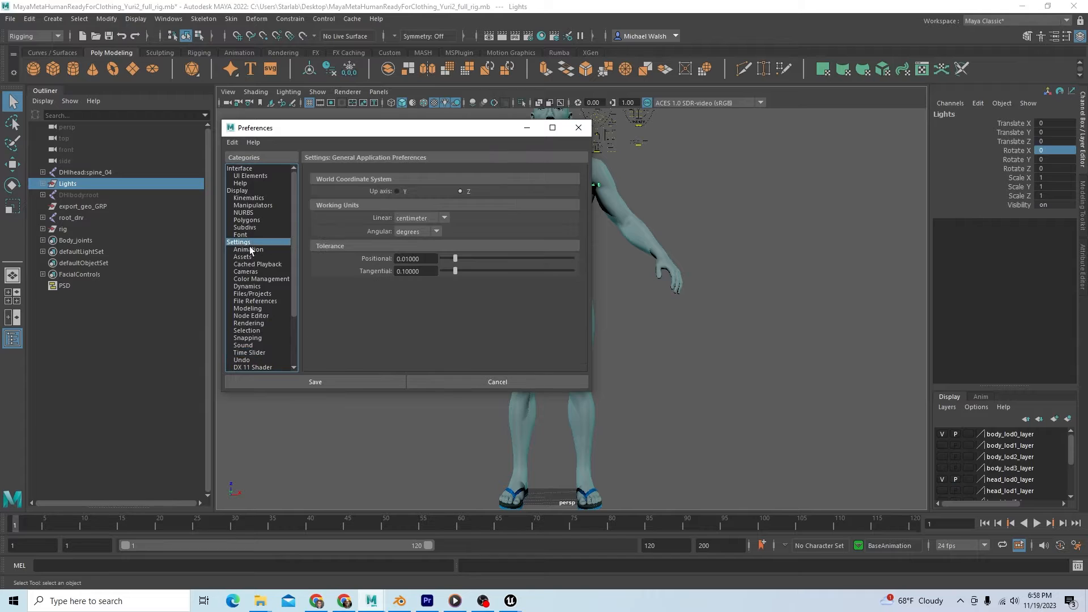
left_click(395, 190)
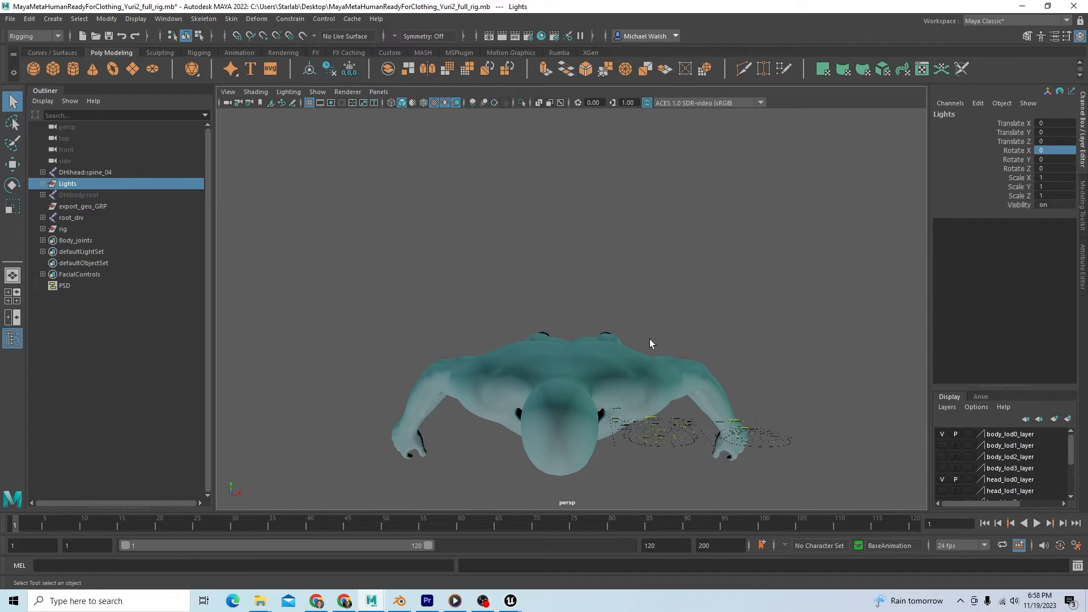
mouse_move(697, 335)
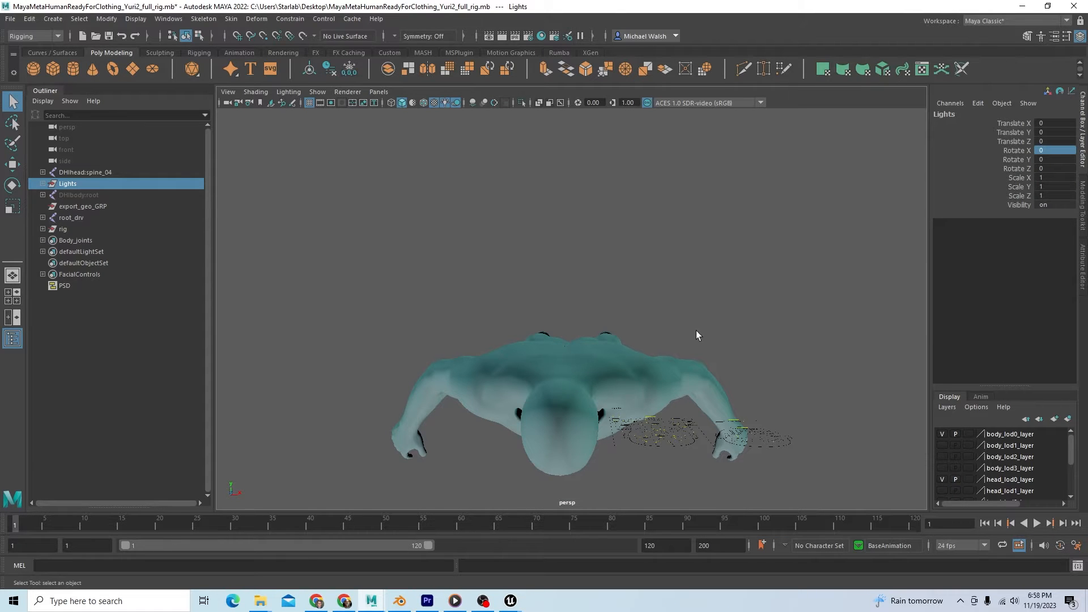
left_click_drag(697, 335, 673, 331)
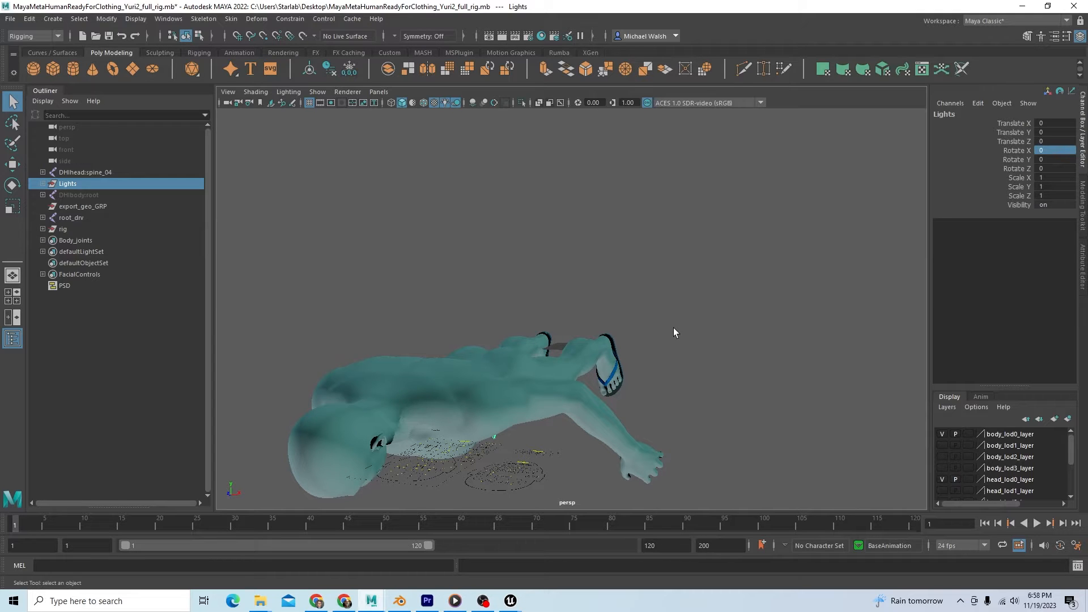
mouse_move(709, 323)
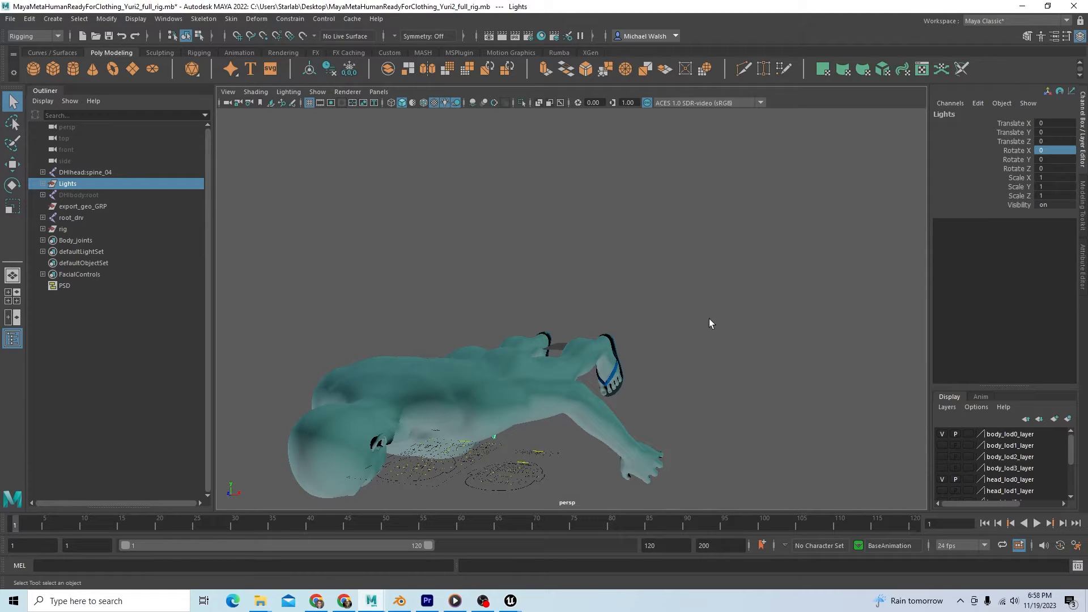
mouse_move(184, 253)
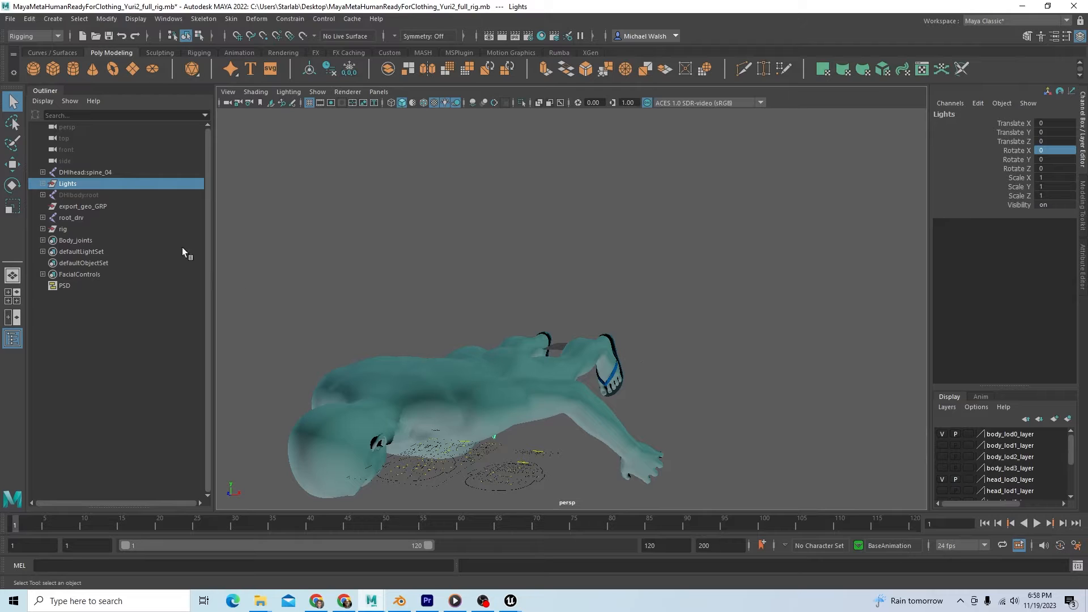
mouse_move(89, 221)
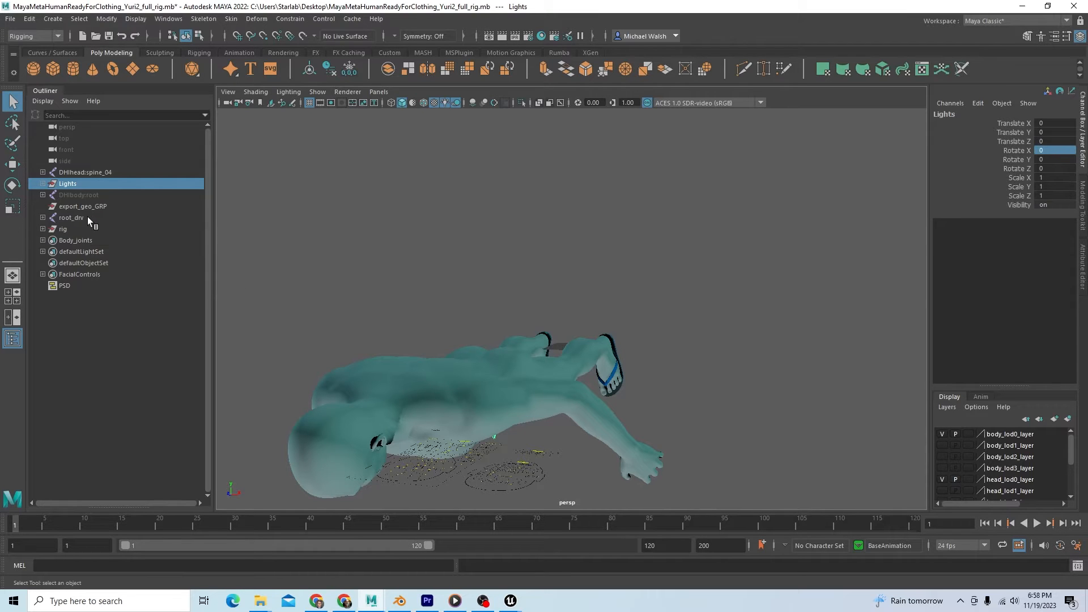
- Rotate the root_drv group -90 degrees on X so the MetaHuman stands upright
left_click(70, 217)
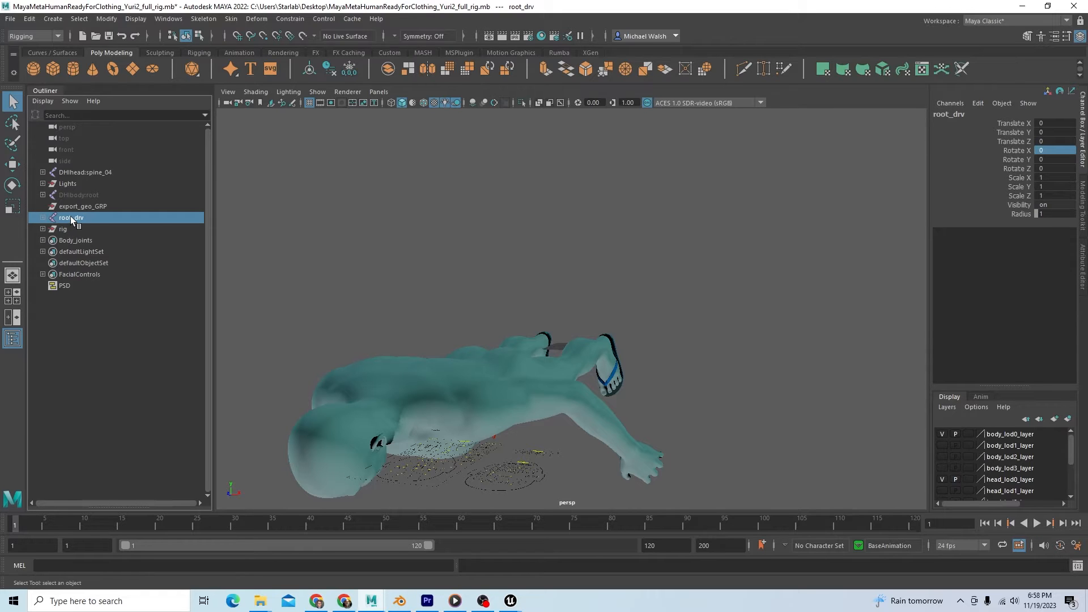
left_click(1058, 149)
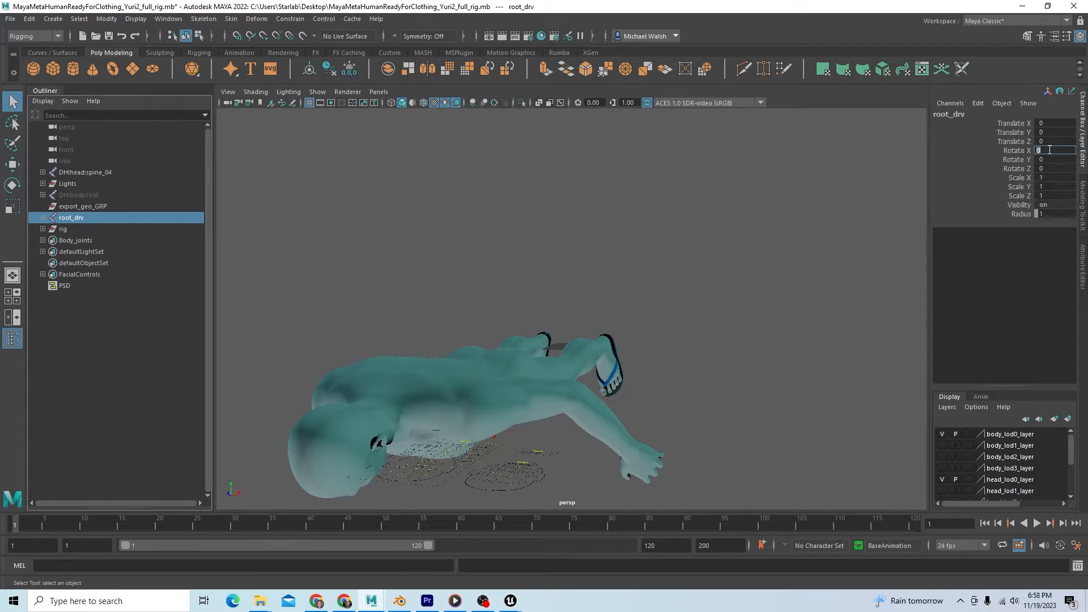
type("-90")
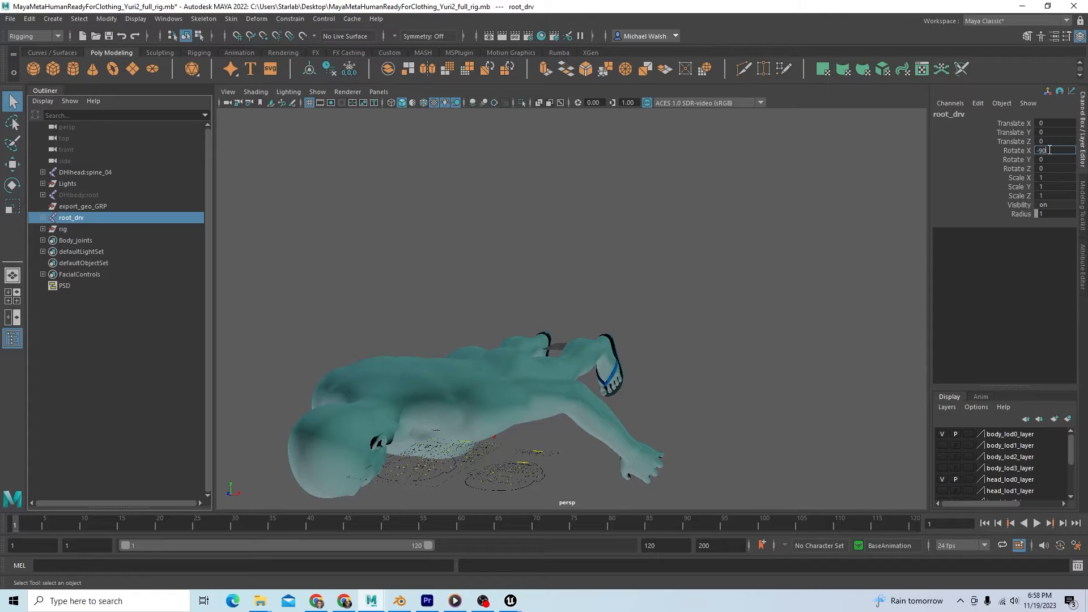
type("90")
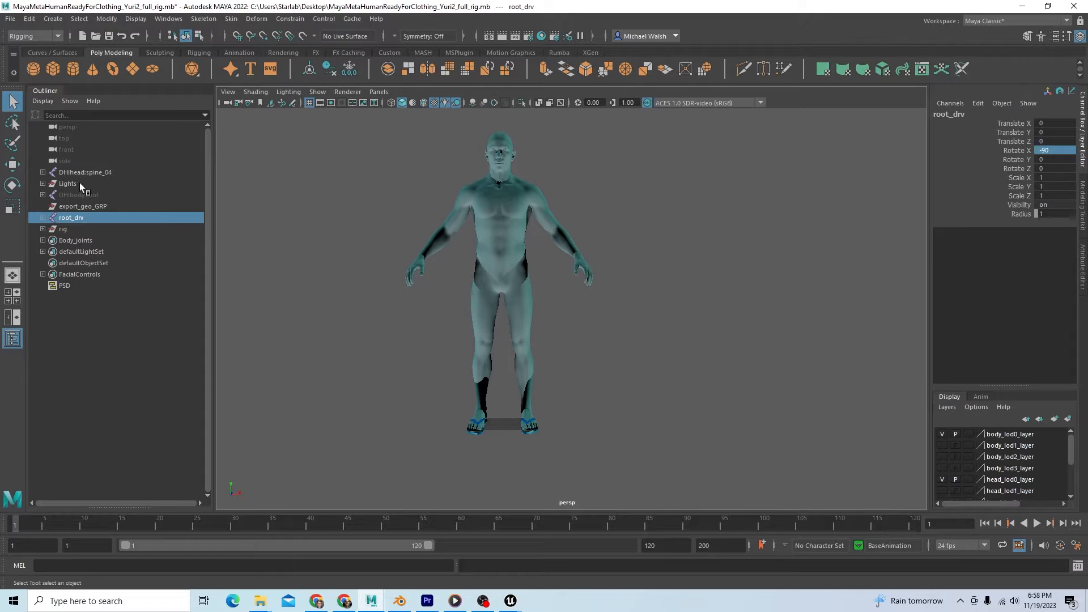
- Rotate the Lights group -90 degrees on X to match the upright character
left_click(67, 183)
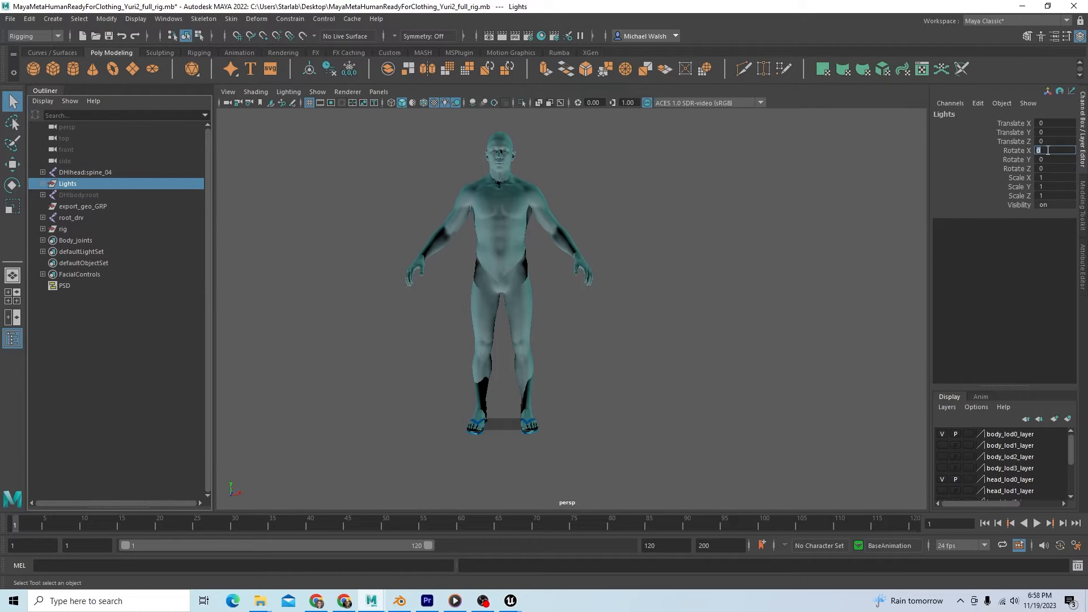
type("-90")
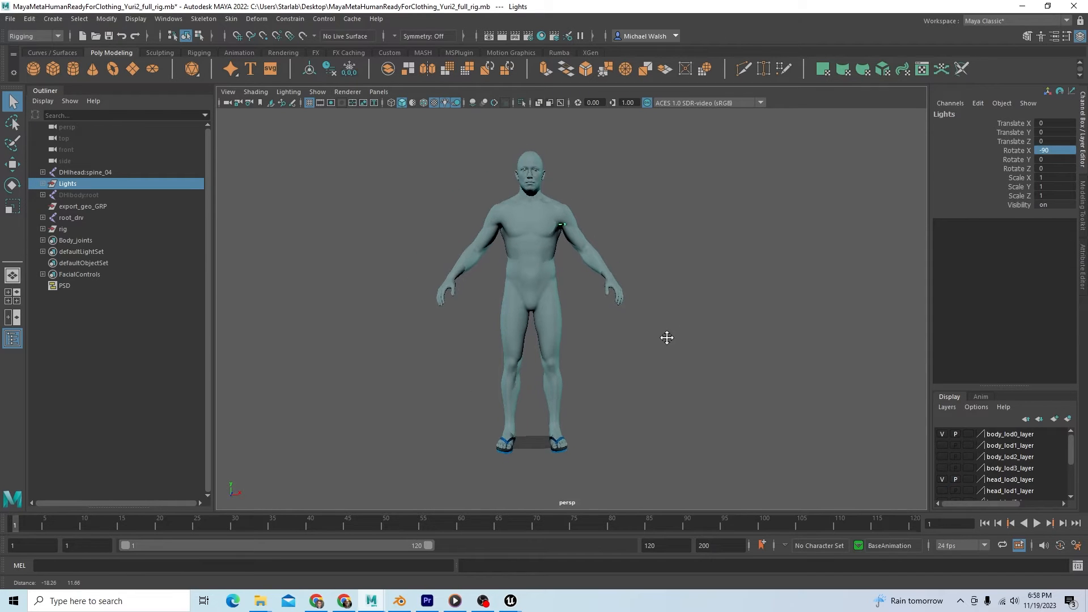
left_click_drag(666, 338, 610, 402)
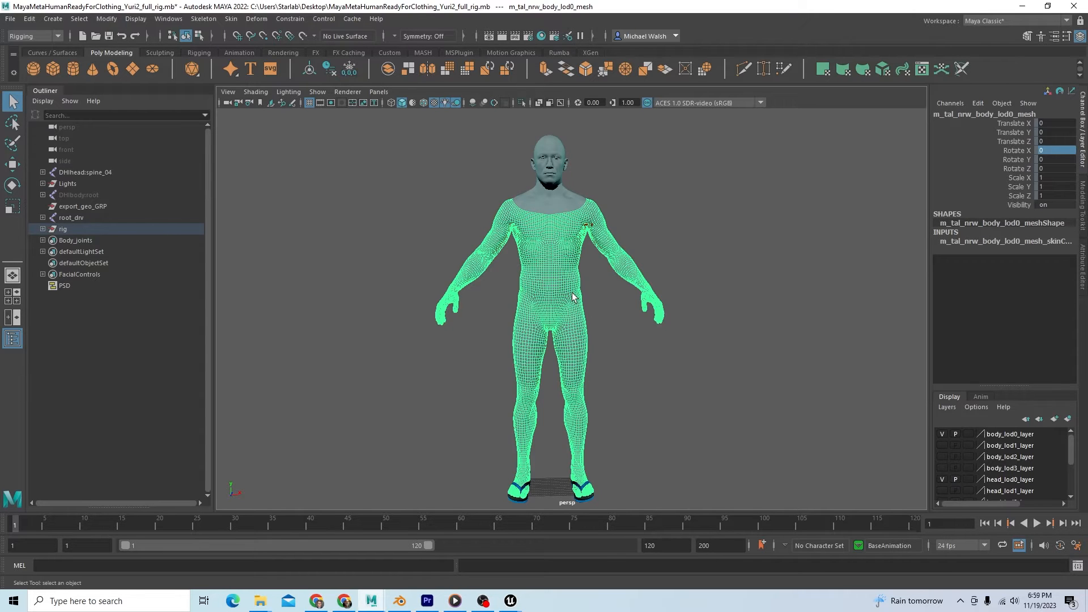
mouse_move(577, 305)
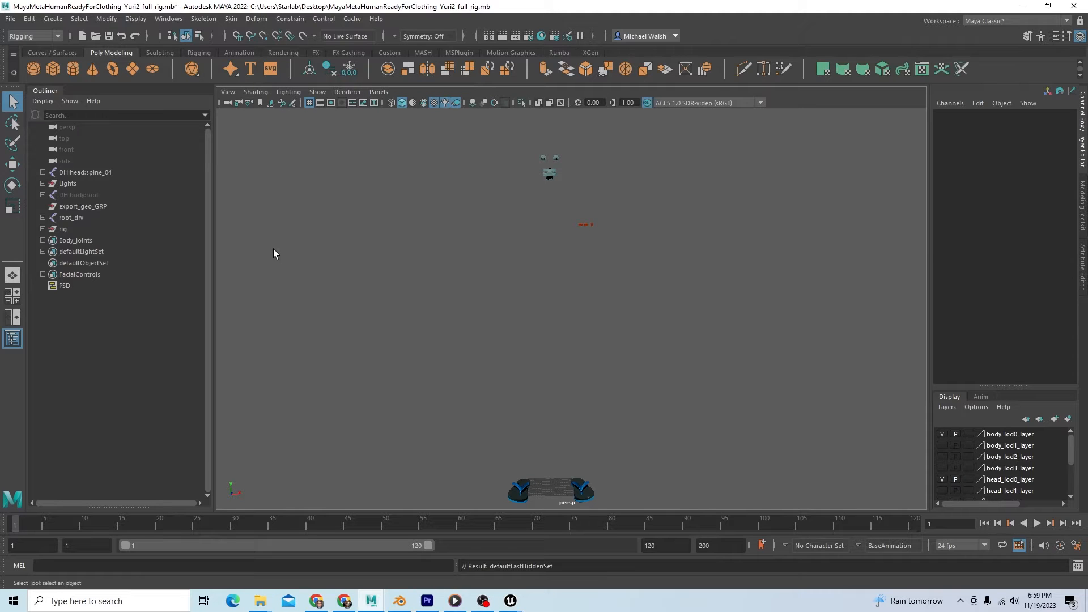
- Hide the flip-flop meshes at the character's feet with Ctrl+H
left_click_drag(493, 461, 620, 497)
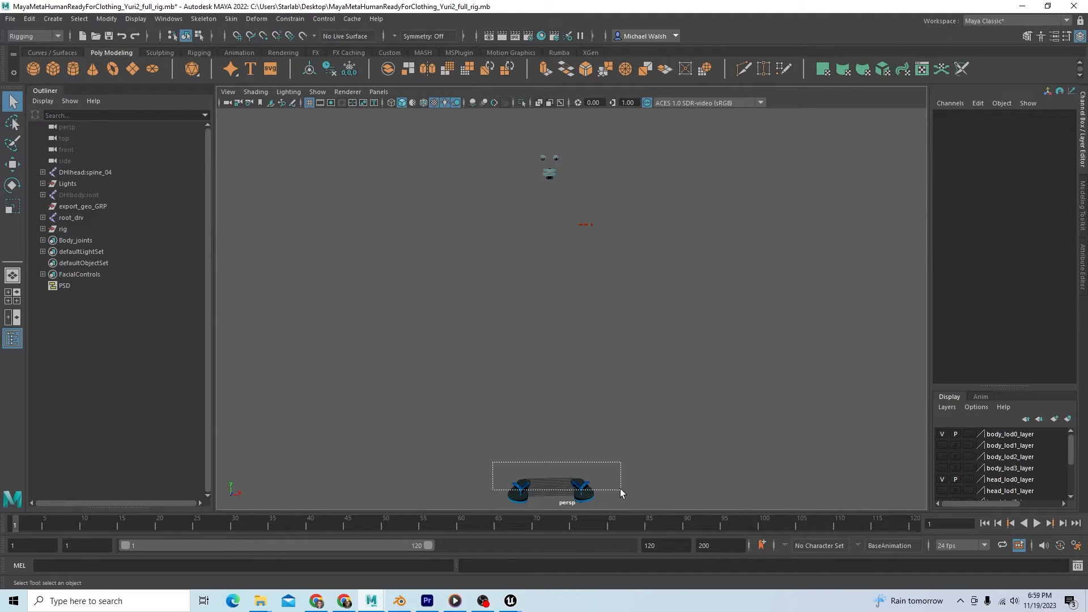
key("ctrl+h")
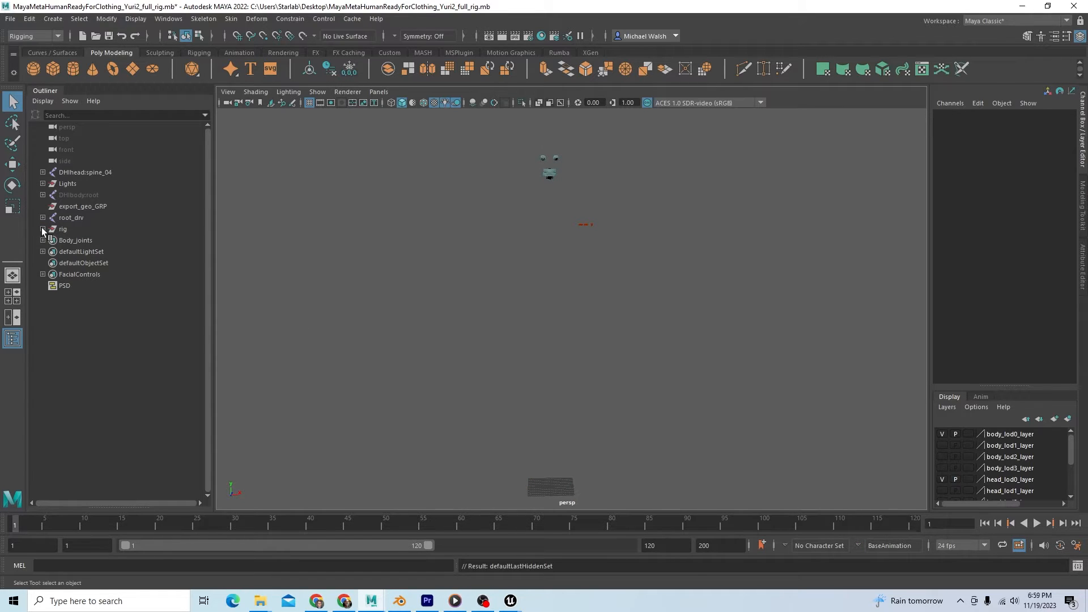
- Expand rig > body_grp > body_lod0_grp and select the combined lod0 body mesh
left_click(42, 229)
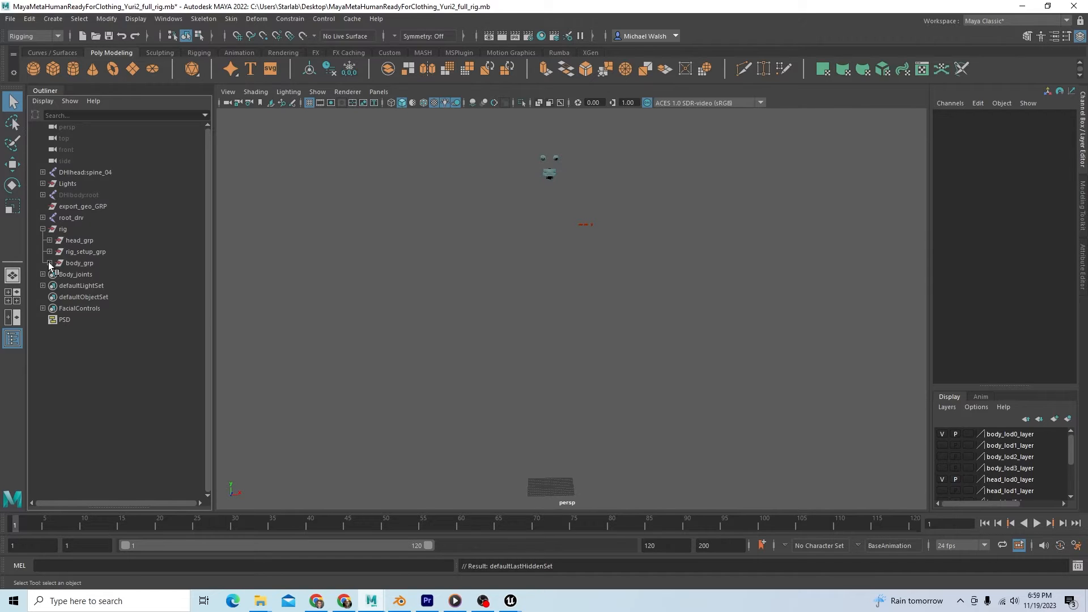
left_click(48, 263)
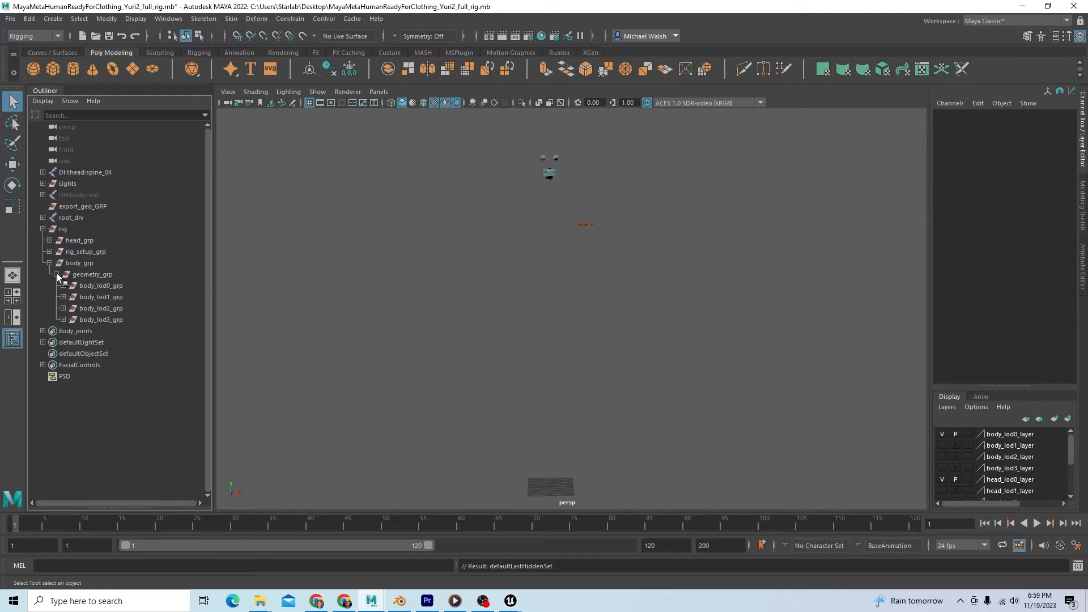
left_click(64, 285)
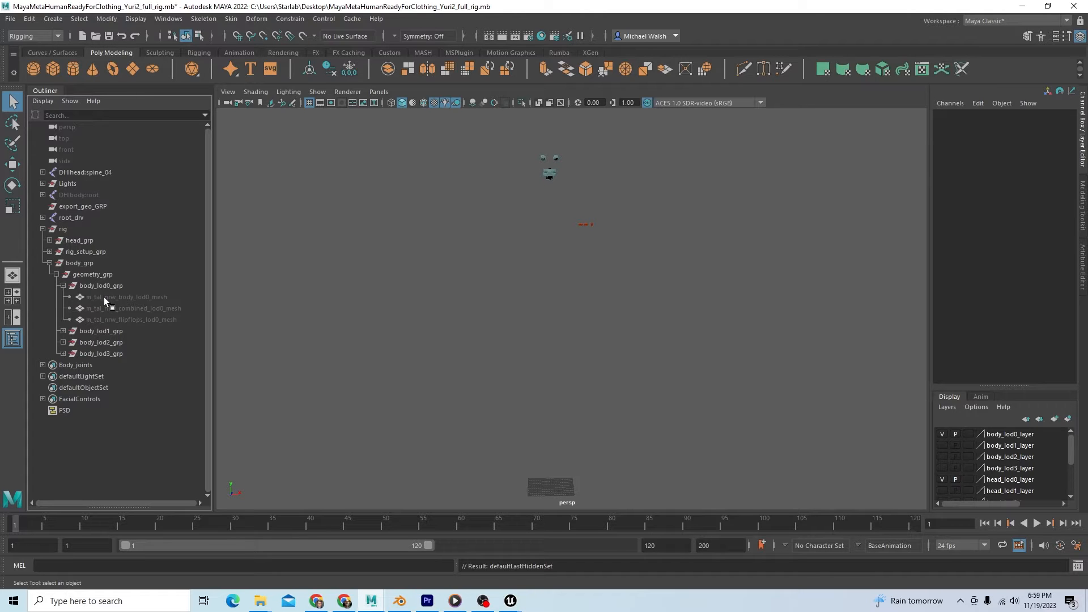
mouse_move(128, 304)
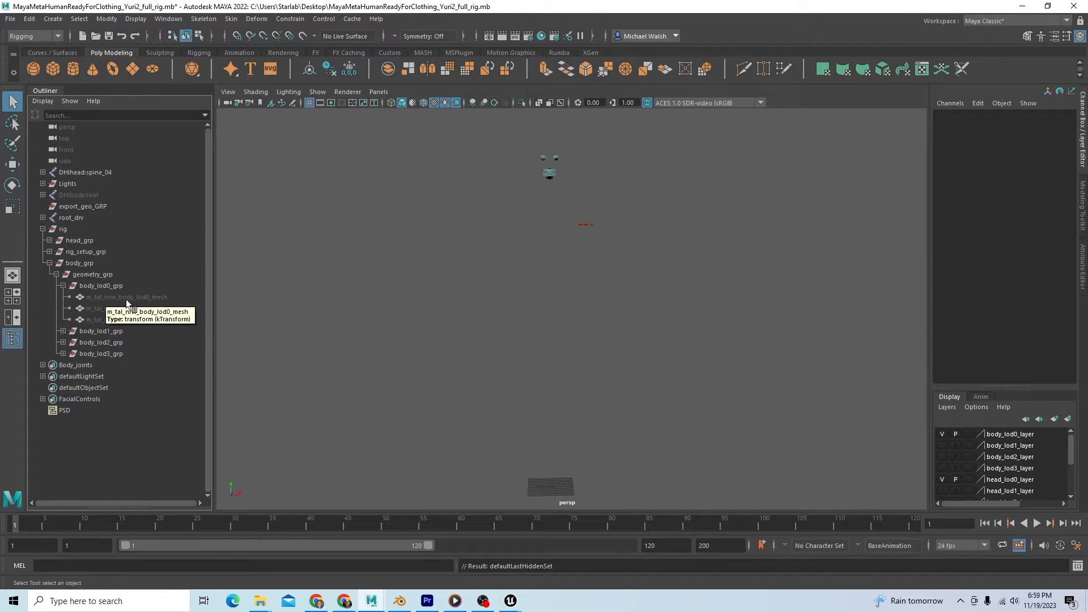
left_click(124, 297)
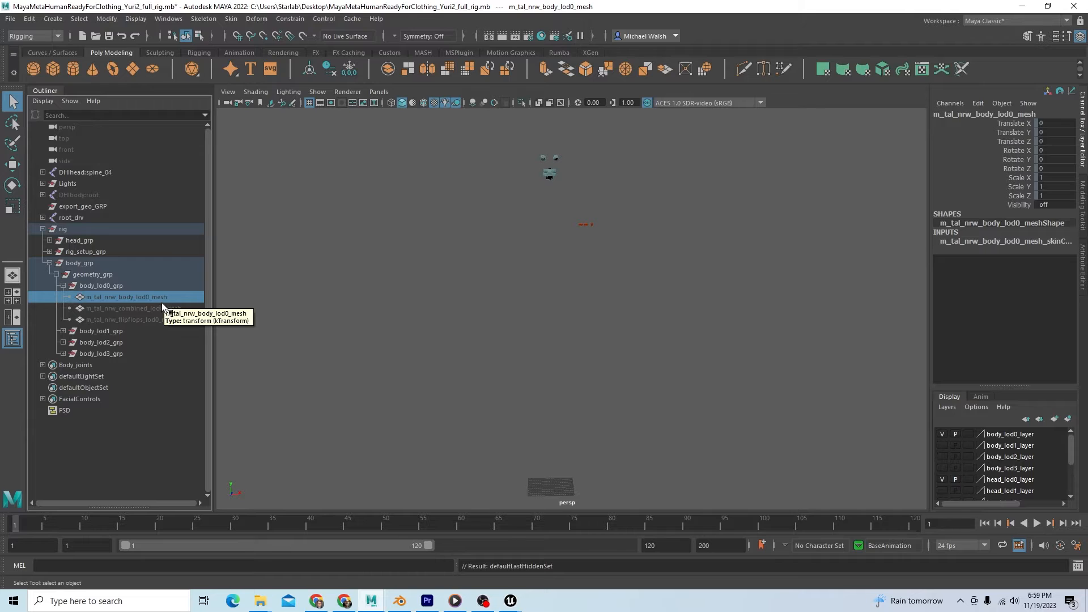
left_click(131, 308)
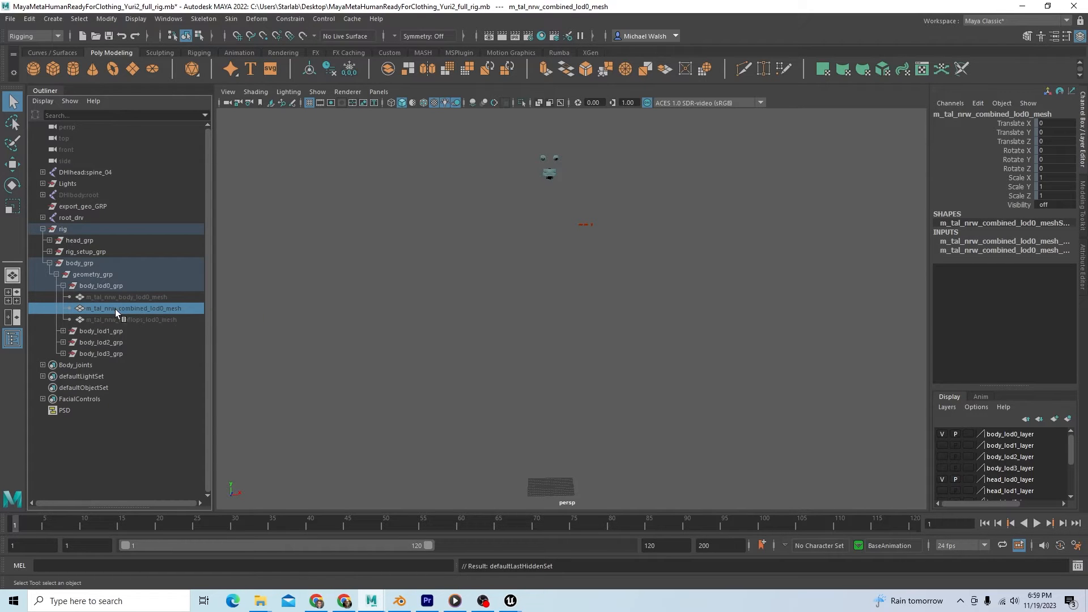
mouse_move(158, 316)
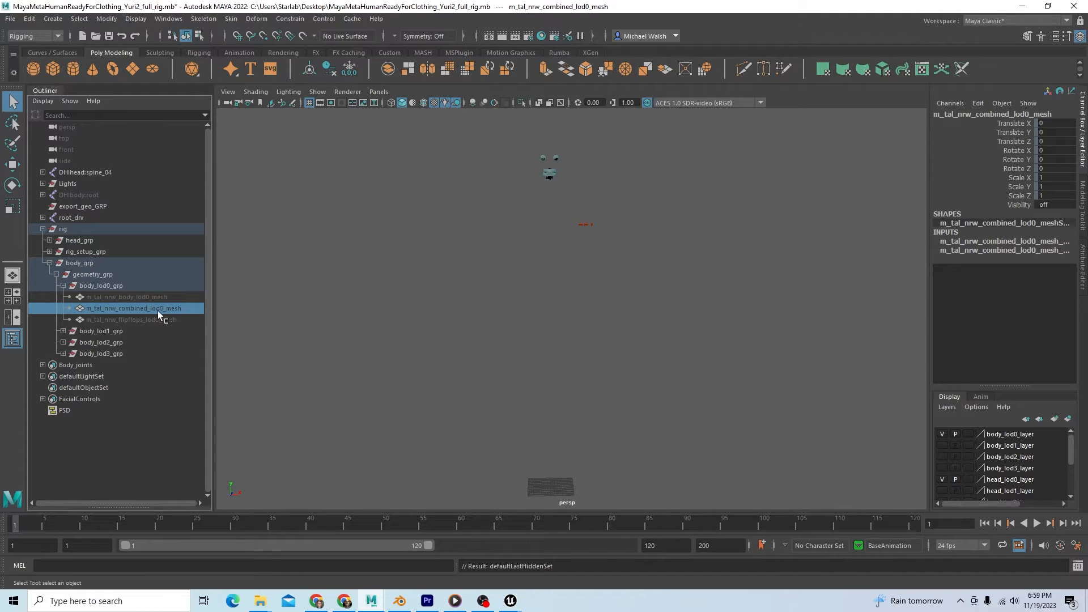
mouse_move(170, 317)
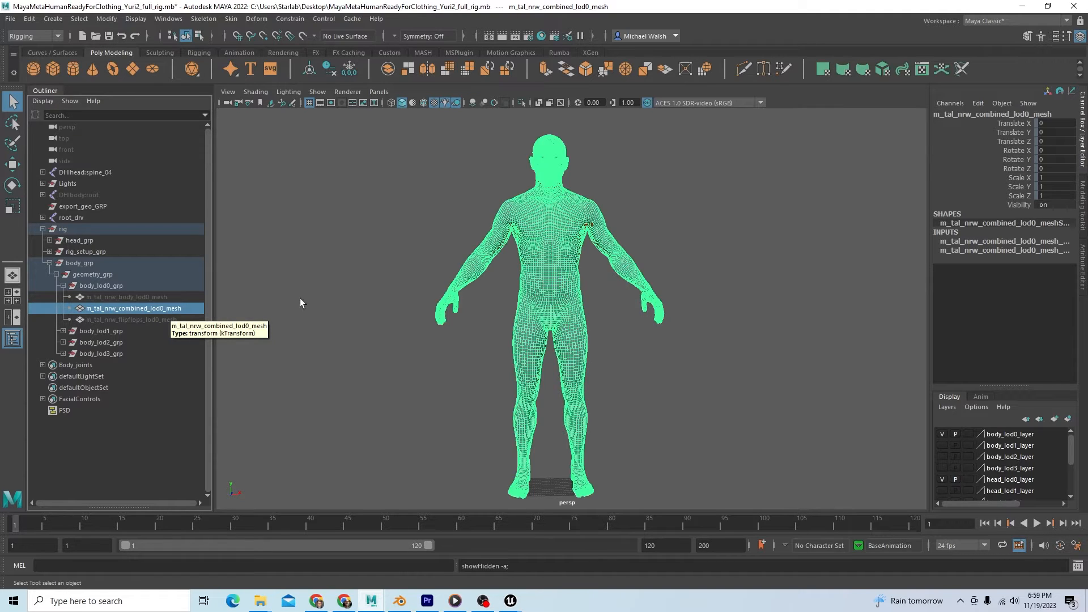
mouse_move(359, 342)
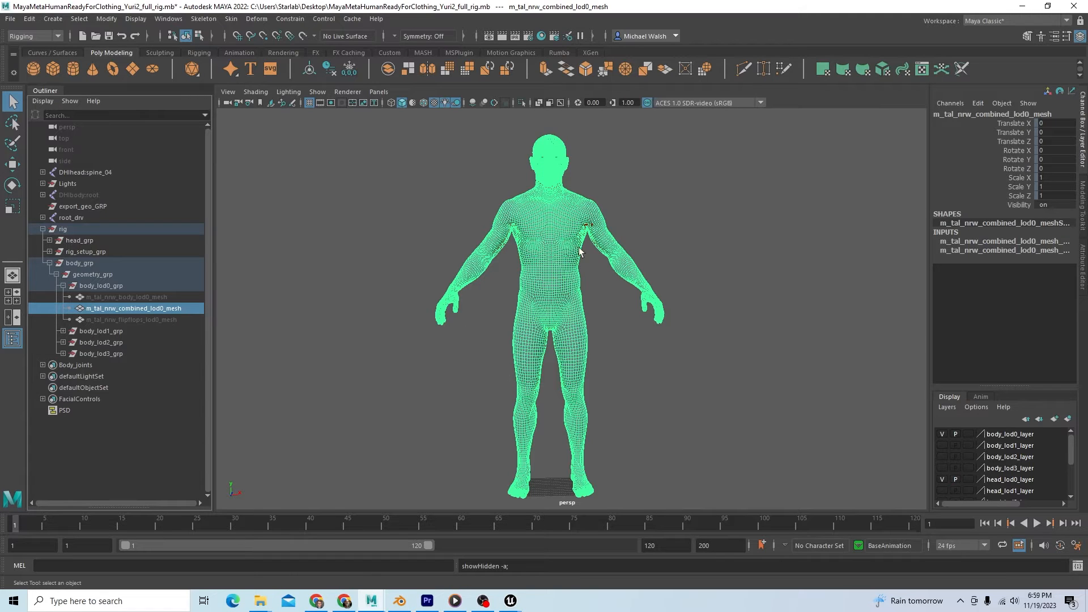
mouse_move(438, 248)
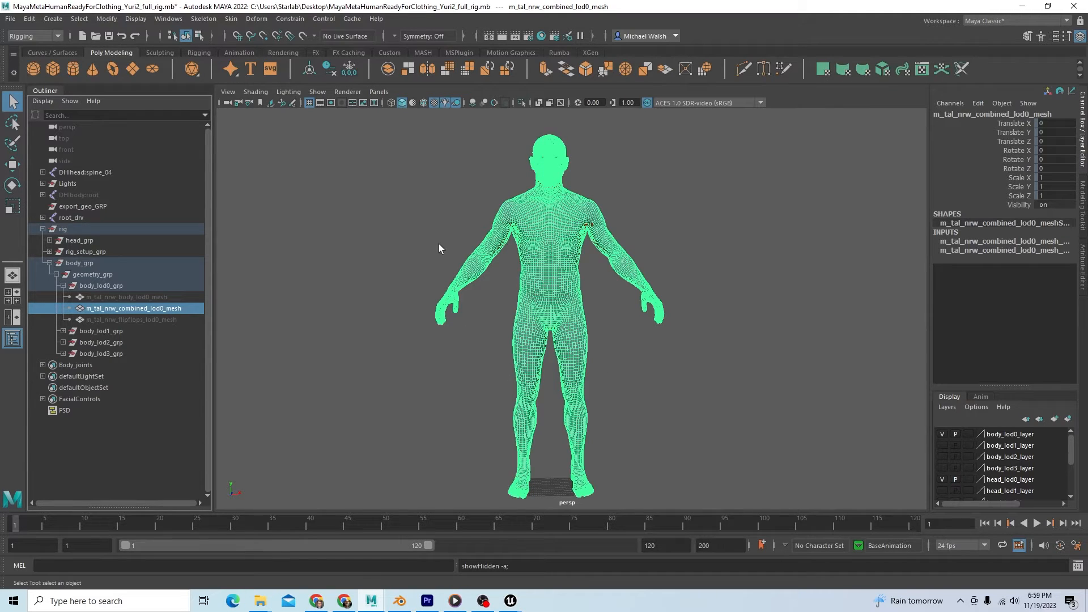
mouse_move(598, 327)
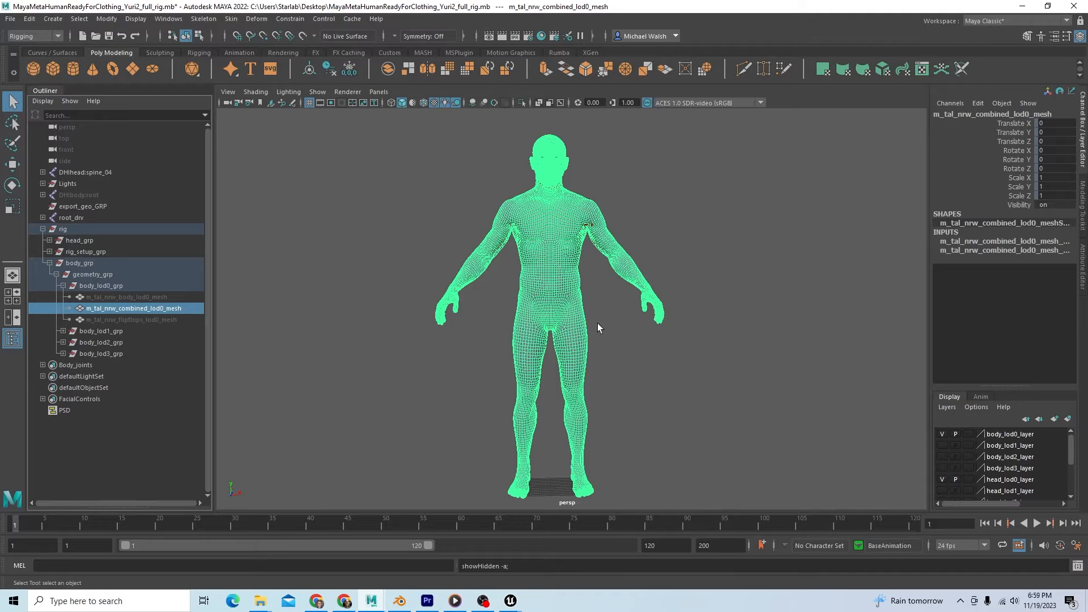
mouse_move(622, 347)
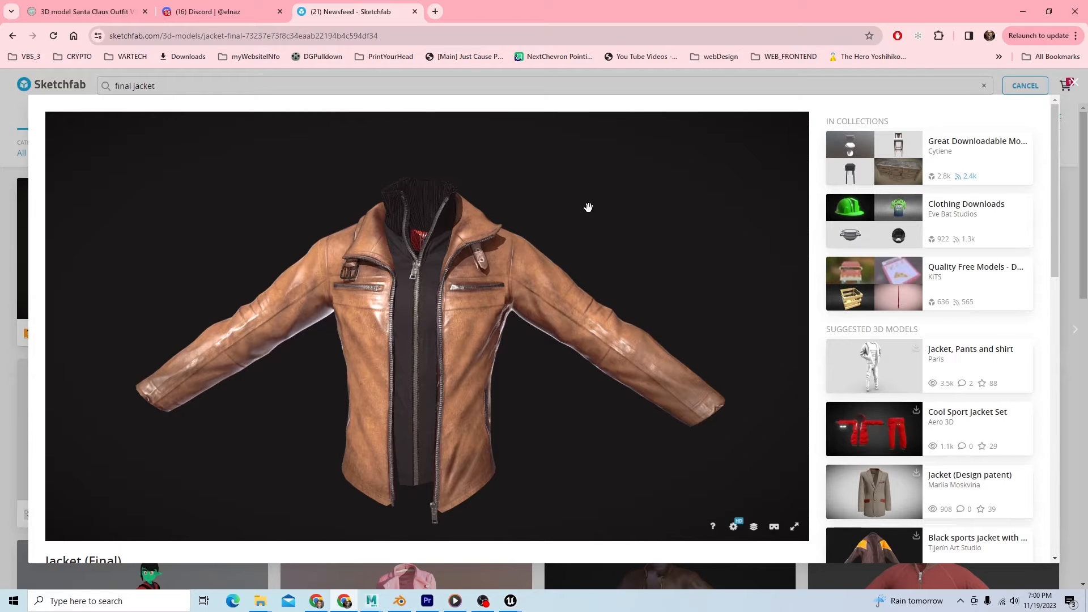
- Orbit the leather jacket in Sketchfab from side, top and front, then return to Maya
left_click_drag(588, 207, 604, 389)
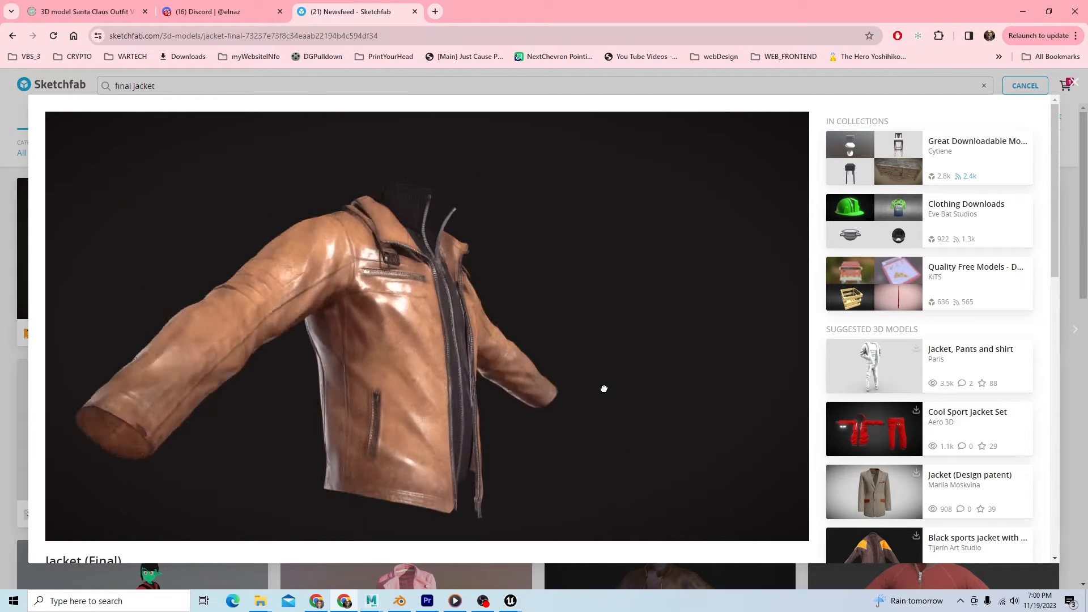
left_click_drag(604, 389, 555, 431)
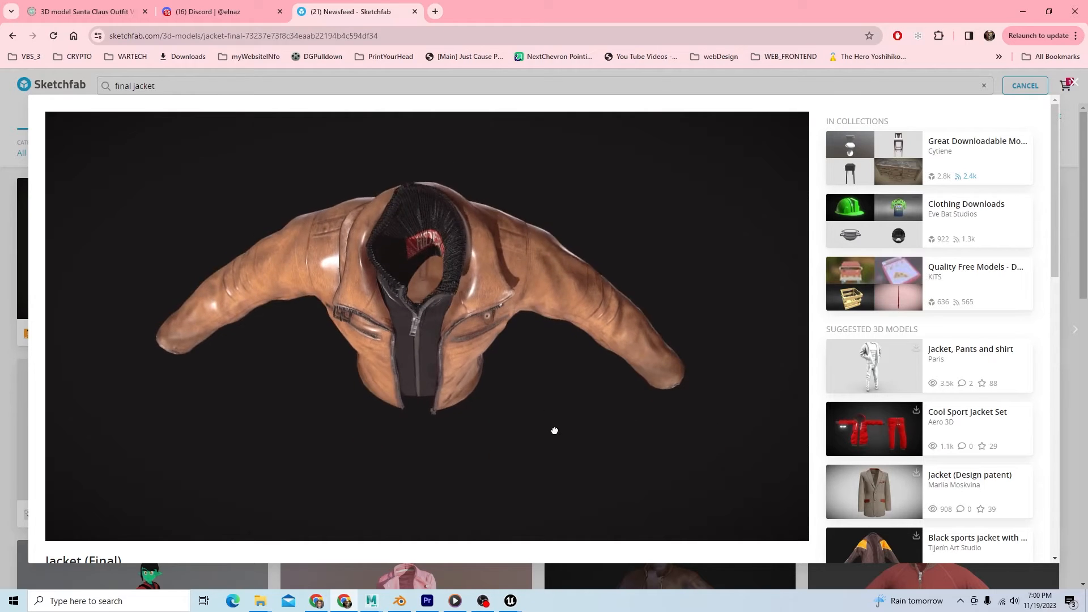
left_click_drag(555, 430, 530, 340)
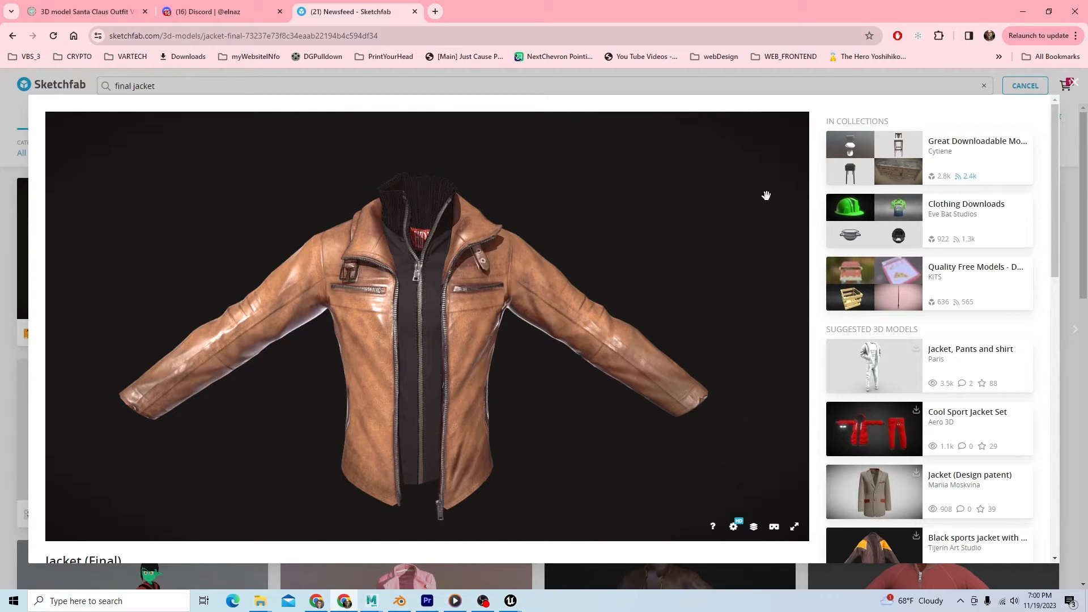
left_click(371, 601)
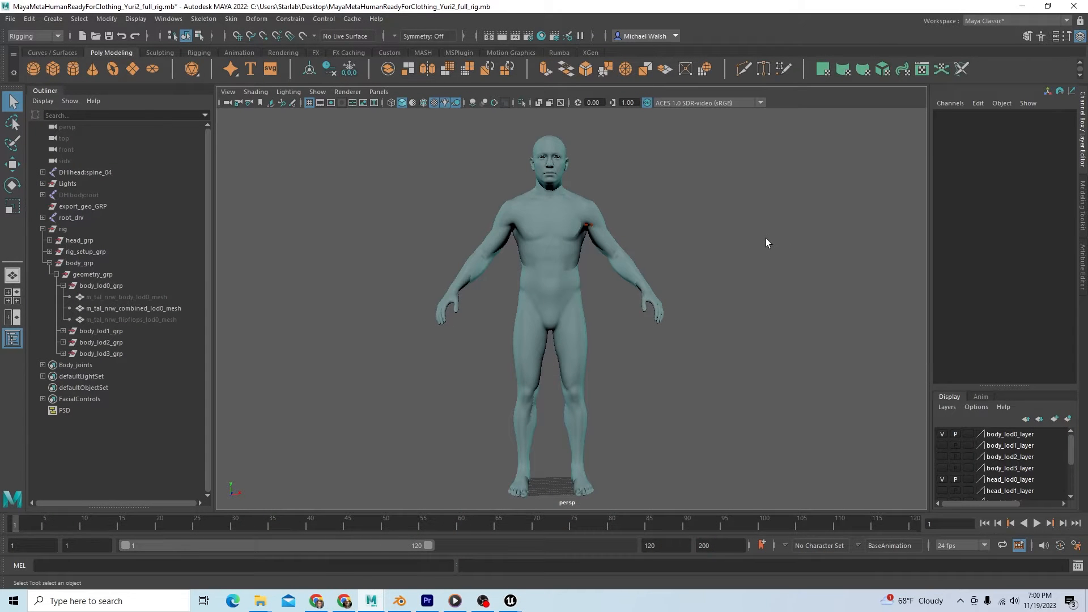
- Import jacket.fbx and delete its extra Light and Camera from the Outliner
left_click(11, 19)
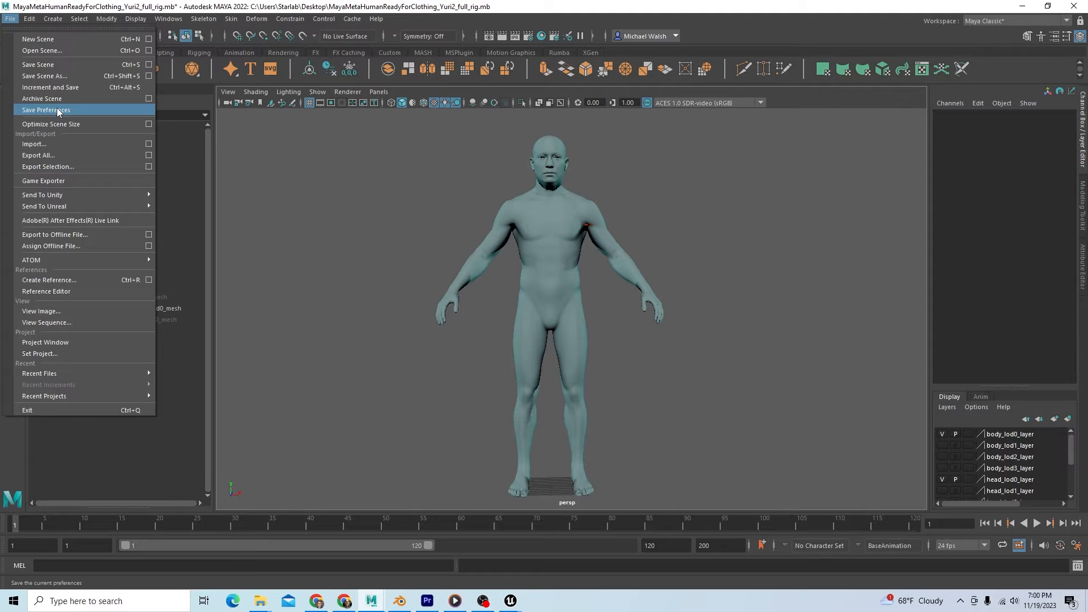
left_click(33, 144)
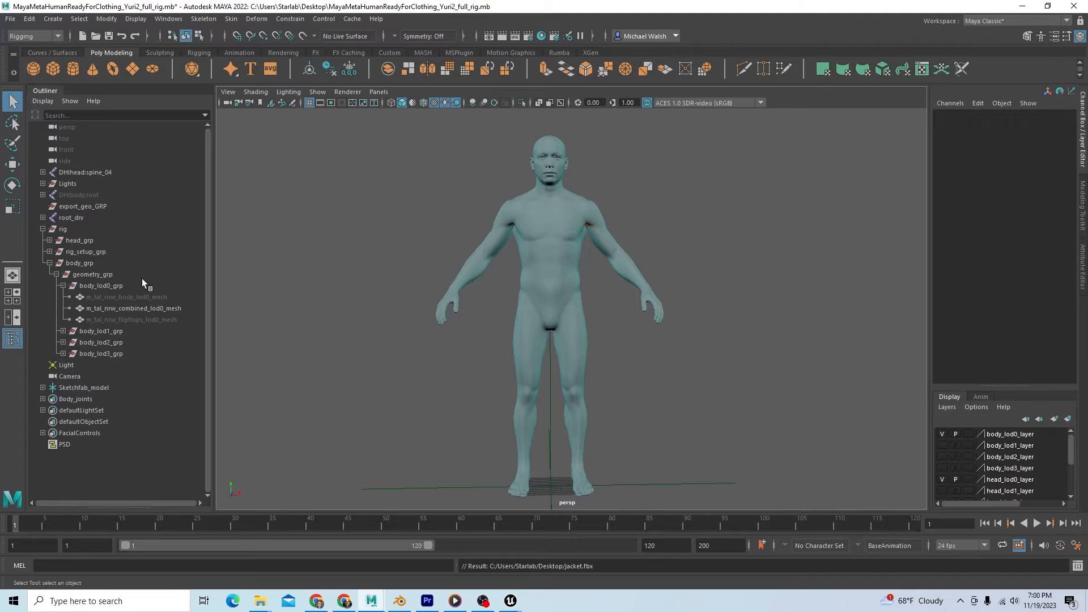
left_click(67, 364)
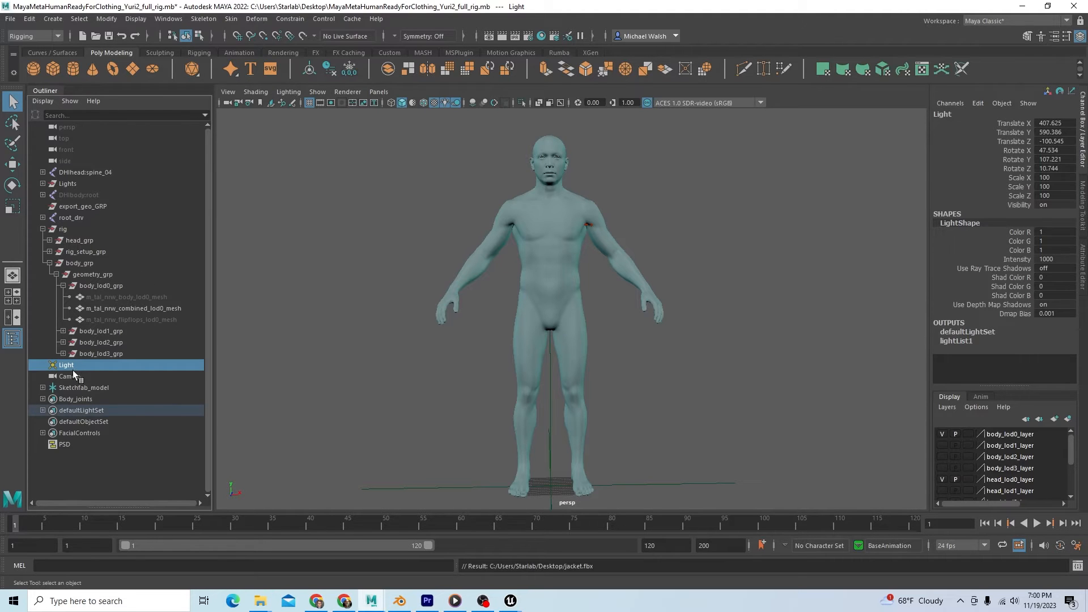
left_click(68, 375)
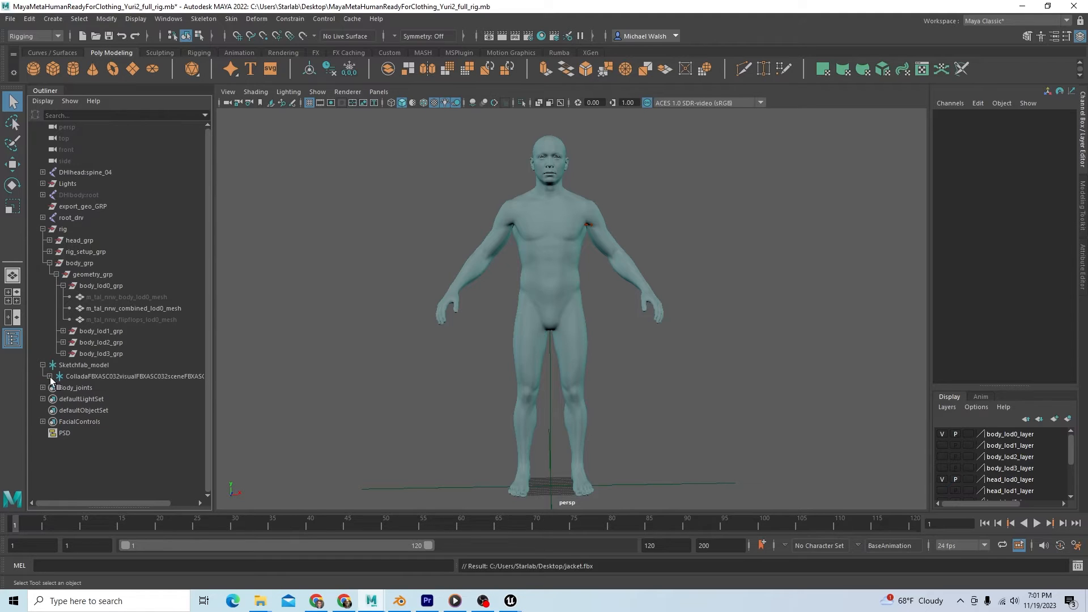
- Expand Sketchfab_model and select the jacket's defaultMaterial mesh pieces
left_click(57, 376)
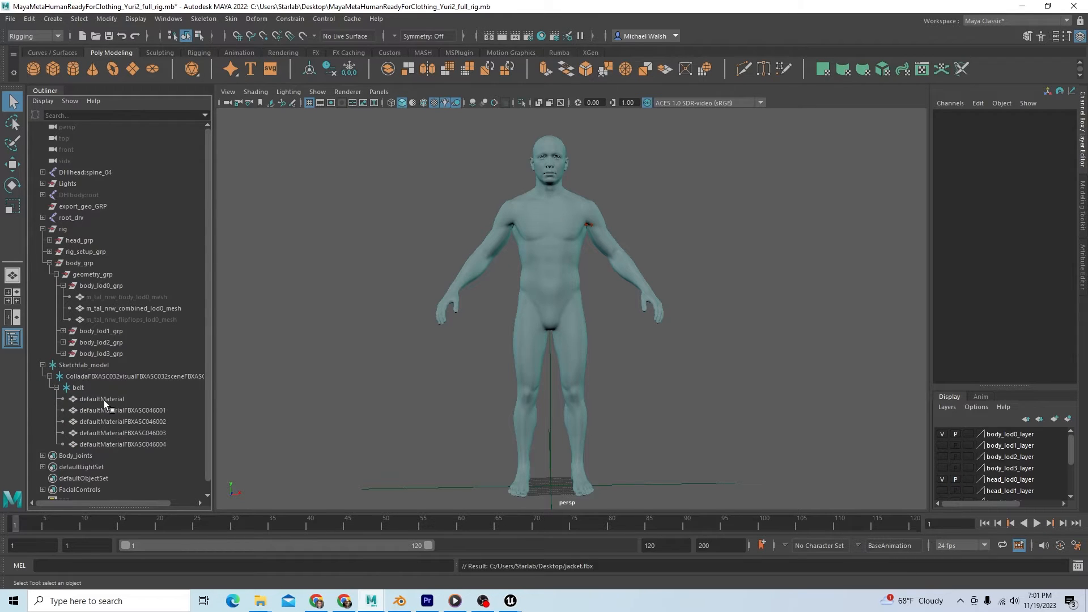
left_click(101, 398)
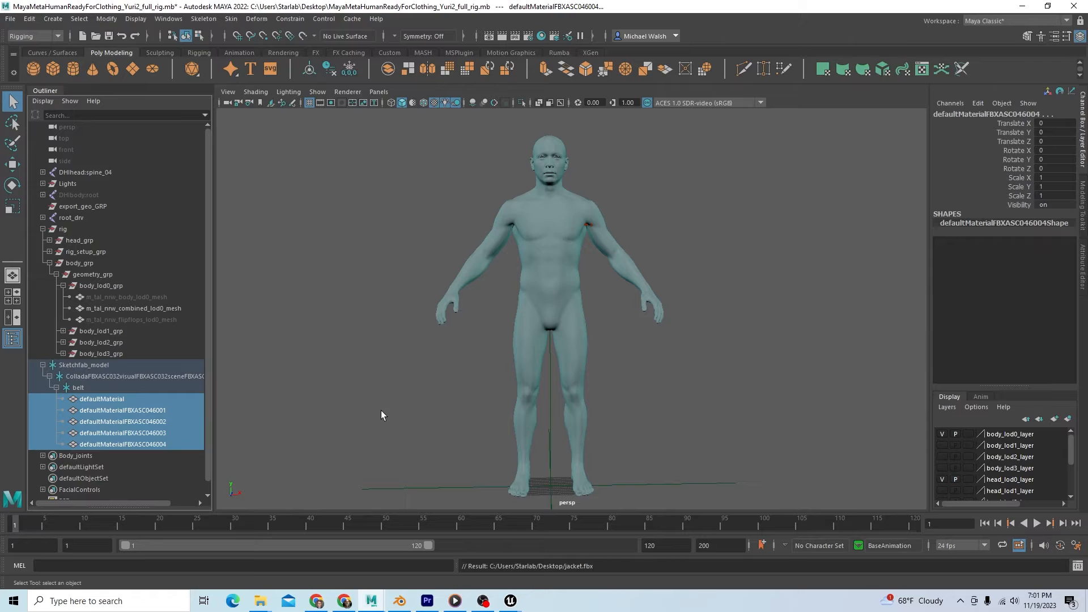
mouse_move(238, 423)
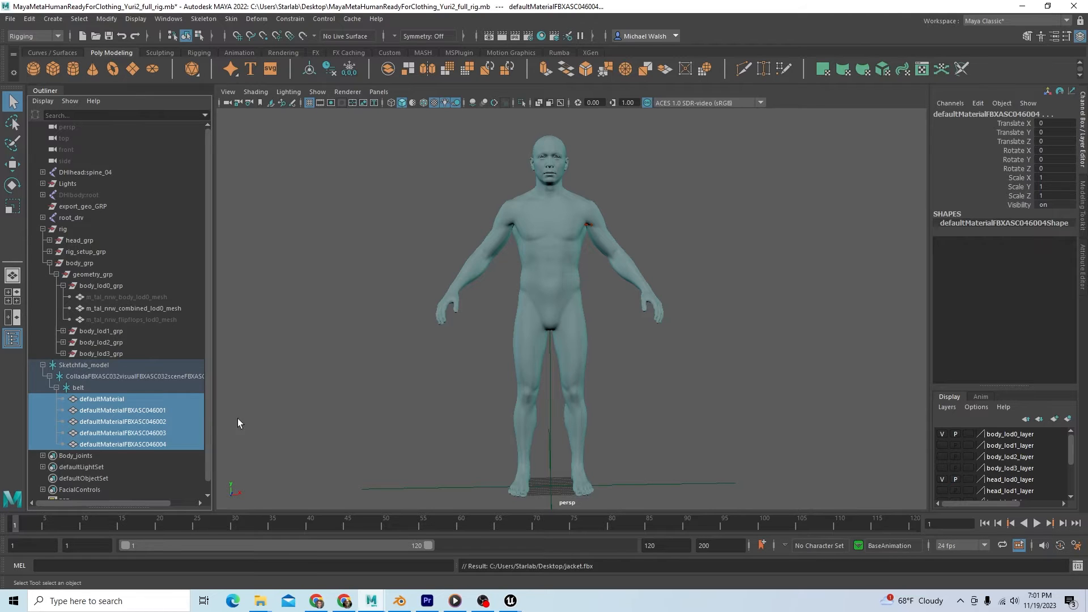
left_click(122, 421)
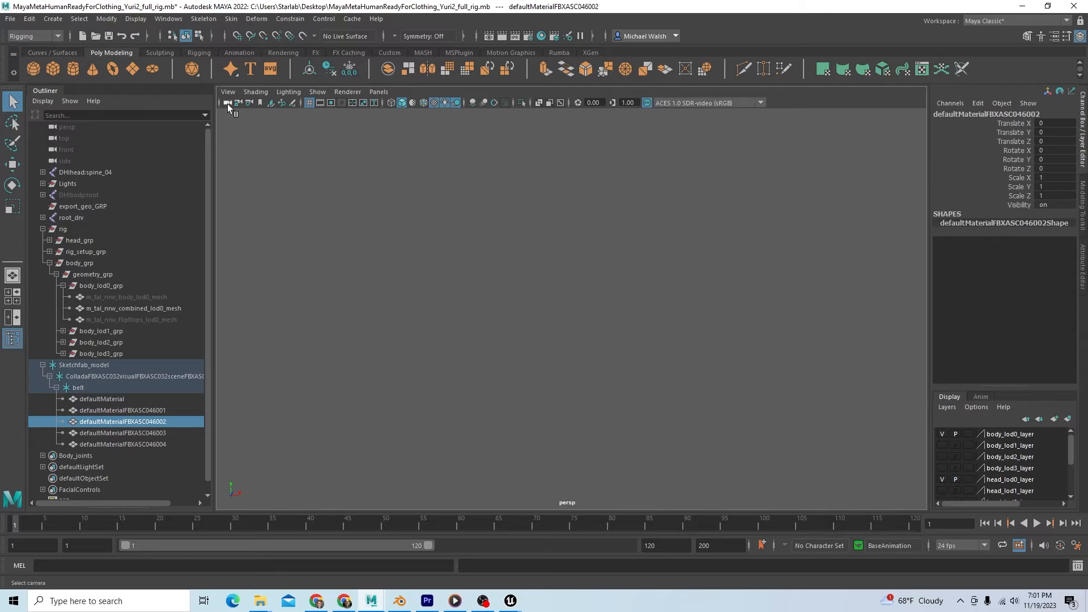
mouse_move(229, 107)
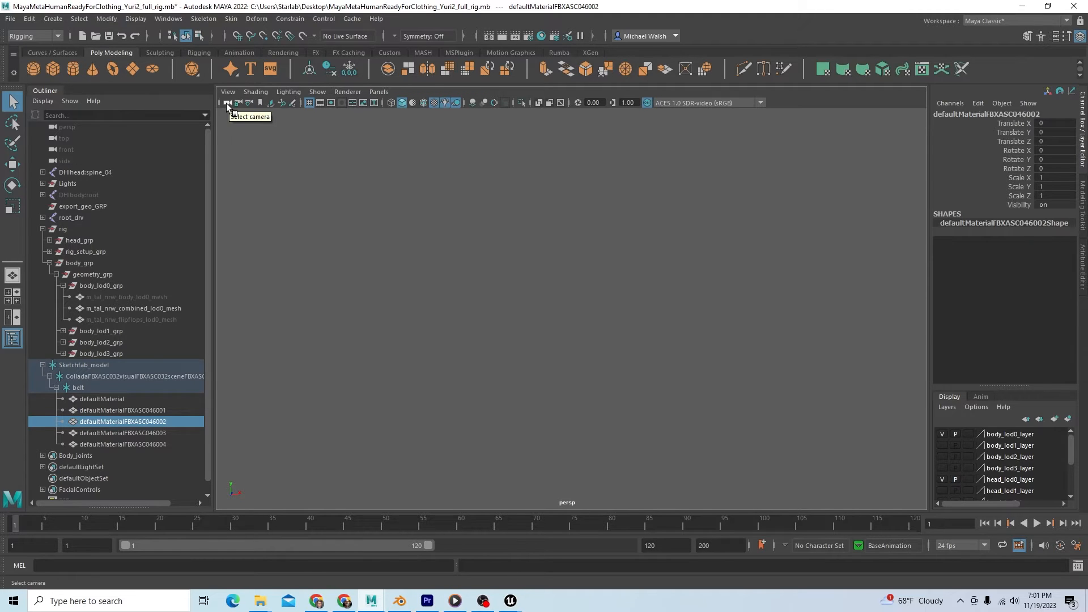
- Raise the viewport camera's Far Clip Plane so the jacket shows, then select all its pieces
left_click(62, 127)
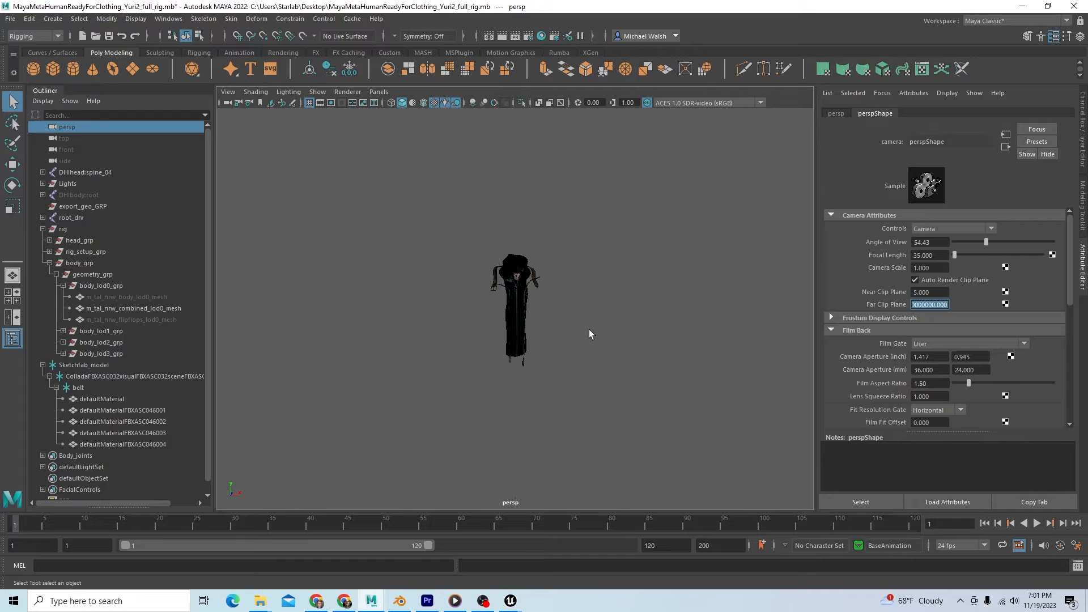
left_click(123, 444)
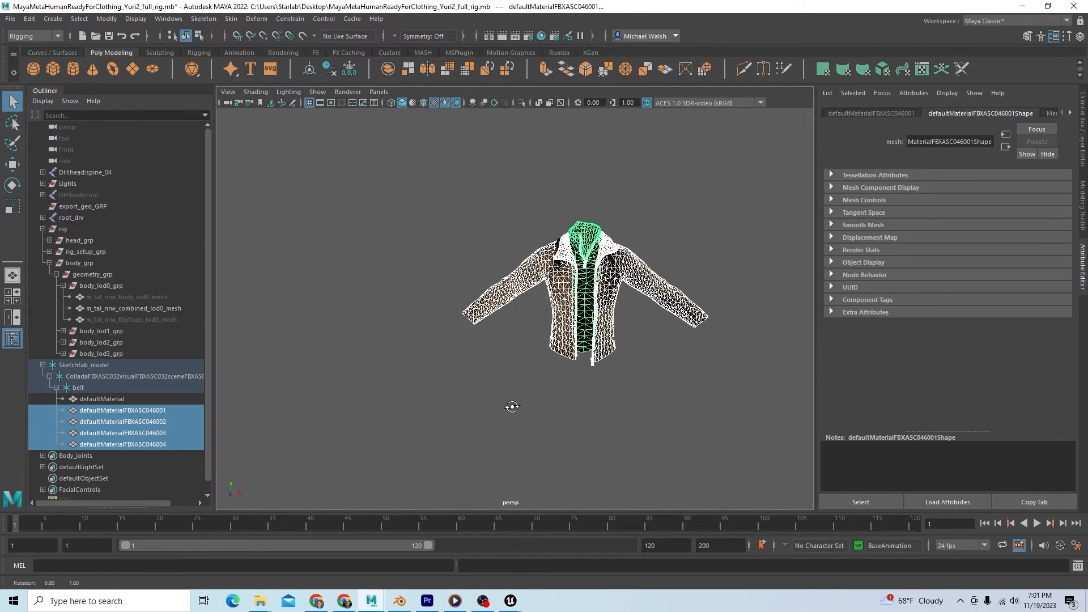
left_click_drag(512, 407, 487, 400)
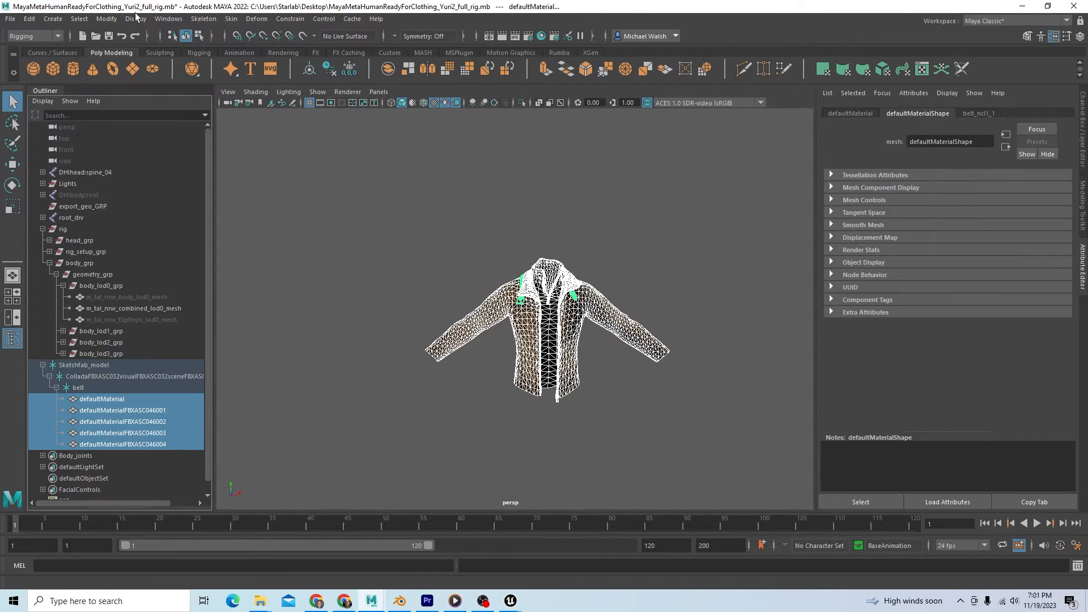
- In the Modeling menu set, Mesh > Combine the jacket pieces and Merge Vertices on the result
left_click(33, 36)
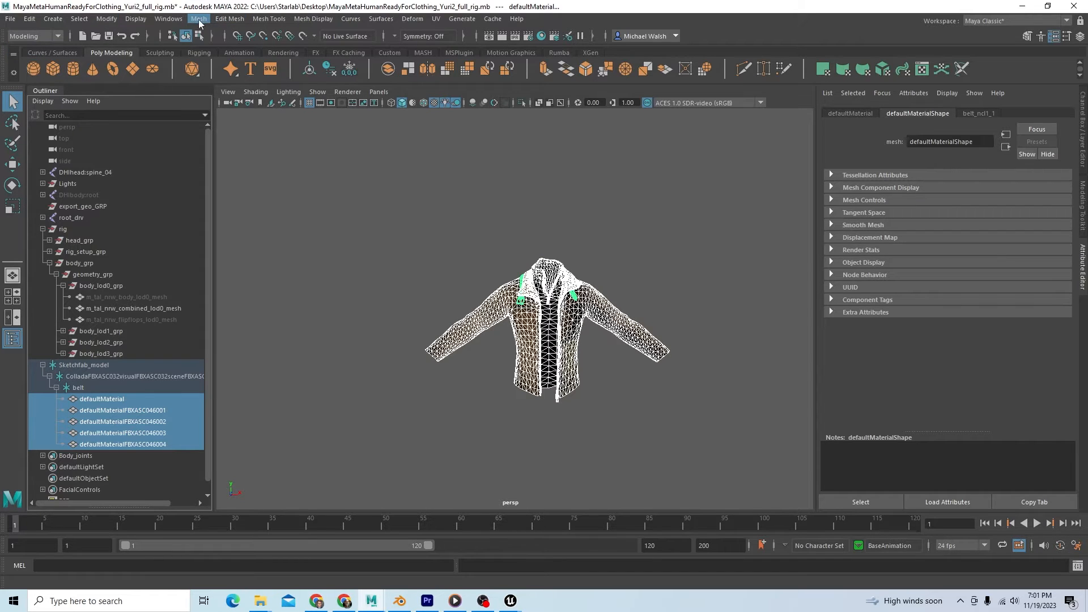
left_click(198, 19)
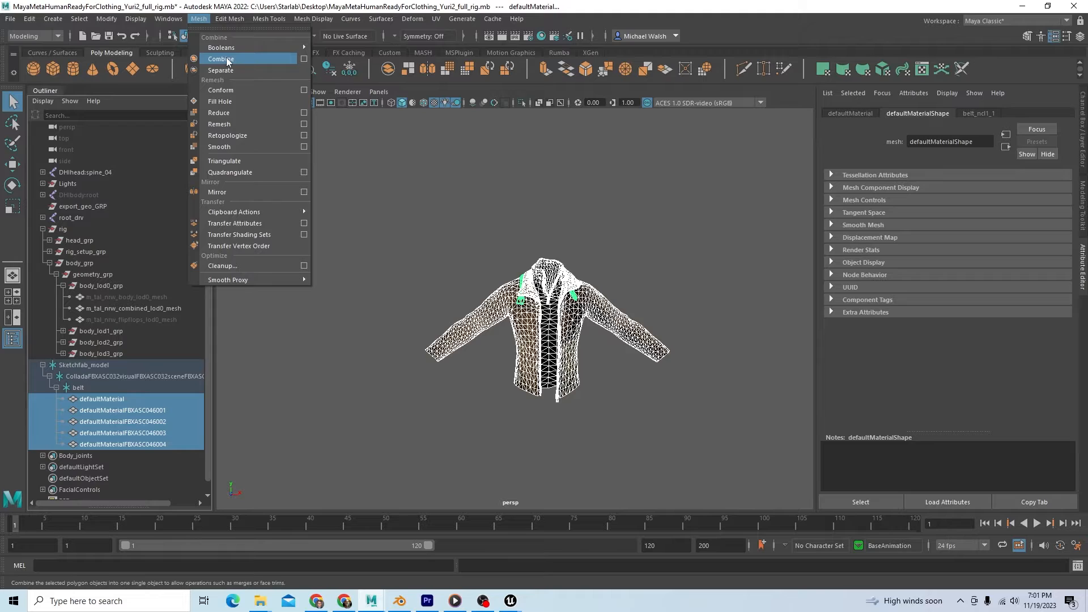
left_click(221, 57)
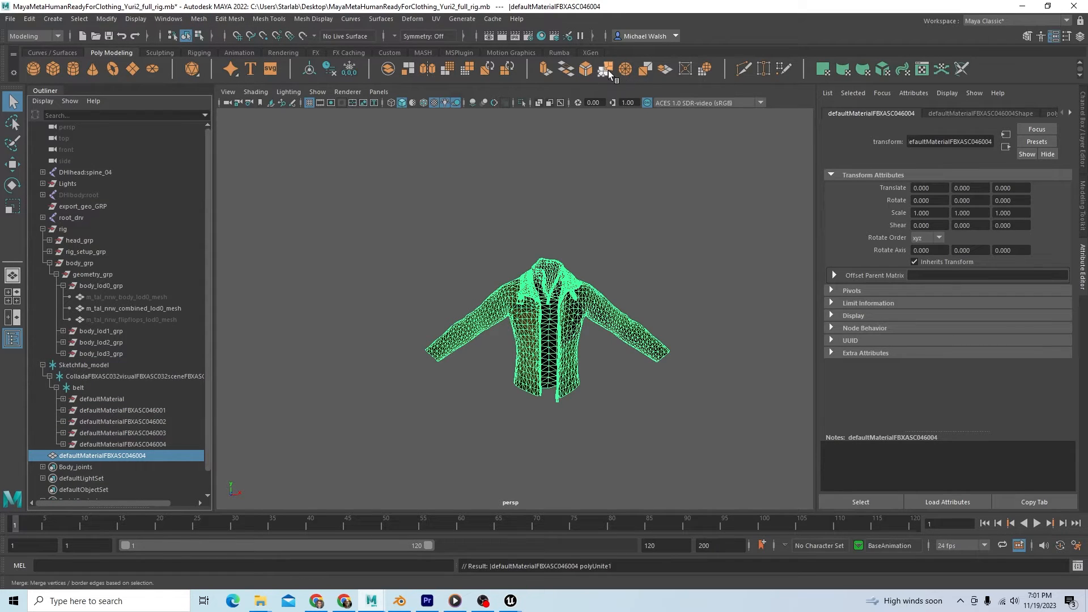
mouse_move(606, 69)
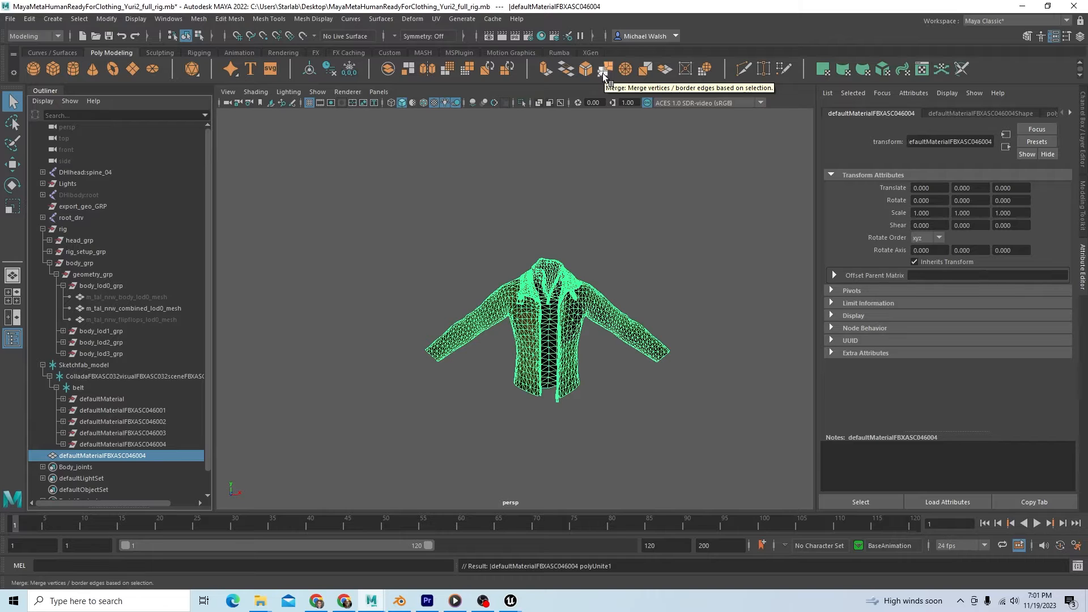
left_click(605, 69)
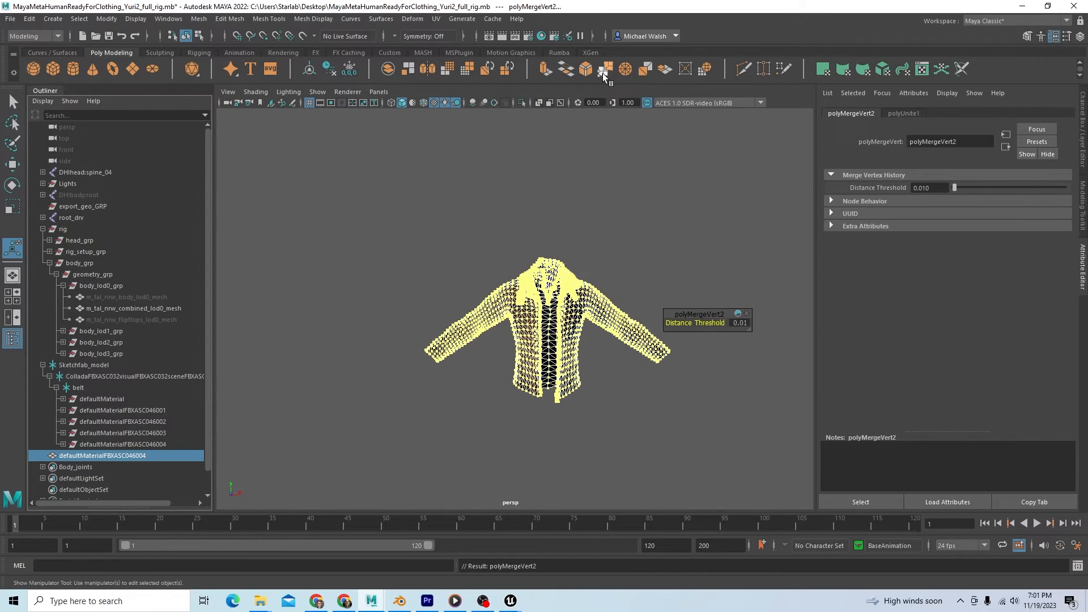
mouse_move(565, 323)
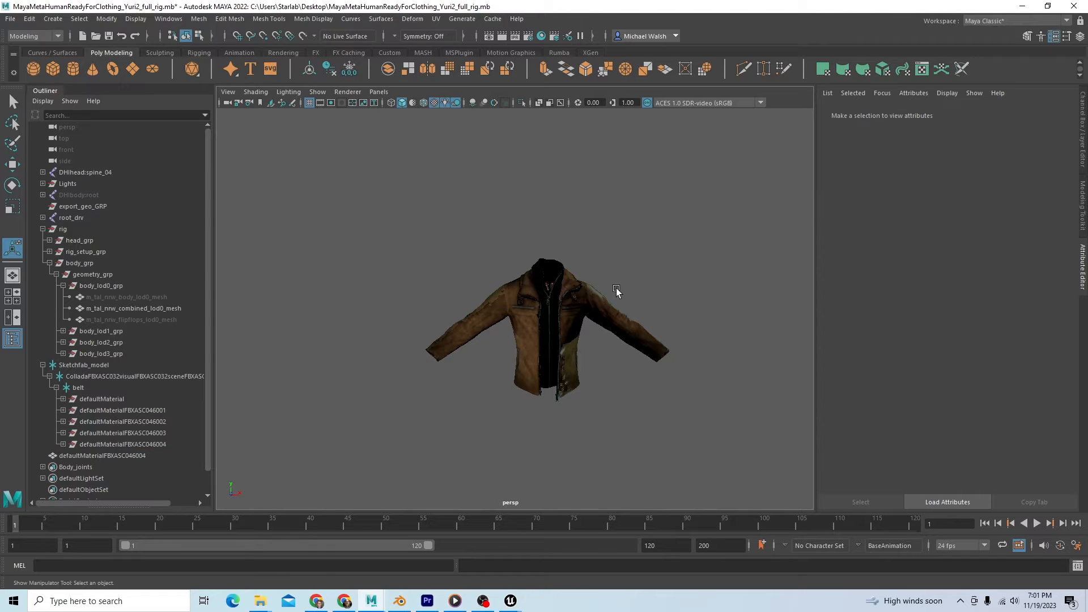
mouse_move(482, 339)
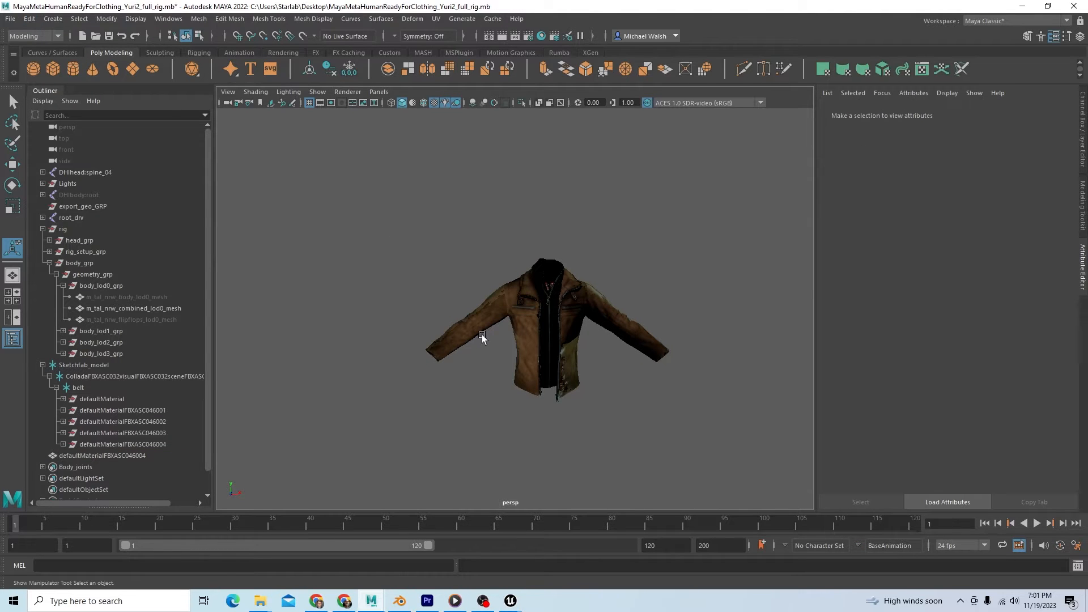
left_click(30, 19)
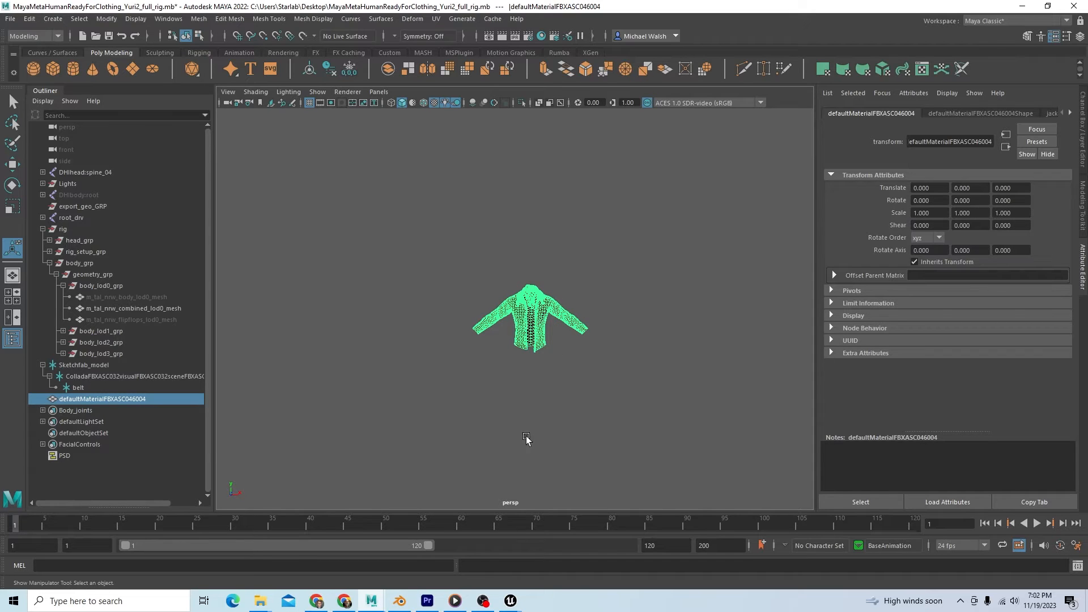
mouse_move(534, 436)
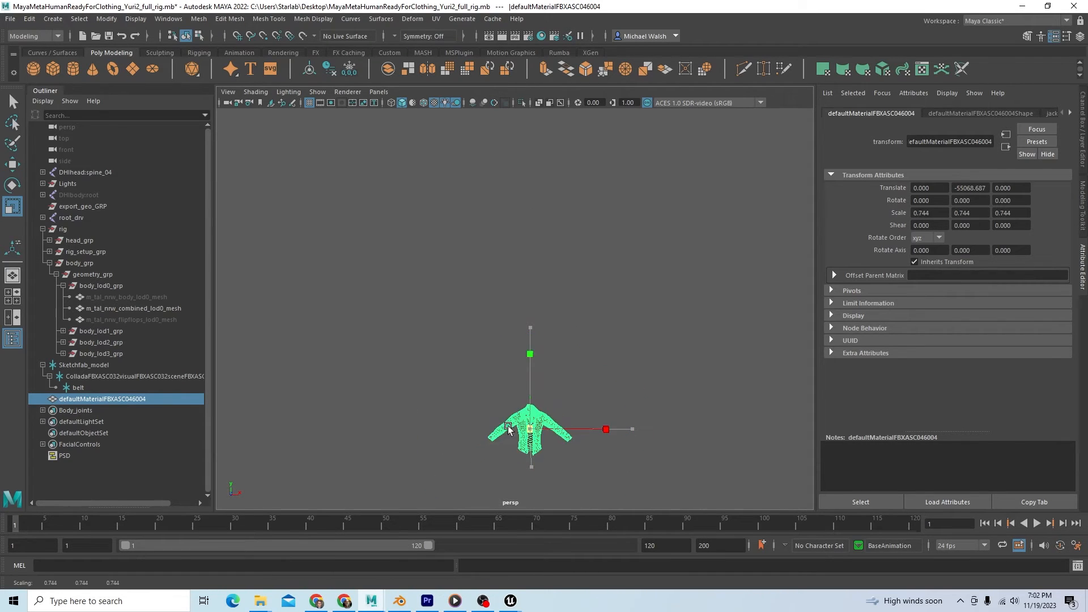
- Scale the oversized jacket down step by step toward the MetaHuman's size
left_click_drag(530, 429, 471, 427)
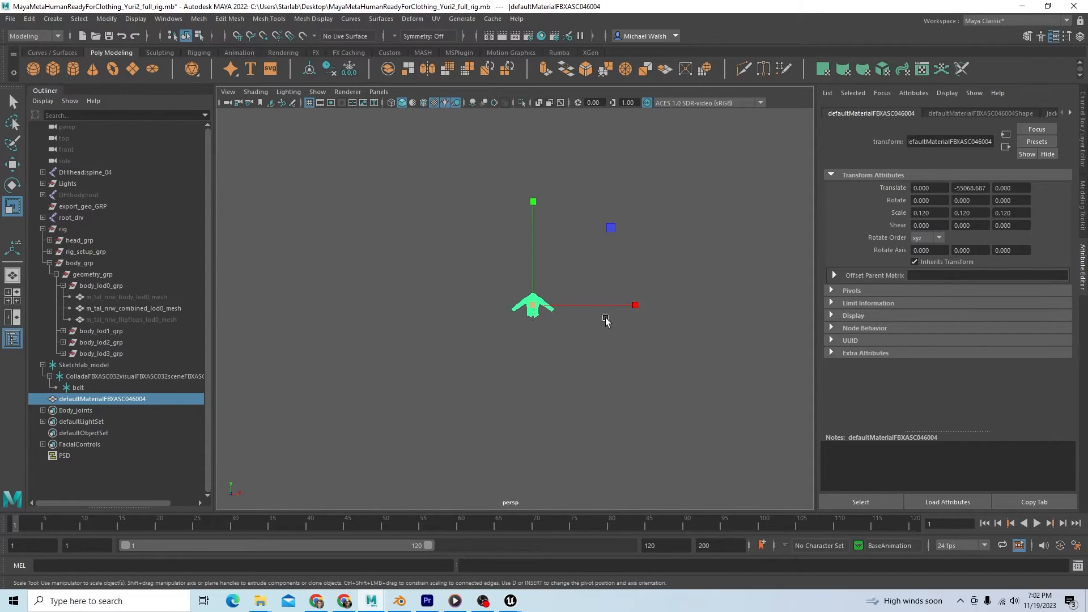
left_click_drag(605, 320, 588, 350)
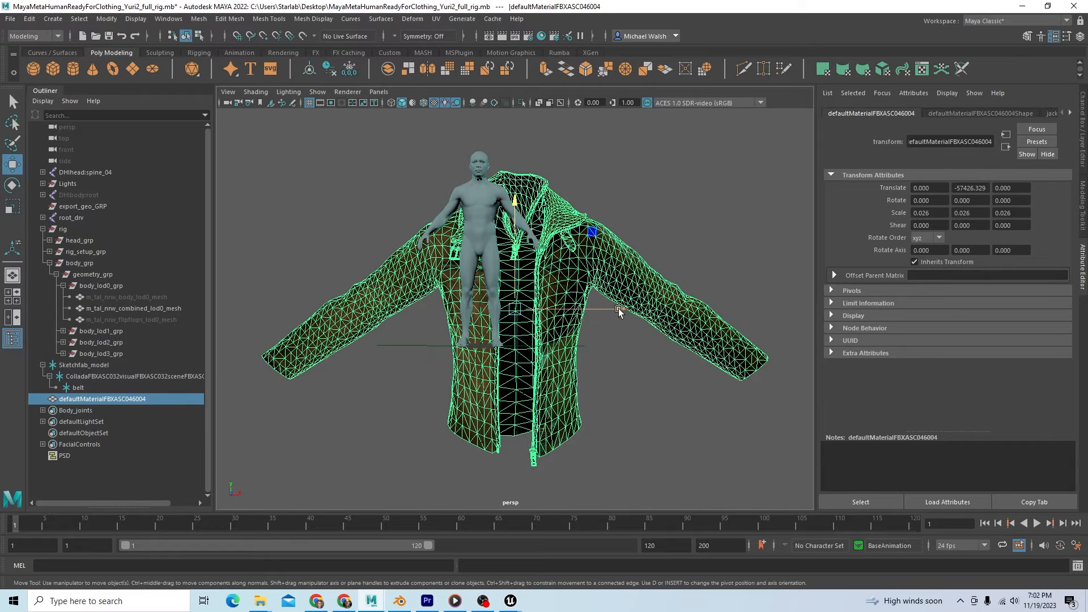
left_click_drag(618, 309, 586, 309)
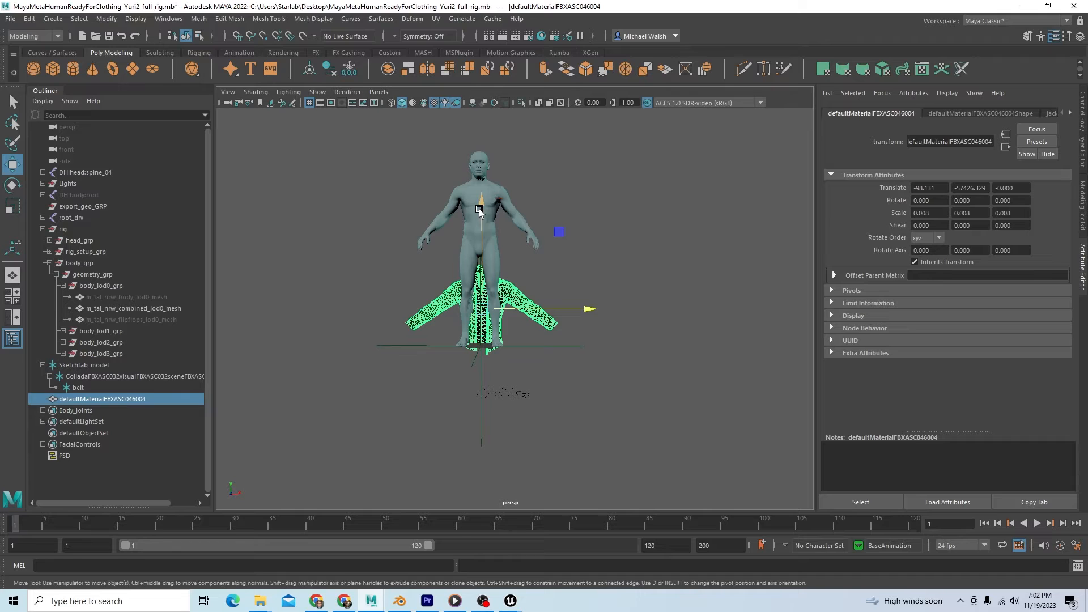
left_click_drag(481, 202, 481, 114)
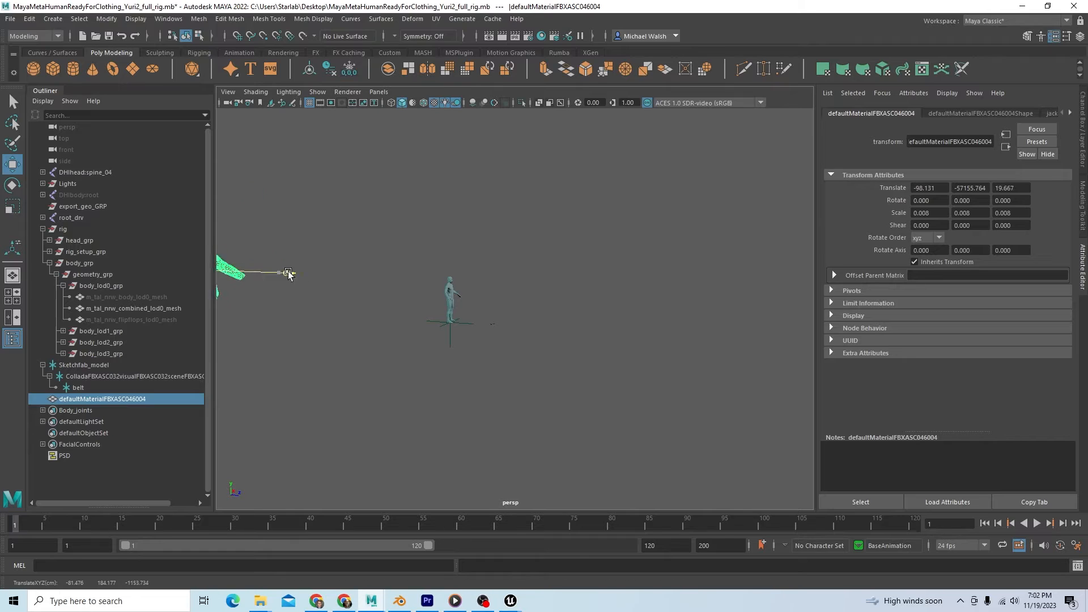
key("e")
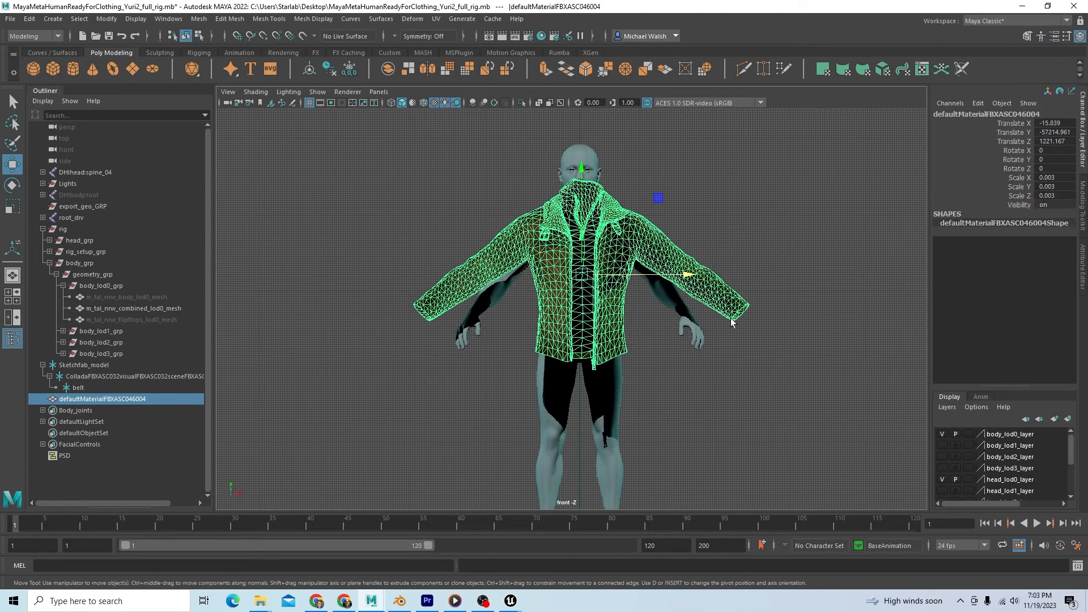
- Set the jacket's depth position to 1208, shrink it to body size and move it over the torso
left_click(1055, 141)
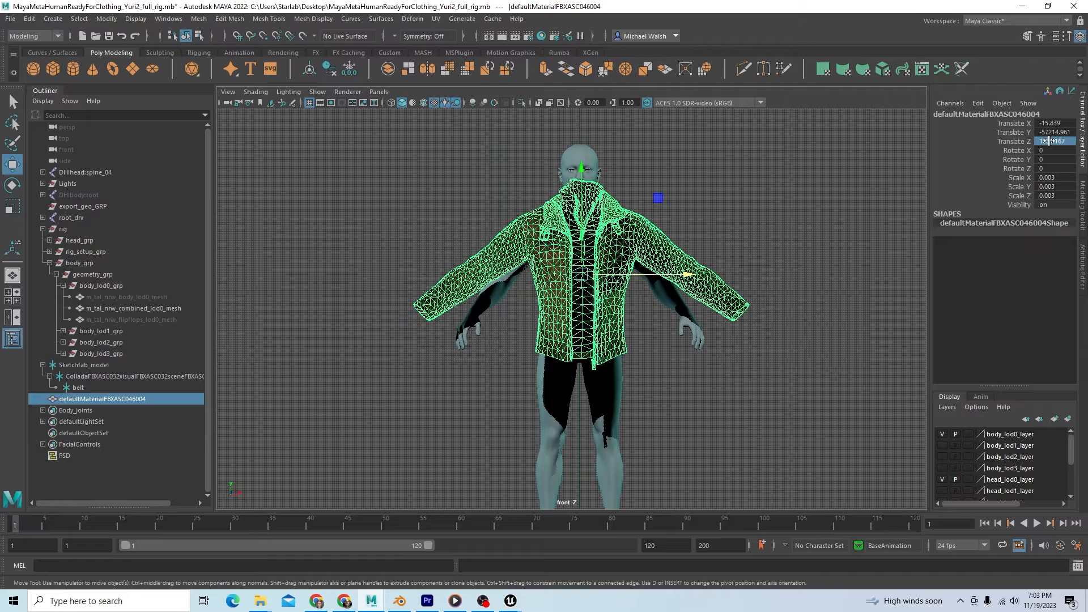
type("1208")
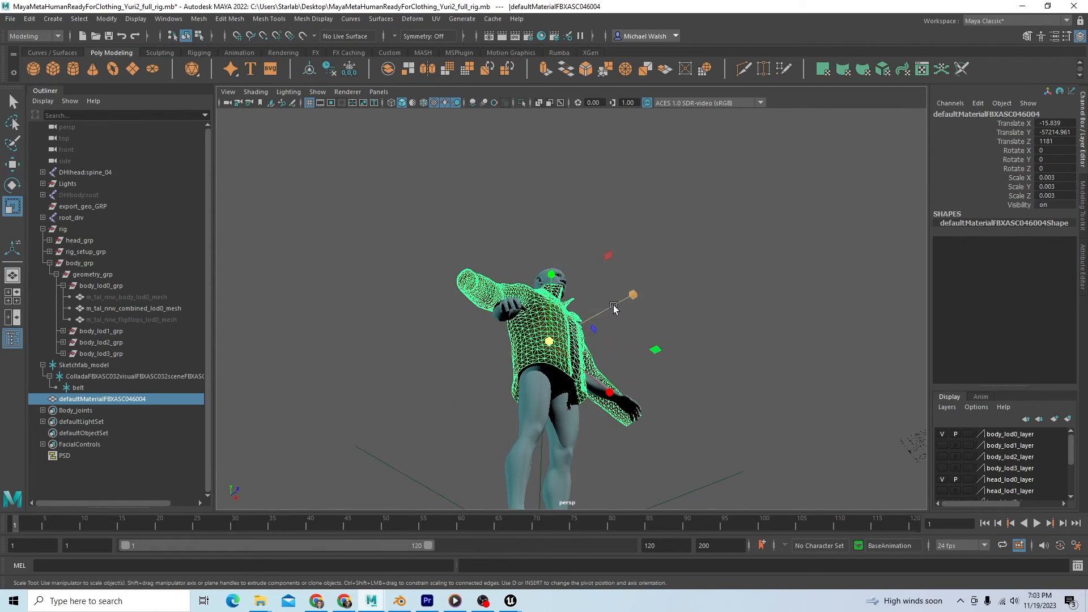
left_click_drag(613, 305, 621, 299)
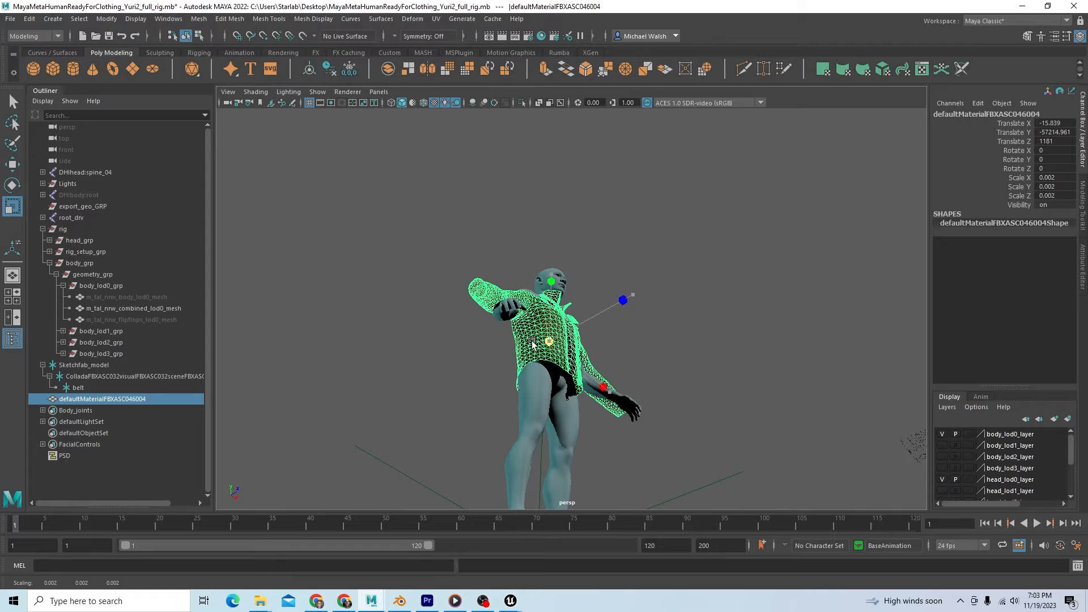
left_click_drag(549, 340, 530, 413)
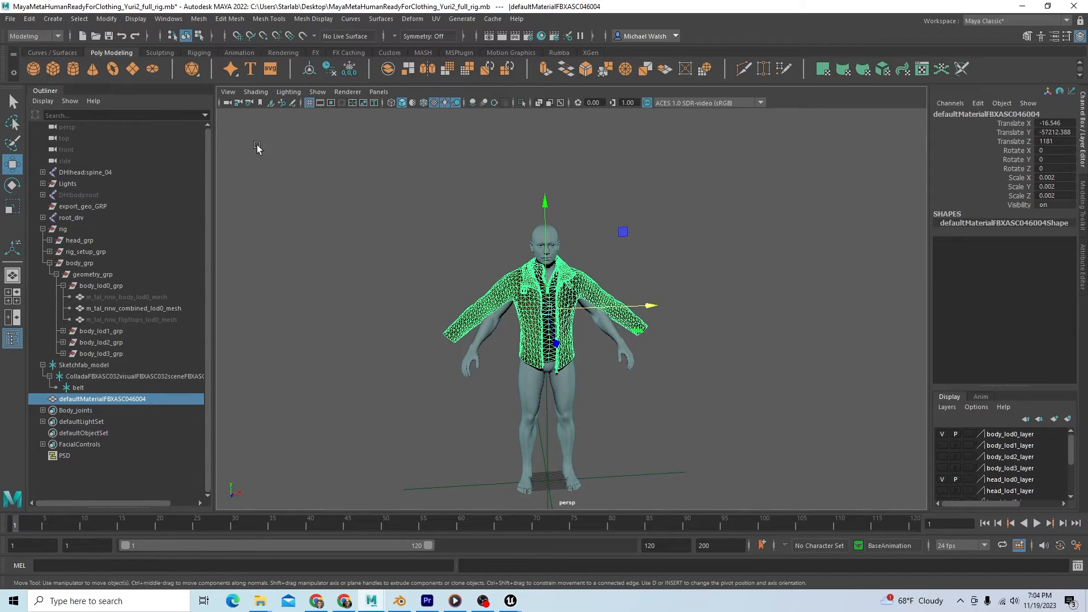
left_click(228, 90)
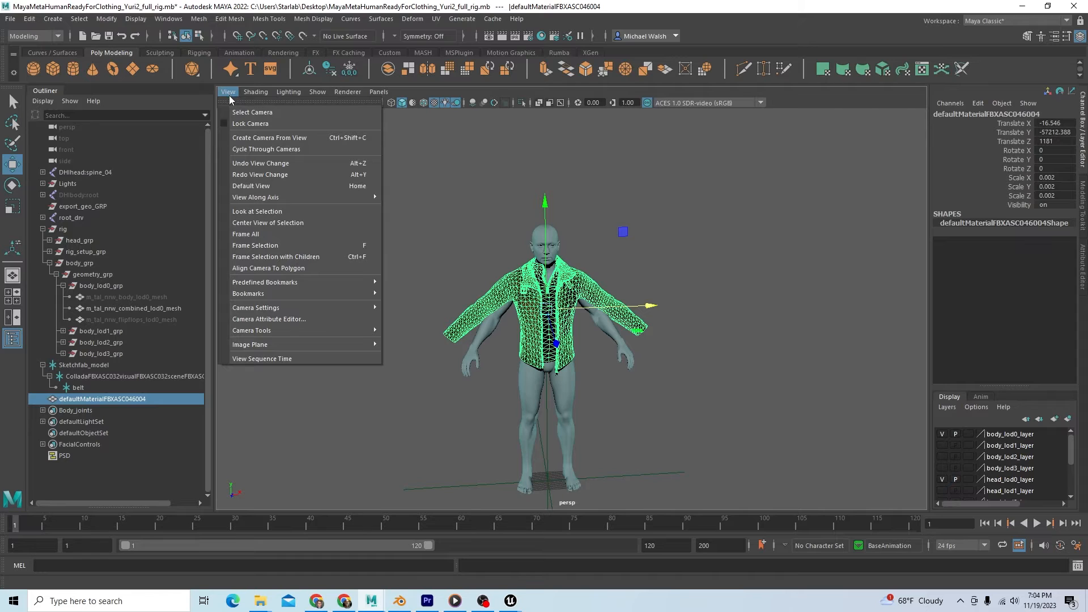
mouse_move(258, 186)
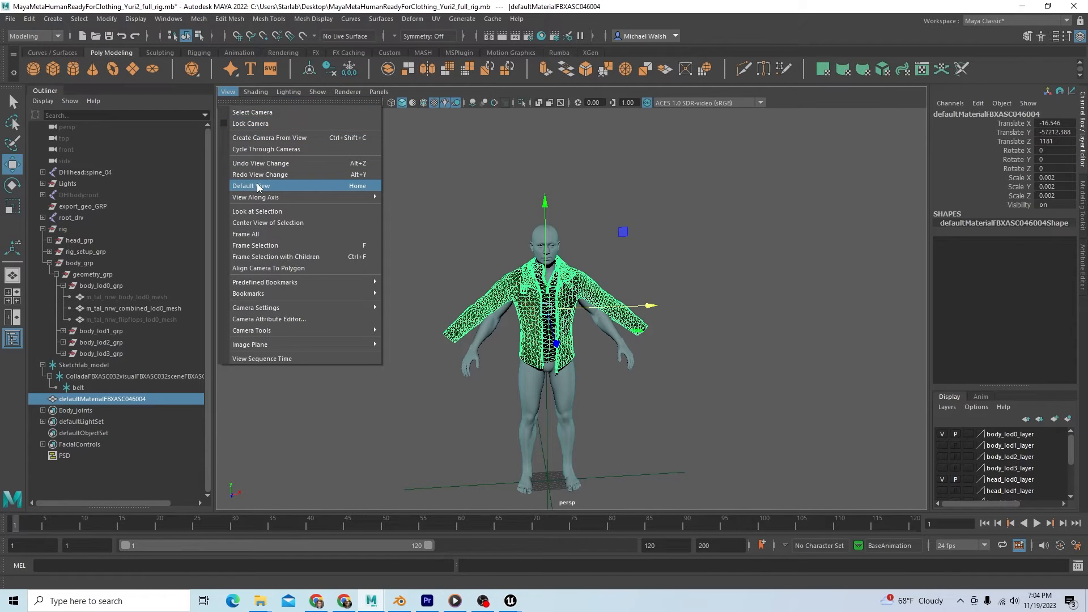
left_click(251, 185)
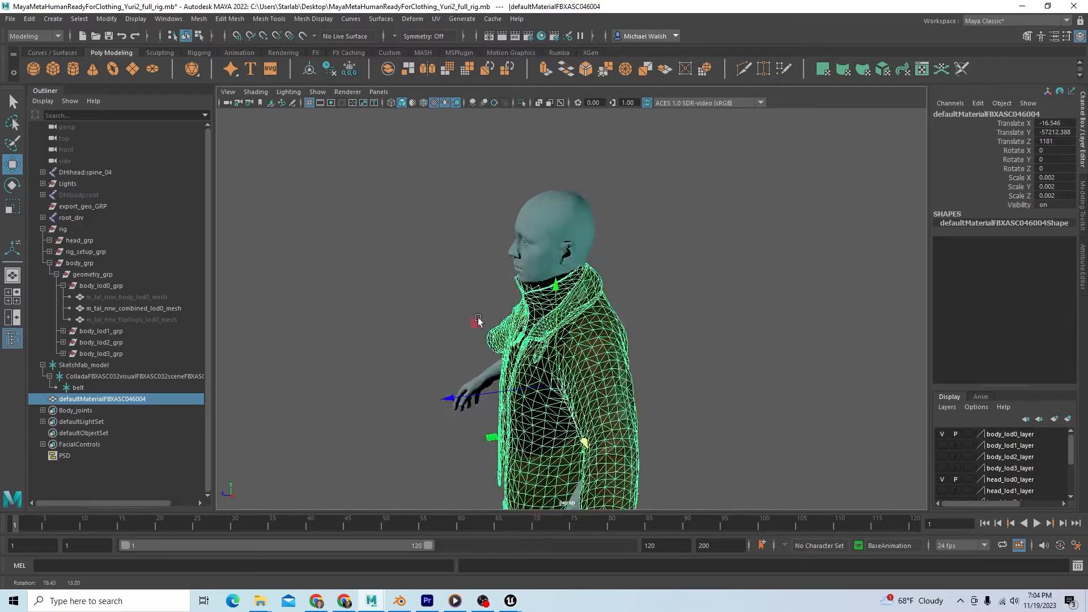
left_click_drag(478, 320, 541, 305)
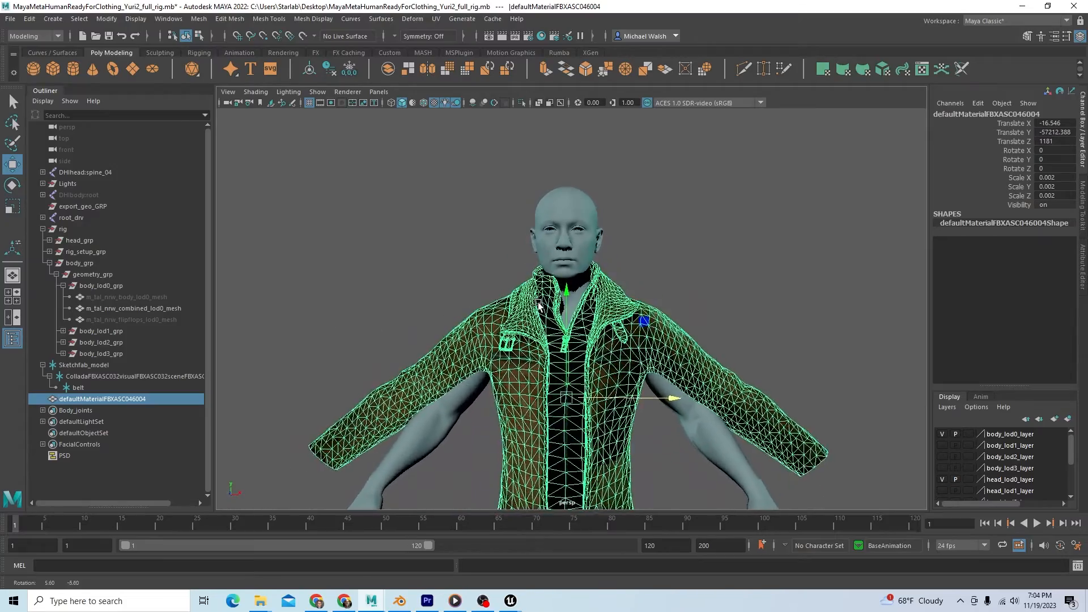
left_click_drag(555, 312, 715, 317)
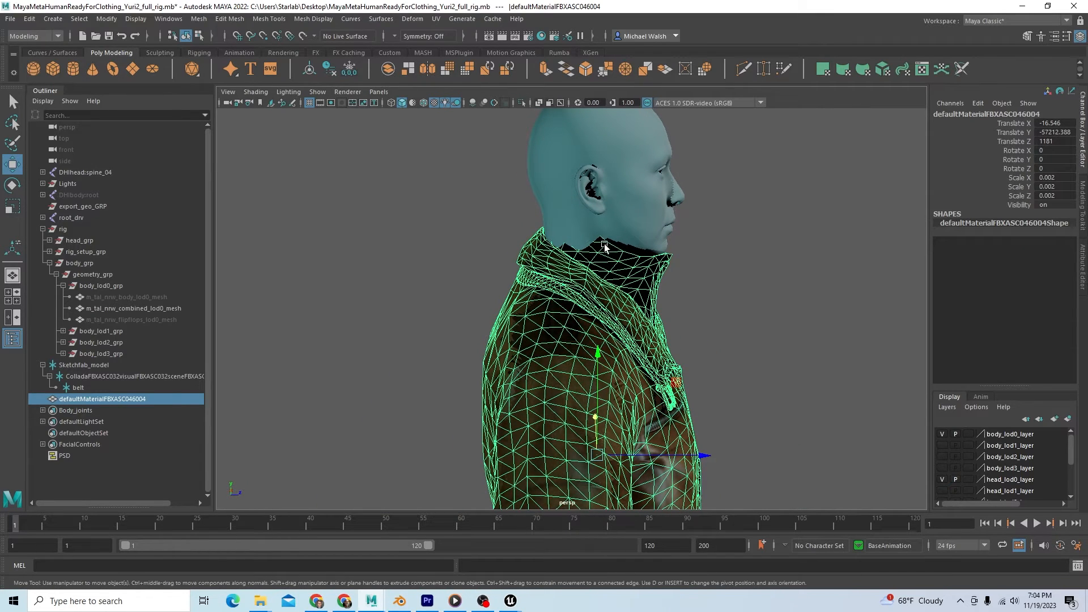
left_click(607, 234)
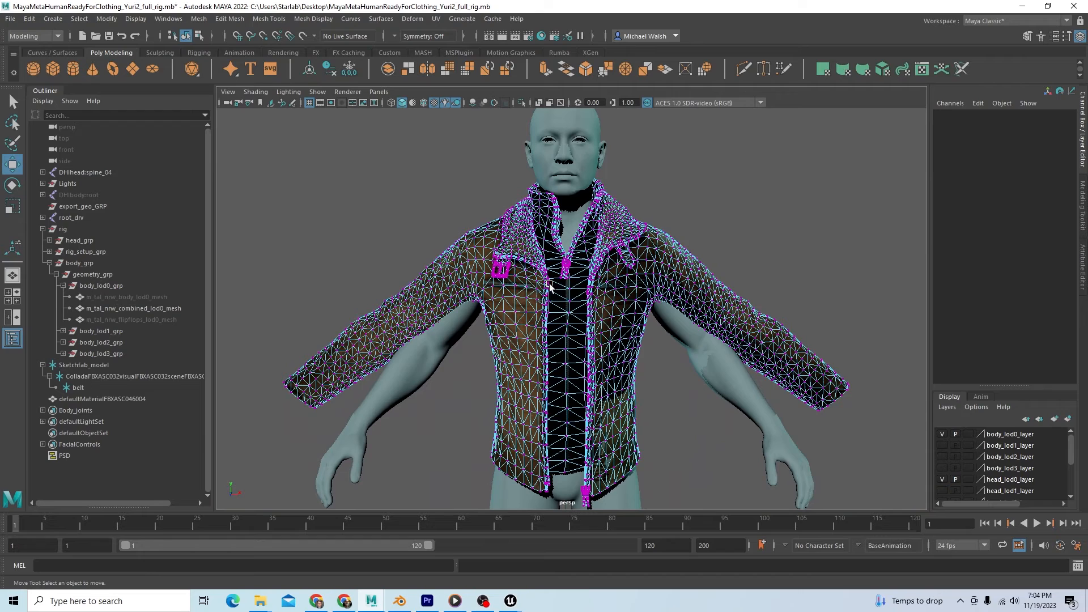
- Enable Show > Joints in the viewport to display the MetaHuman skeleton
left_click(318, 92)
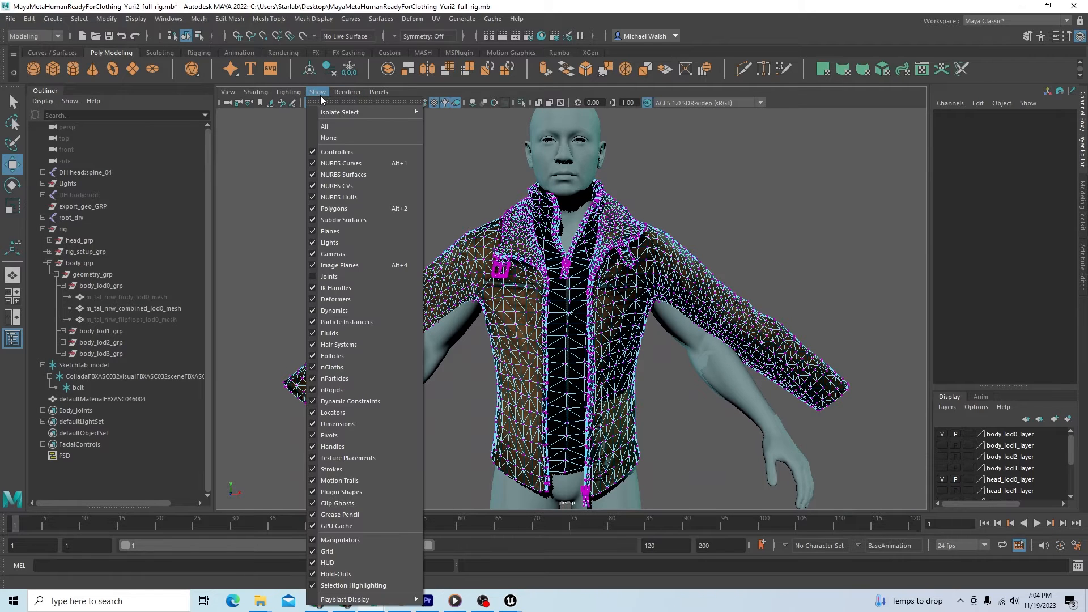
mouse_move(347, 278)
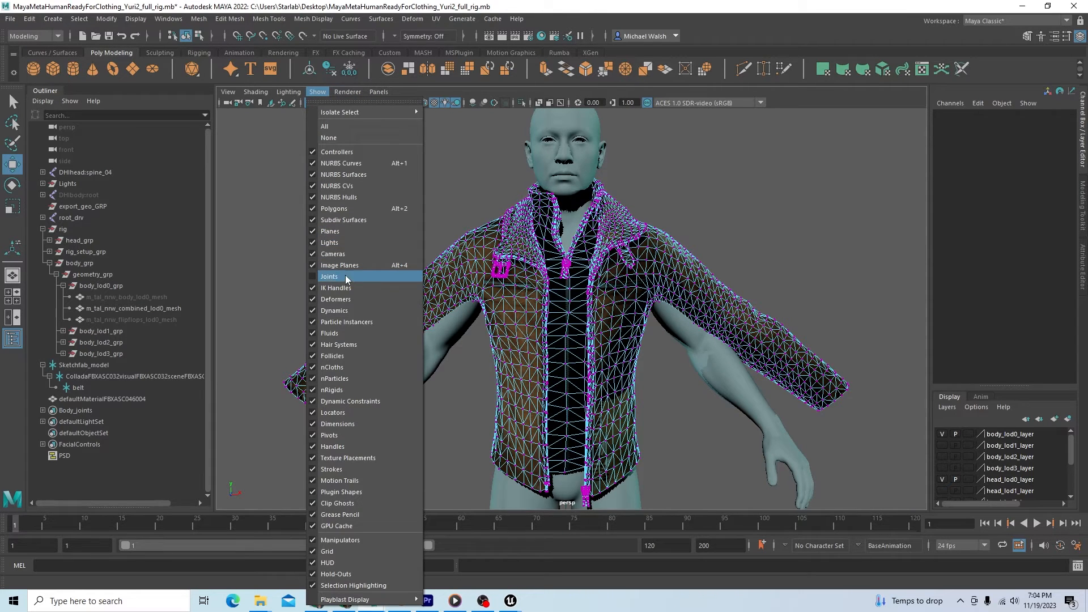
mouse_move(339, 277)
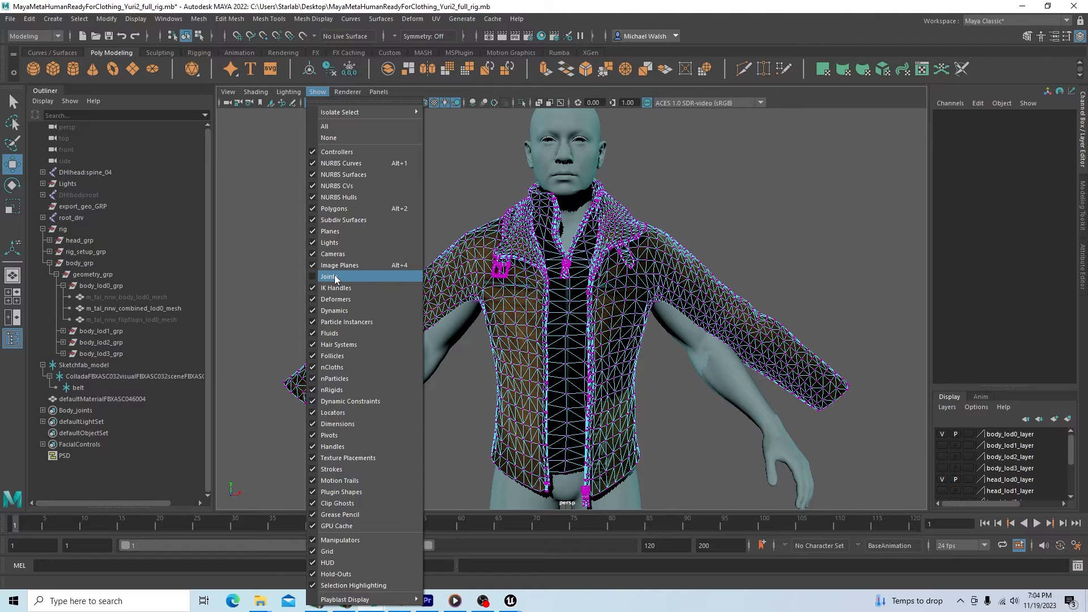
left_click(329, 277)
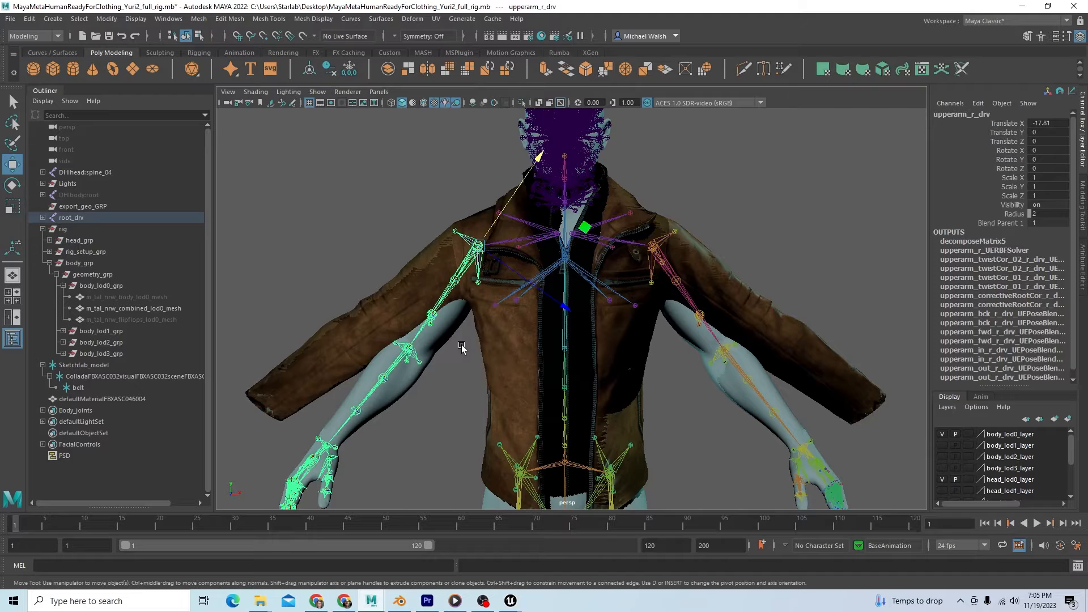
- Rotate the right upper arm drv joint to line up with the jacket sleeve
left_click(11, 185)
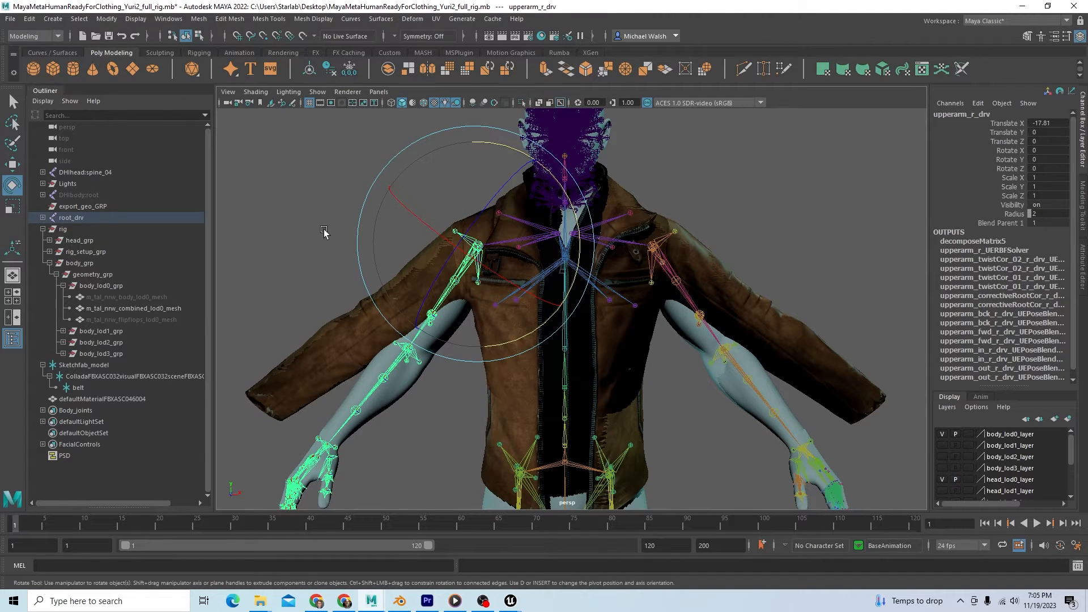
right_click(322, 230)
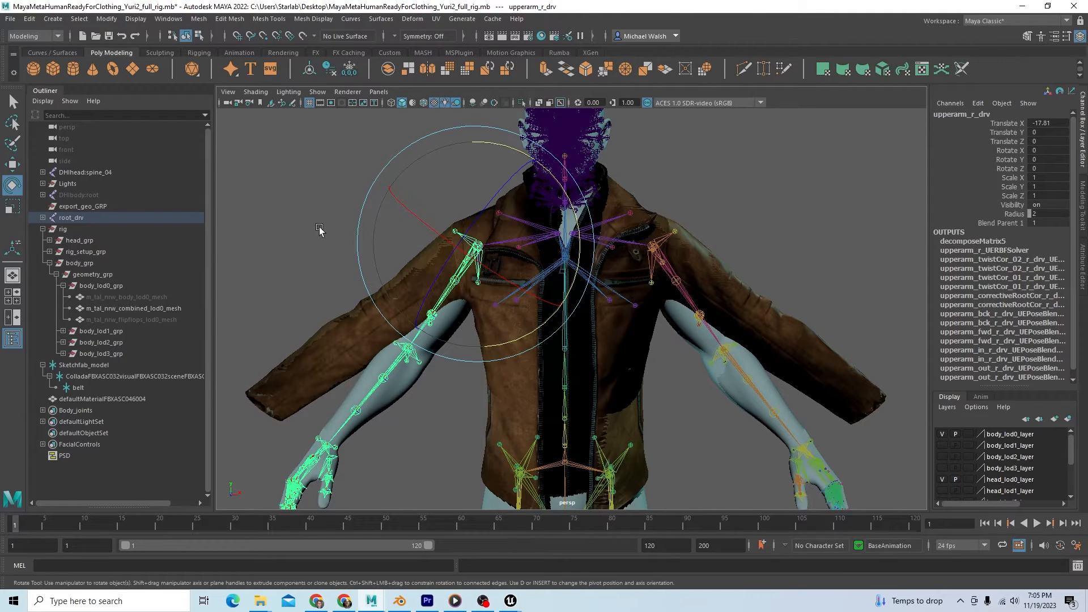
left_click_drag(319, 228, 543, 329)
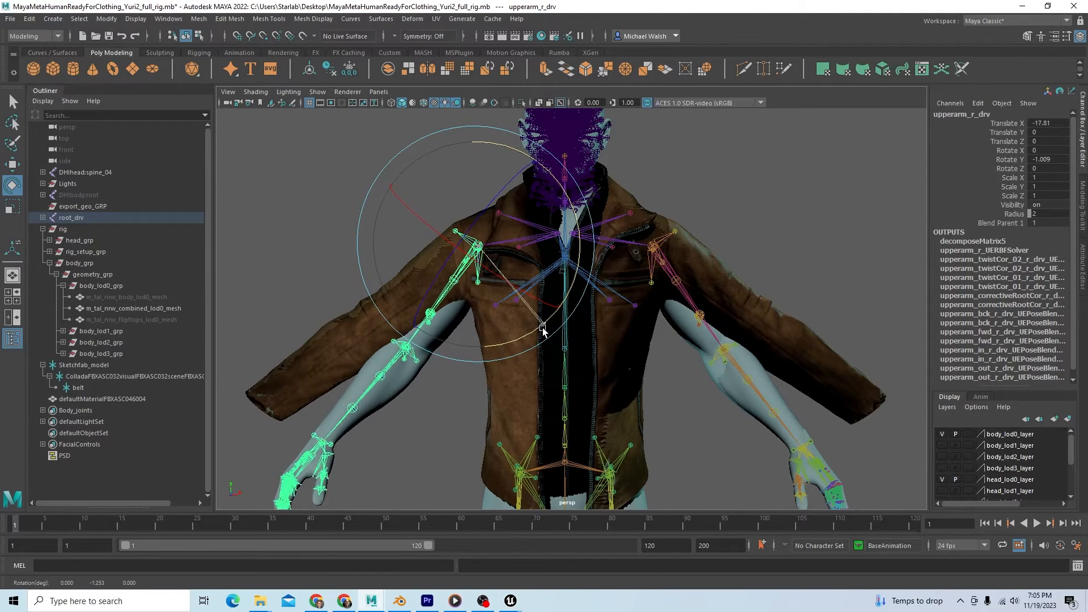
left_click_drag(543, 329, 520, 351)
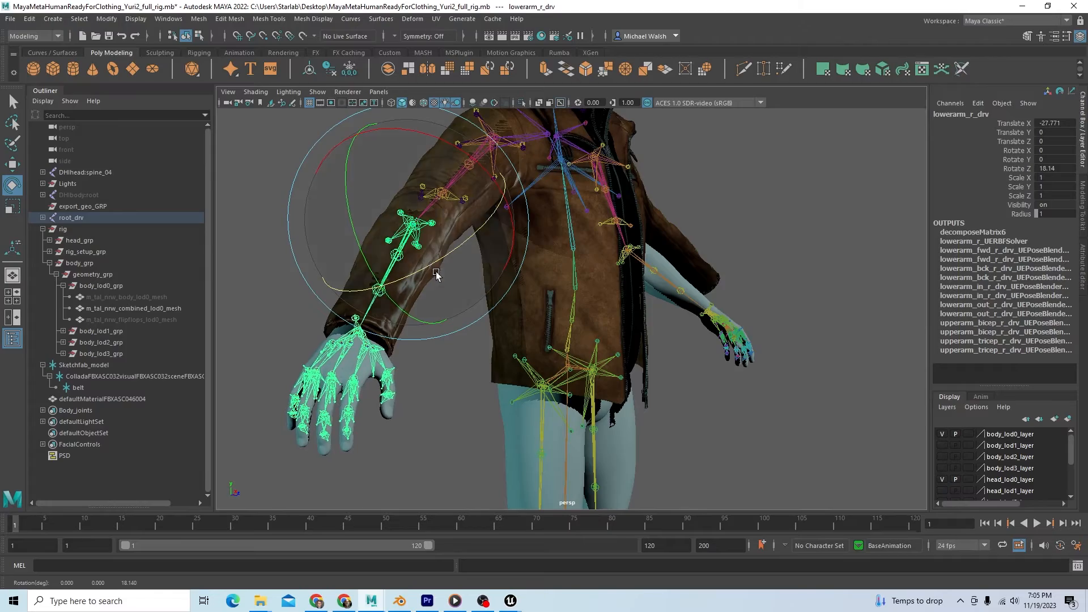
left_click_drag(435, 273, 507, 397)
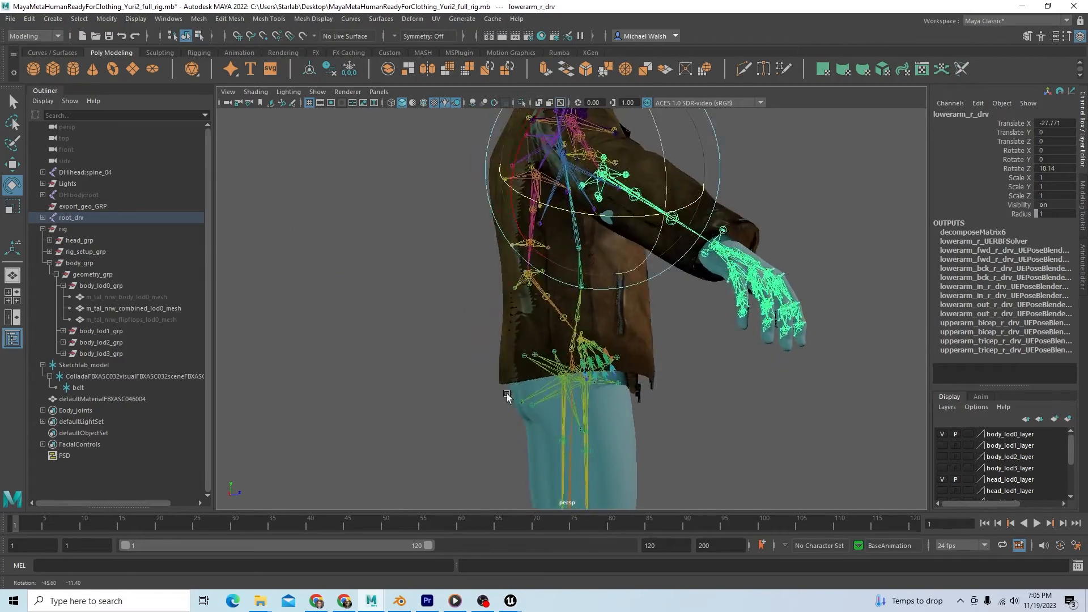
left_click_drag(506, 396, 499, 406)
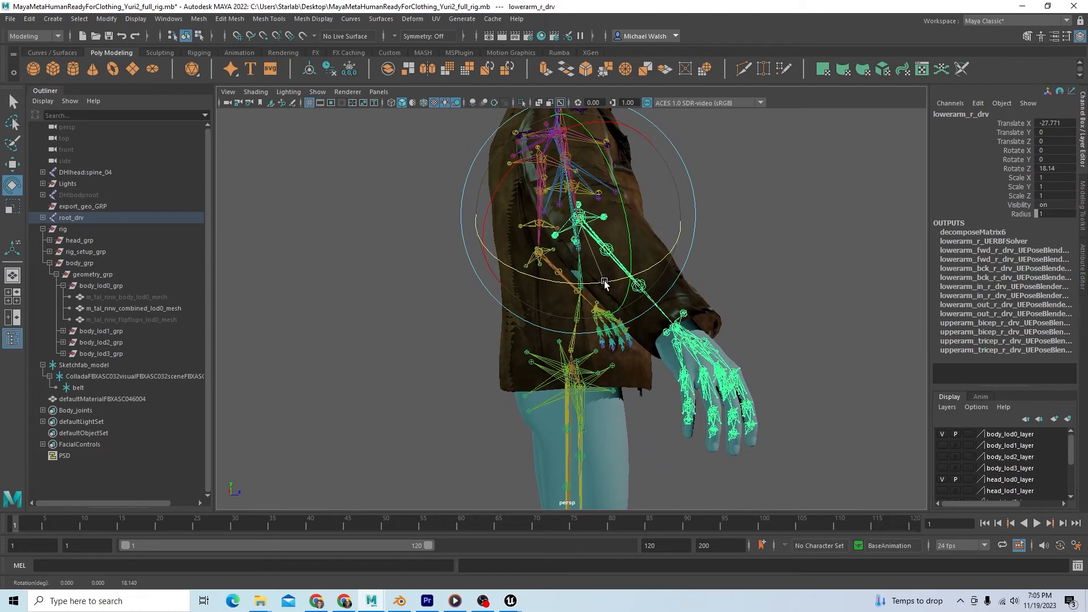
left_click_drag(604, 285, 601, 290)
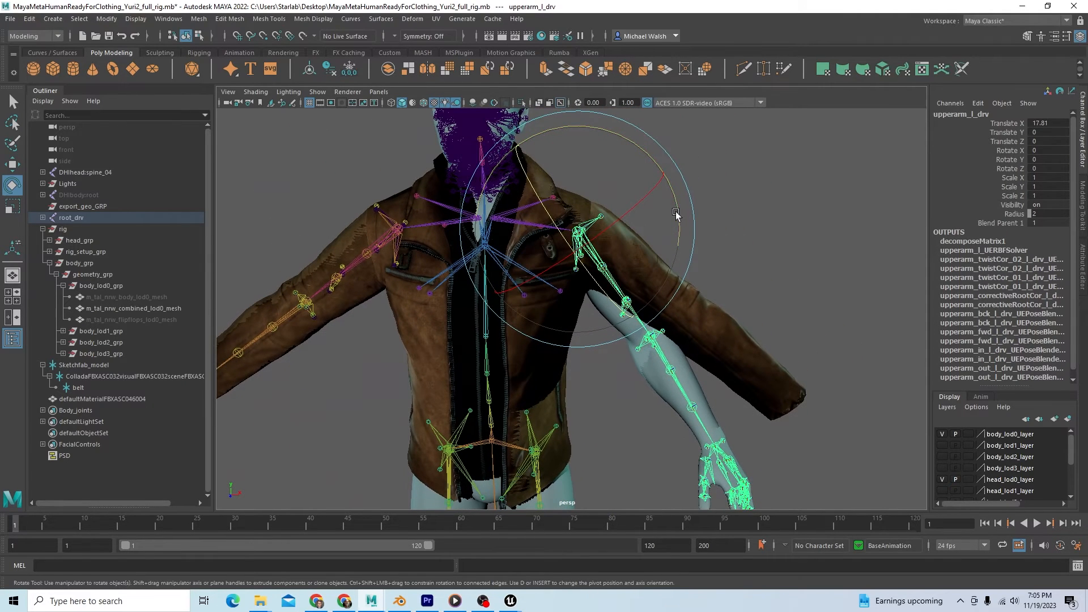
- Bend the left forearm and upper arm joints into the left sleeve (lowerarm_l_drv about 17.6° on Z)
left_click_drag(676, 214, 697, 164)
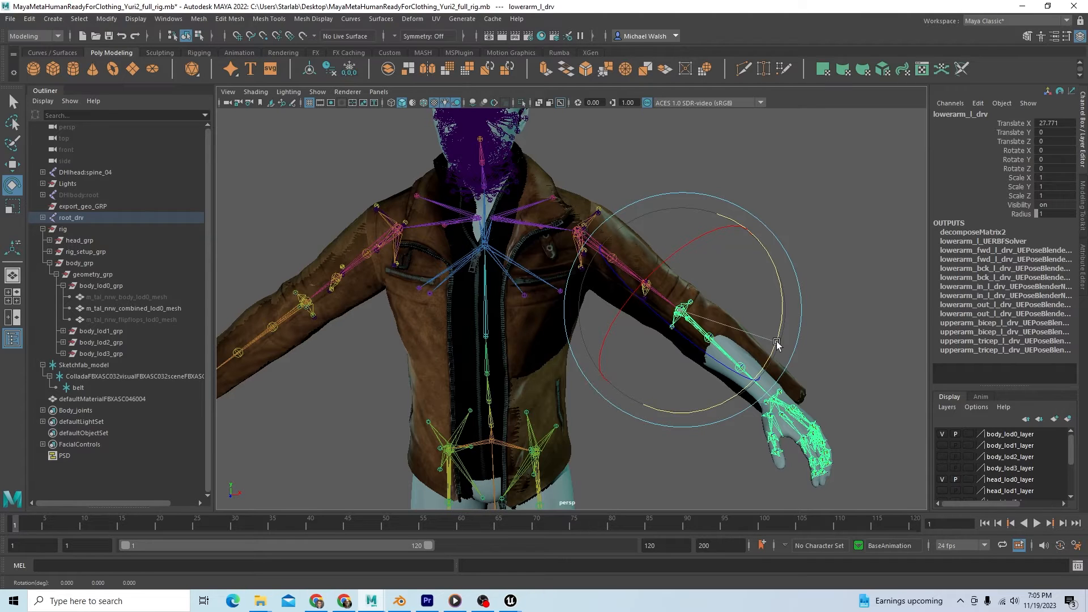
left_click_drag(778, 345, 745, 141)
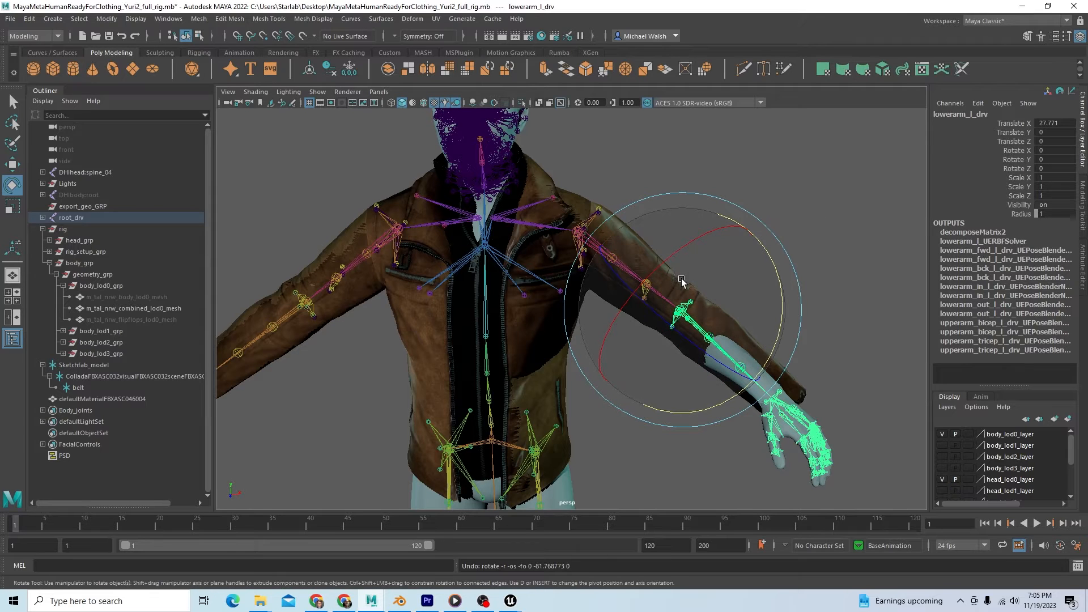
left_click(593, 215)
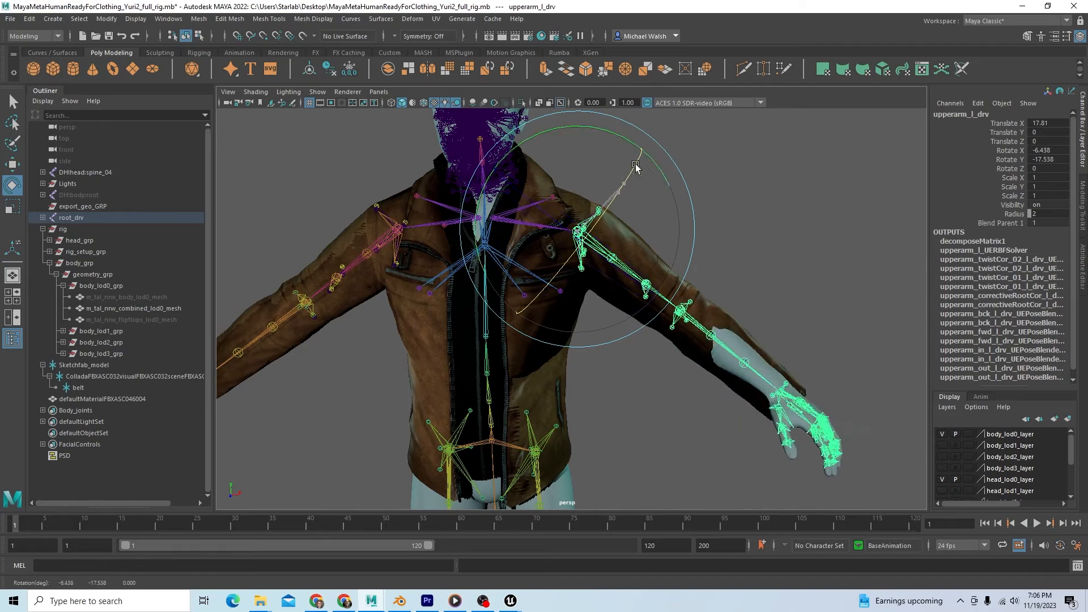
left_click_drag(634, 167, 712, 326)
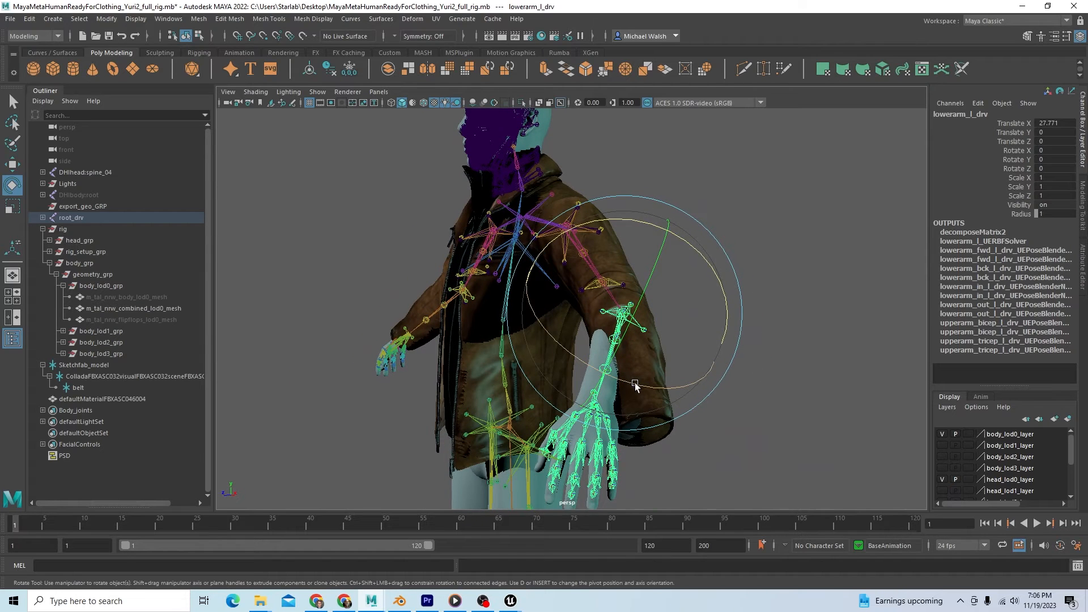
left_click_drag(635, 385, 666, 392)
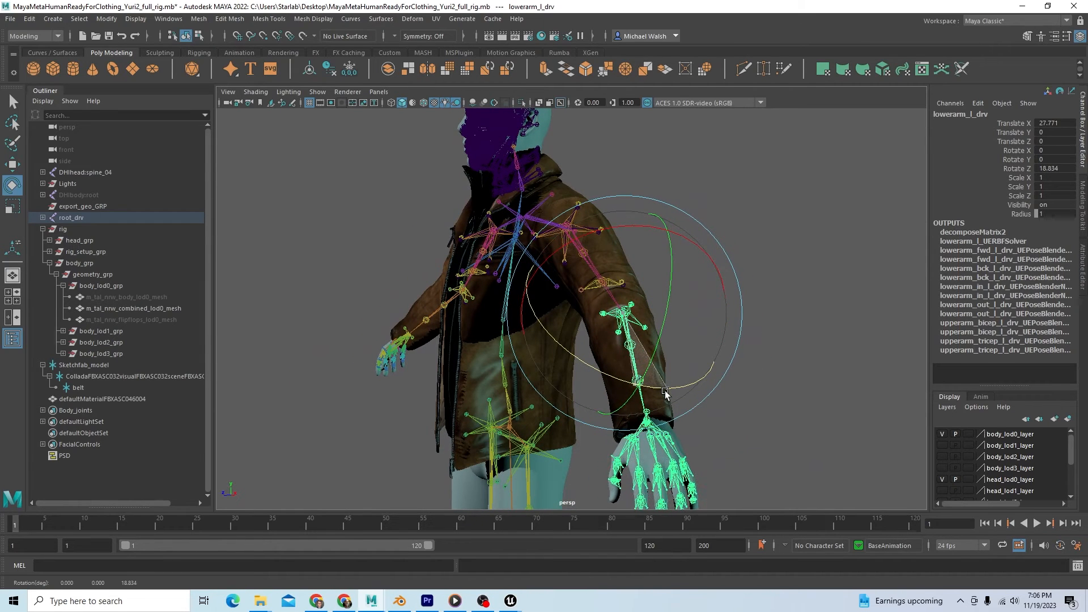
left_click_drag(664, 393, 724, 423)
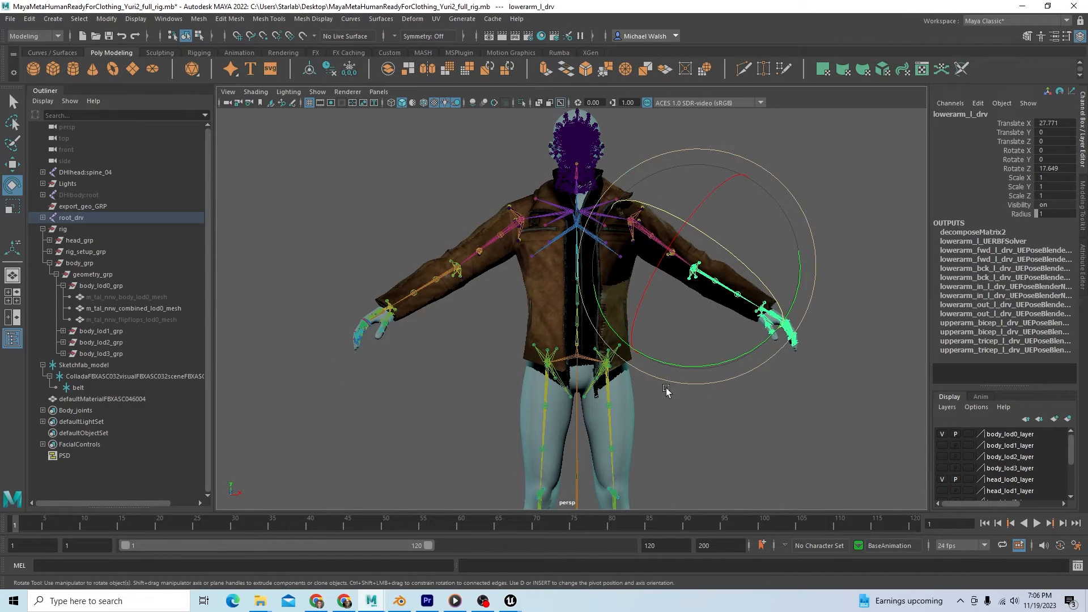
- Select the Body_joints root with the jacket and Bind Skin from the Rigging menu set
right_click(69, 410)
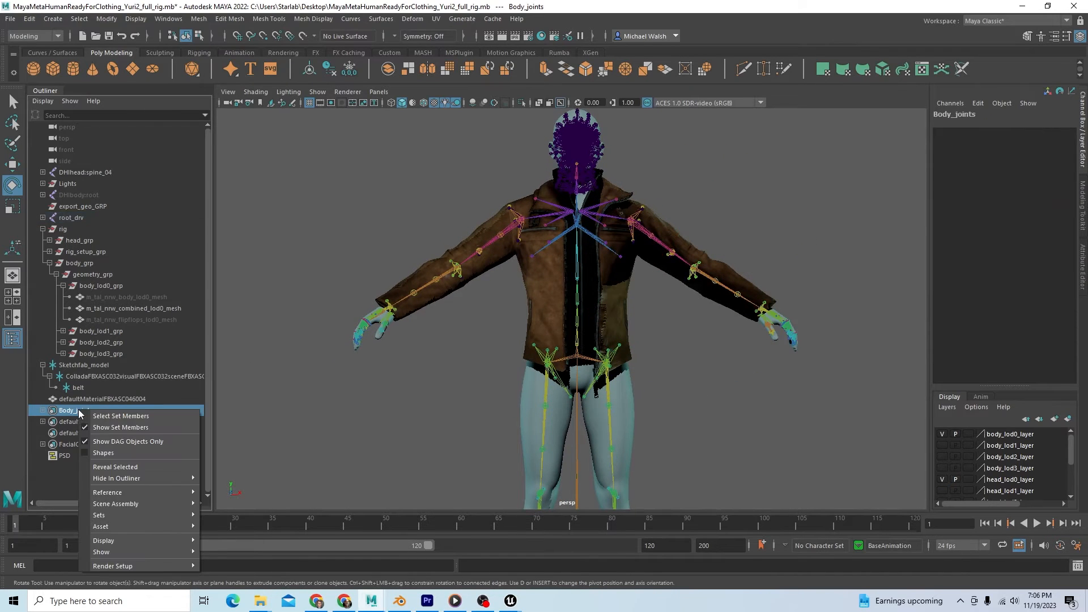
mouse_move(120, 415)
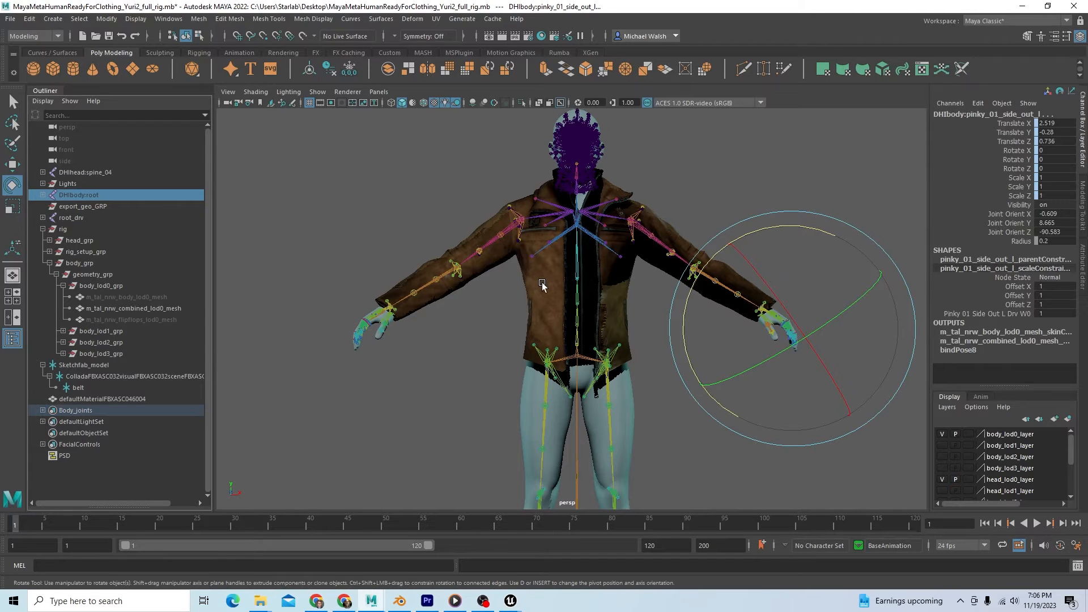
left_click(101, 398)
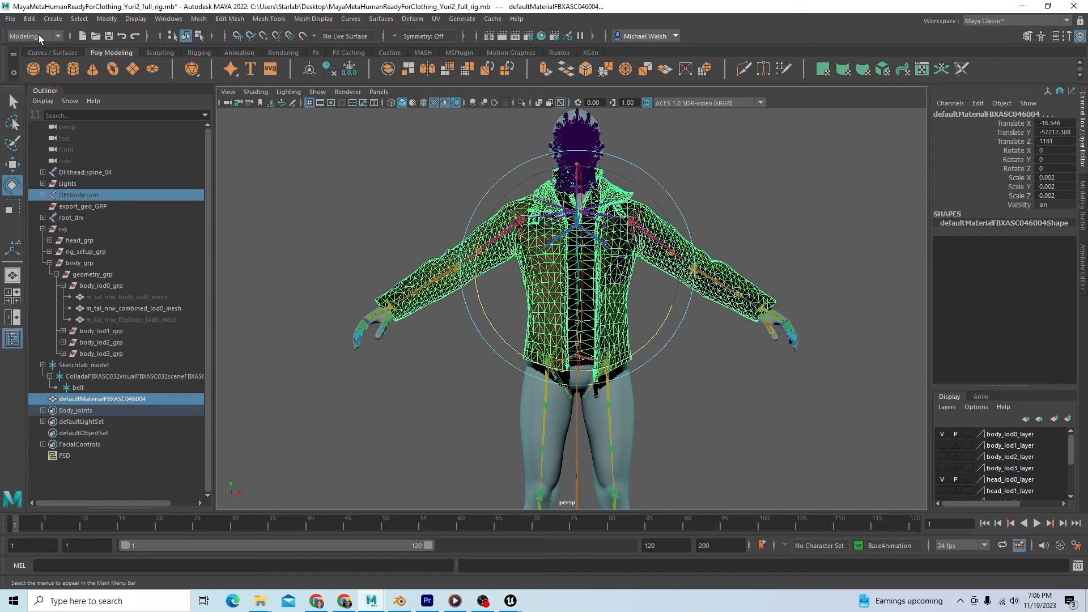
left_click(33, 37)
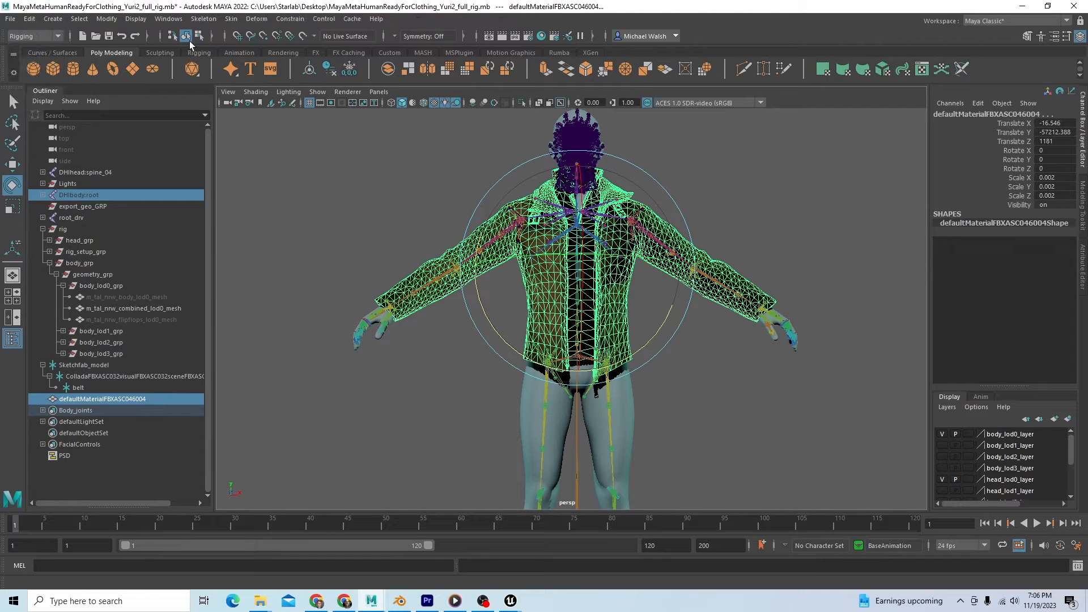
left_click(203, 19)
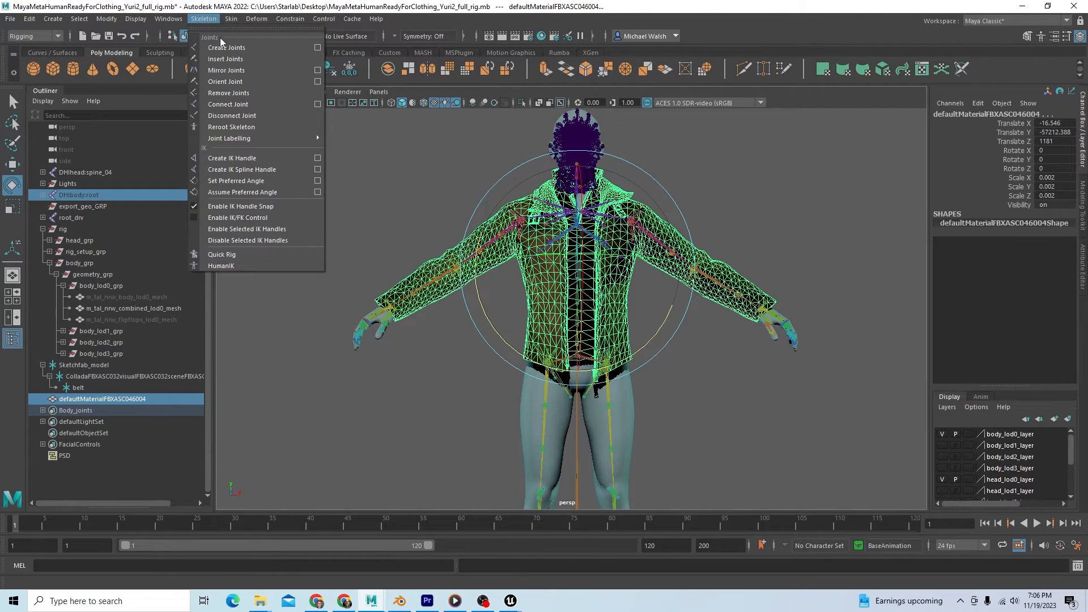
left_click(231, 19)
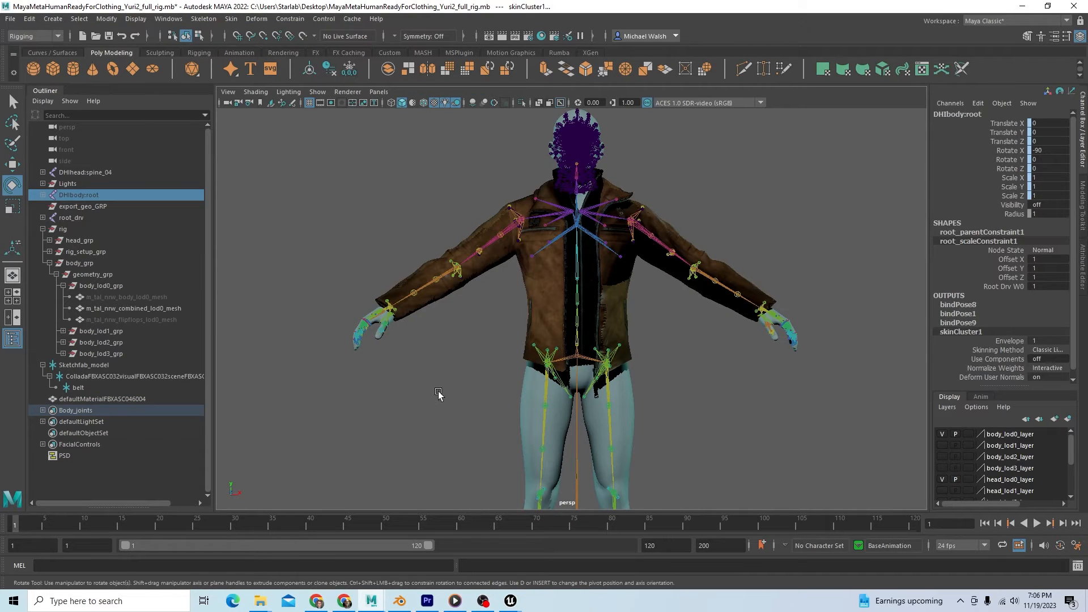
mouse_move(532, 386)
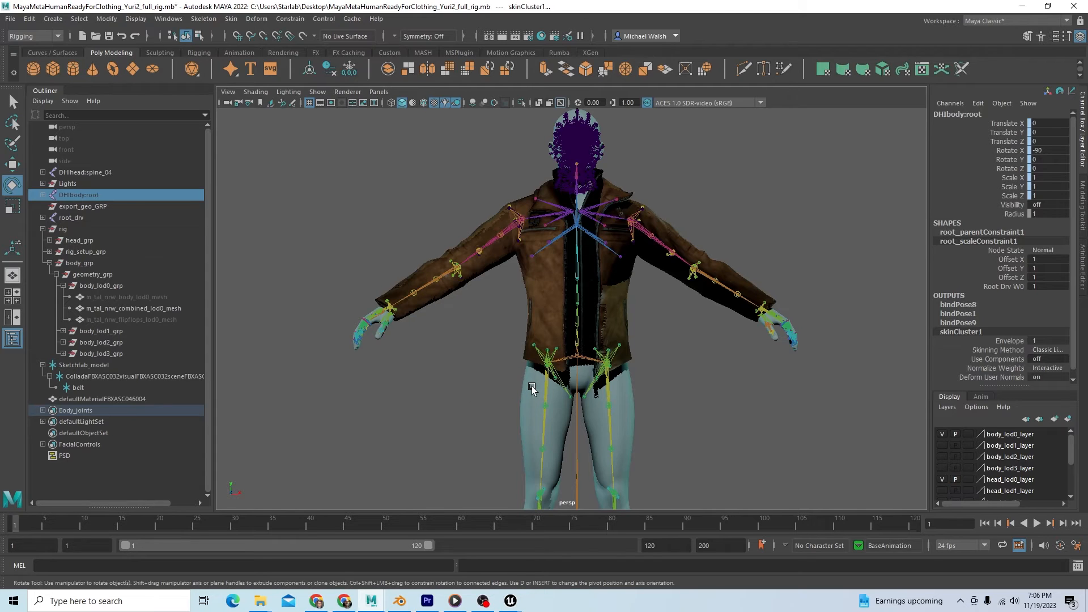
- Add the LOD0 body mesh to the selection and run Skin > Copy Skin Weights onto the jacket
left_click(136, 308)
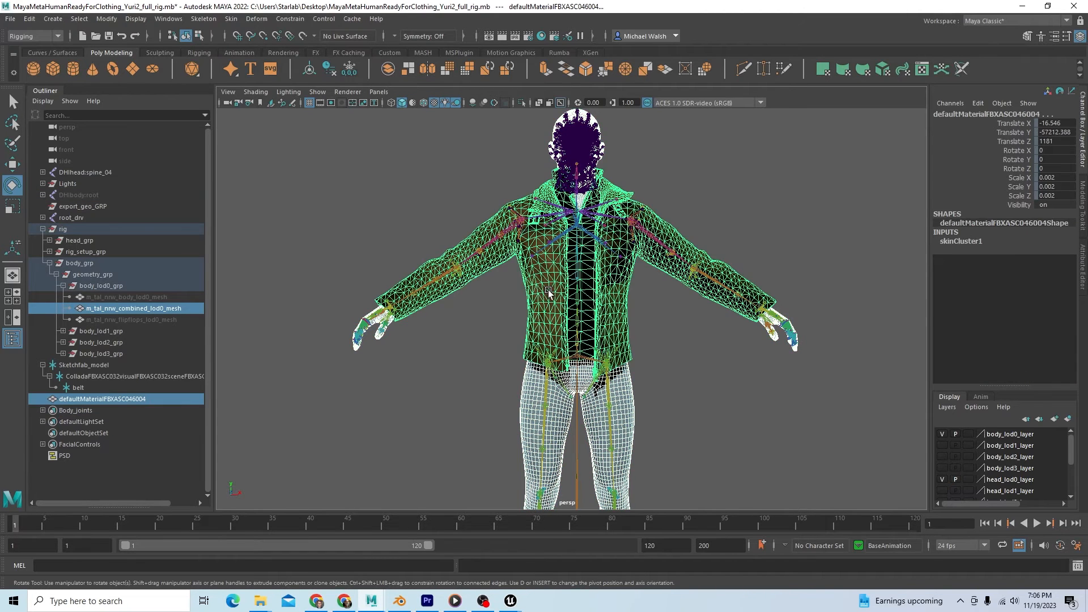
left_click(230, 19)
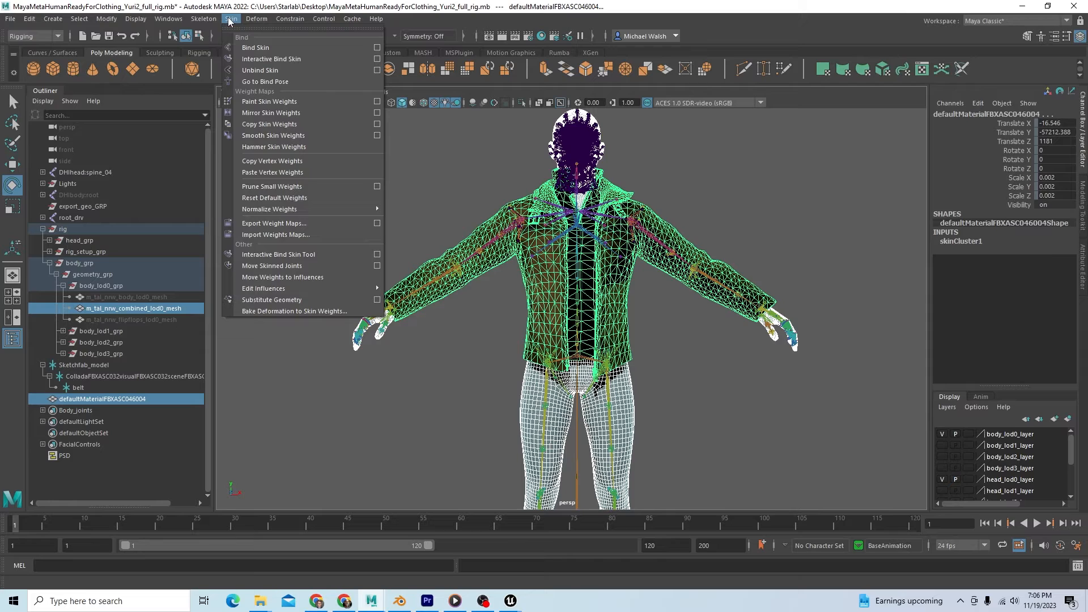
mouse_move(270, 125)
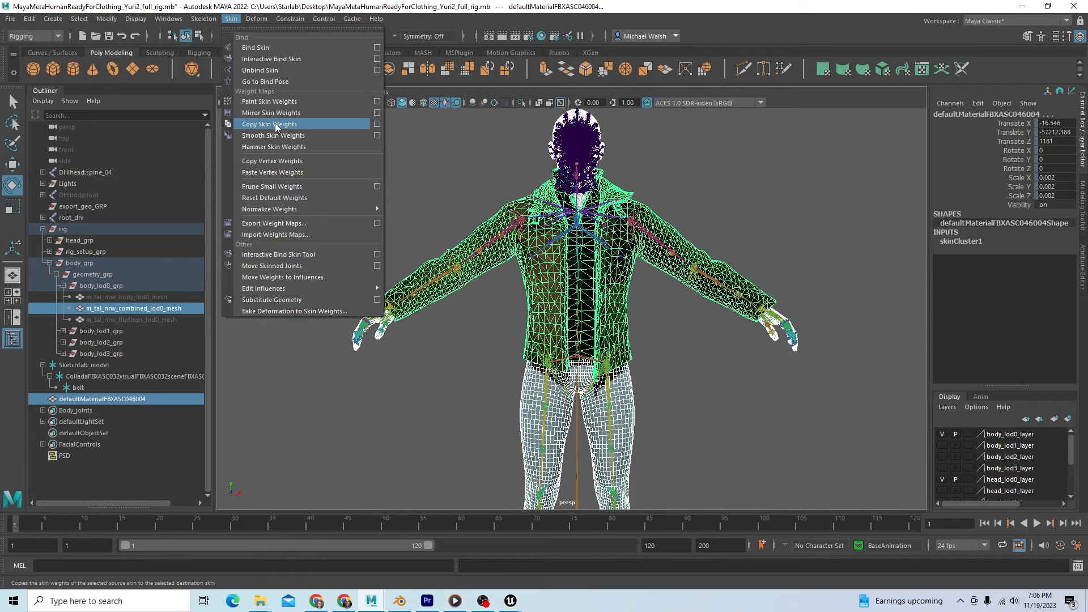
left_click(270, 123)
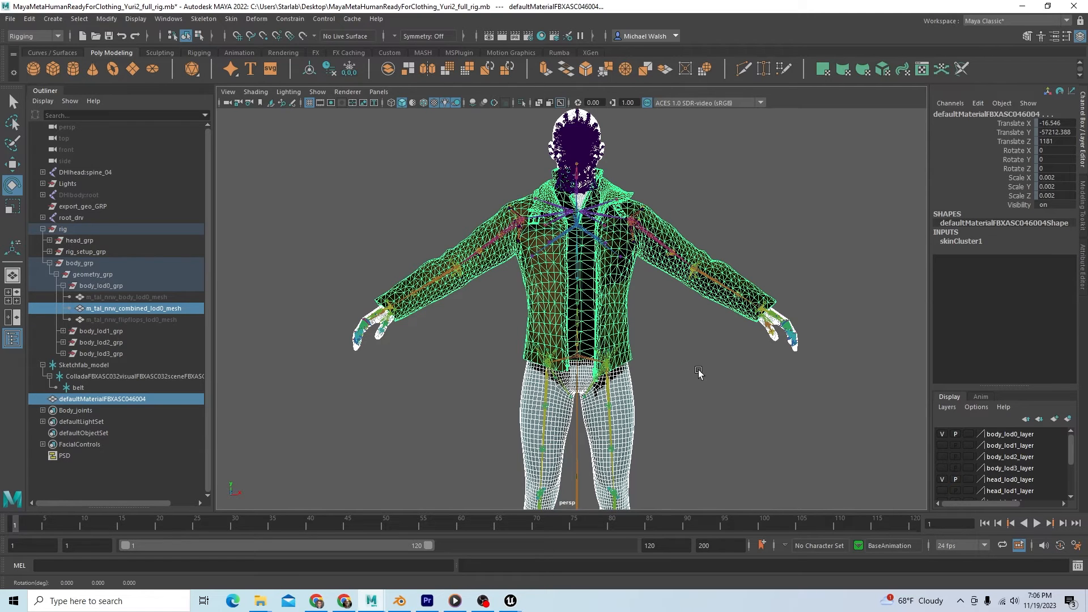
mouse_move(684, 399)
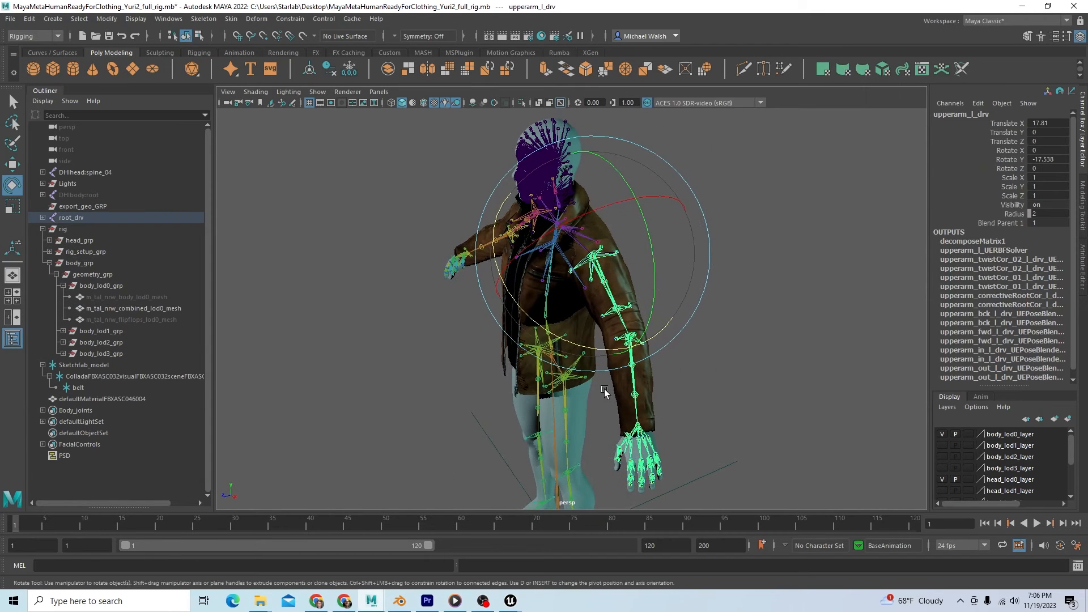
left_click_drag(604, 389, 593, 330)
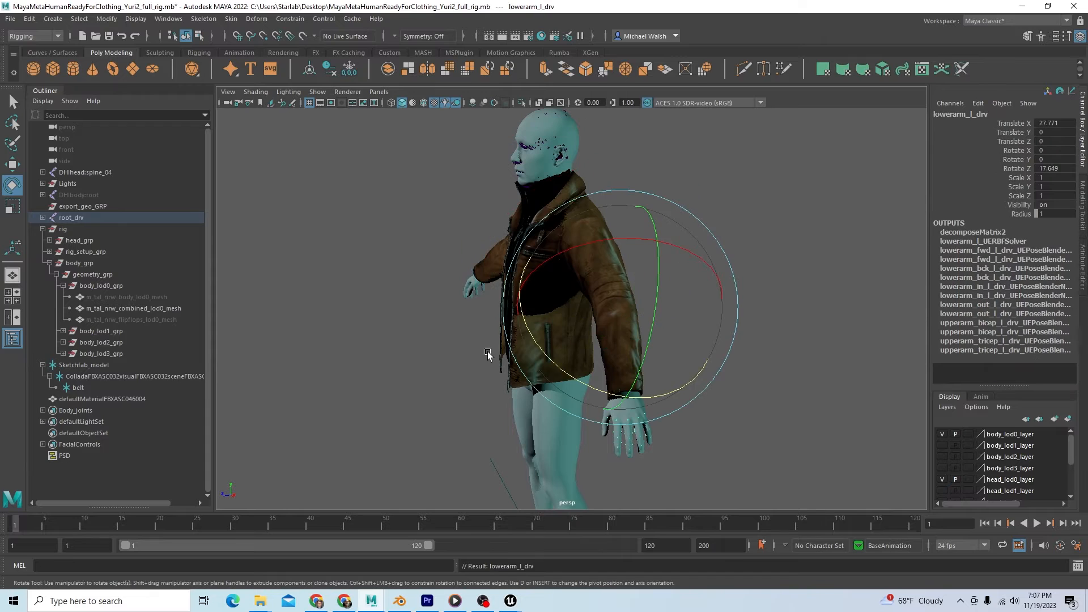
left_click_drag(487, 356, 657, 399)
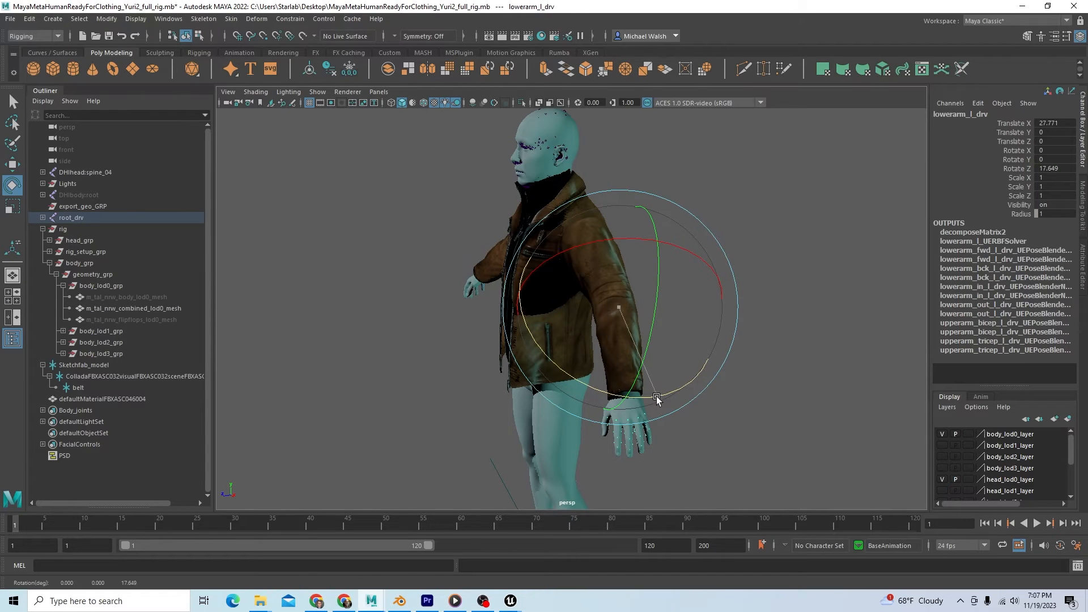
left_click_drag(656, 398, 530, 403)
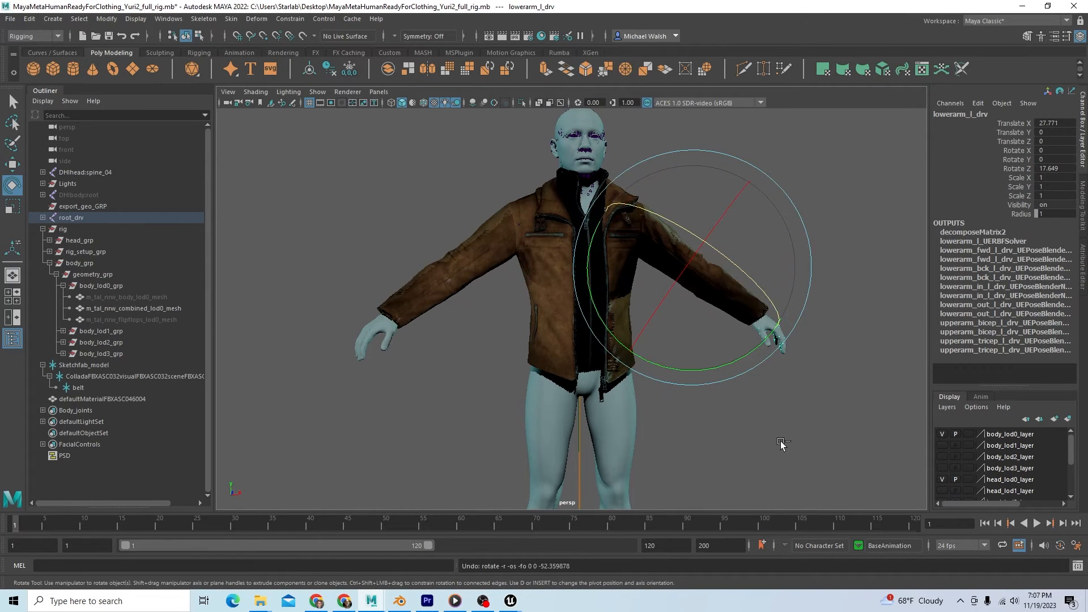
left_click_drag(777, 340, 790, 353)
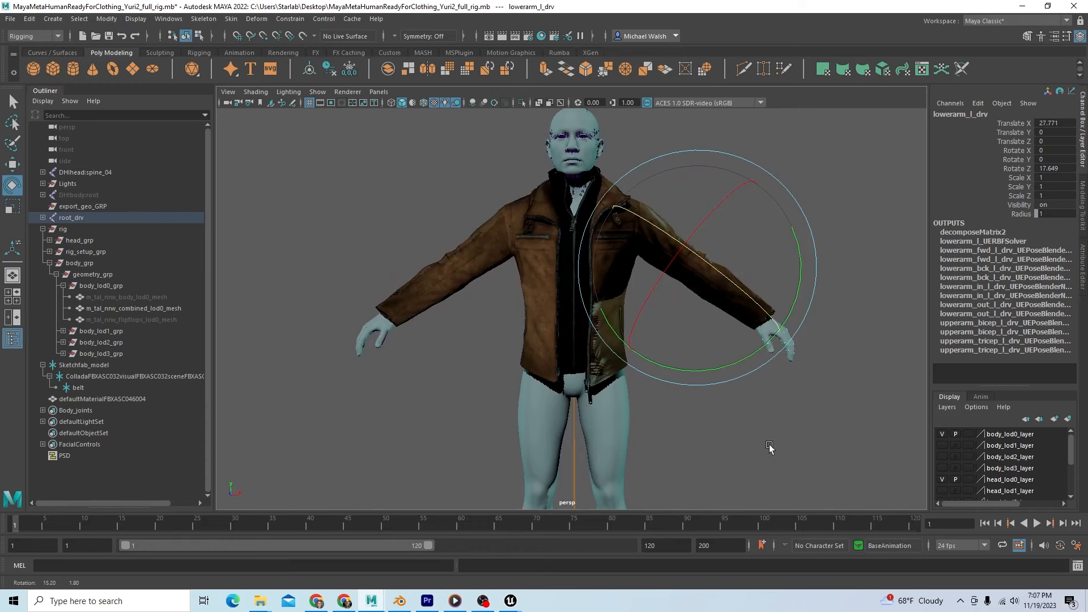
left_click_drag(768, 448, 852, 523)
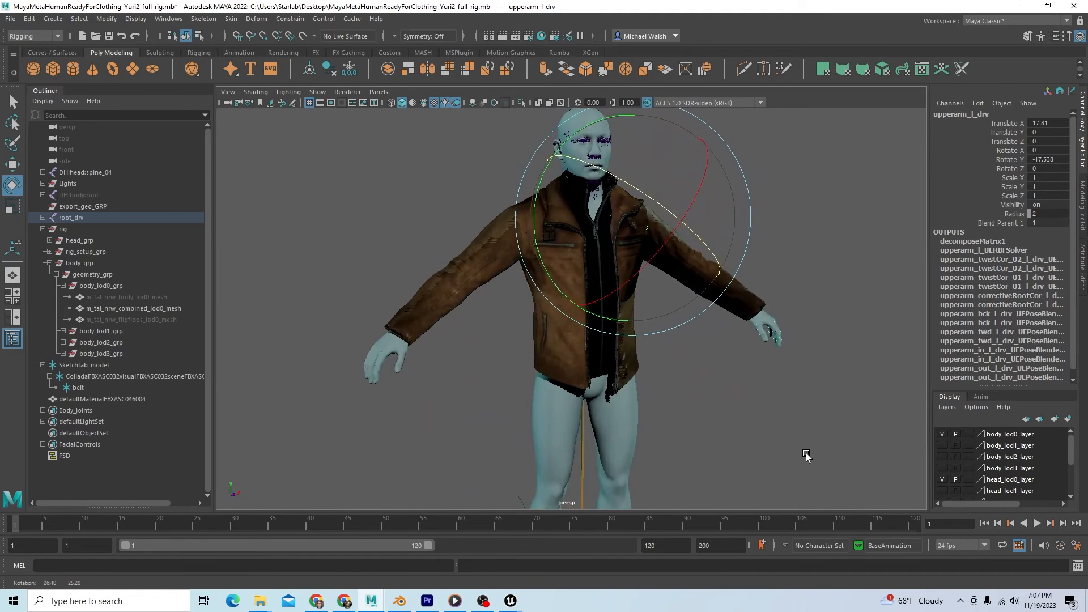
left_click_drag(805, 457, 780, 524)
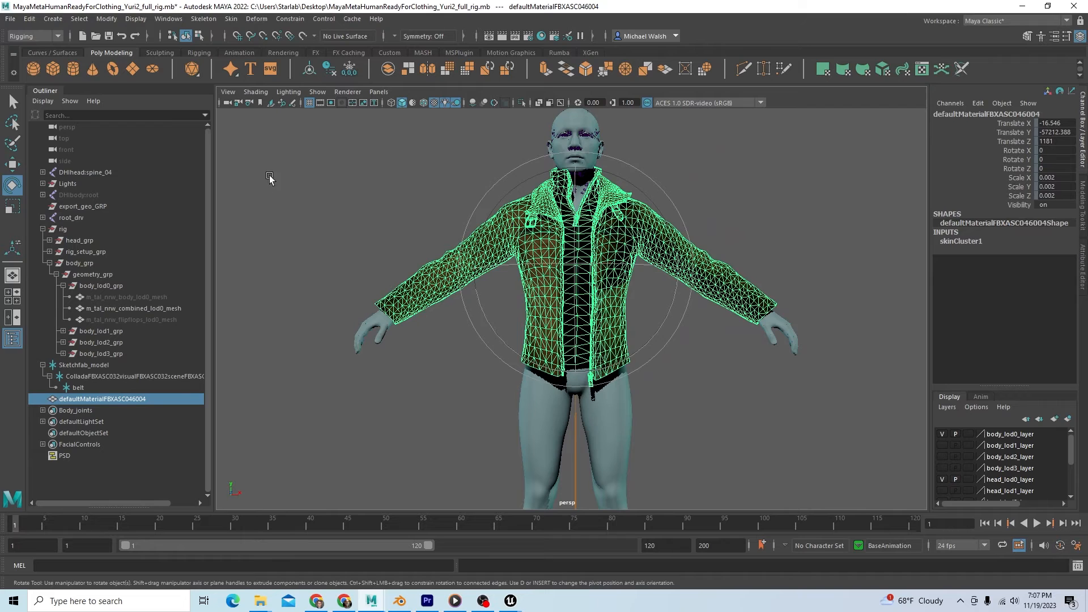
- Review the FBX Export Selection preset settings and close the preset editor
left_click(11, 19)
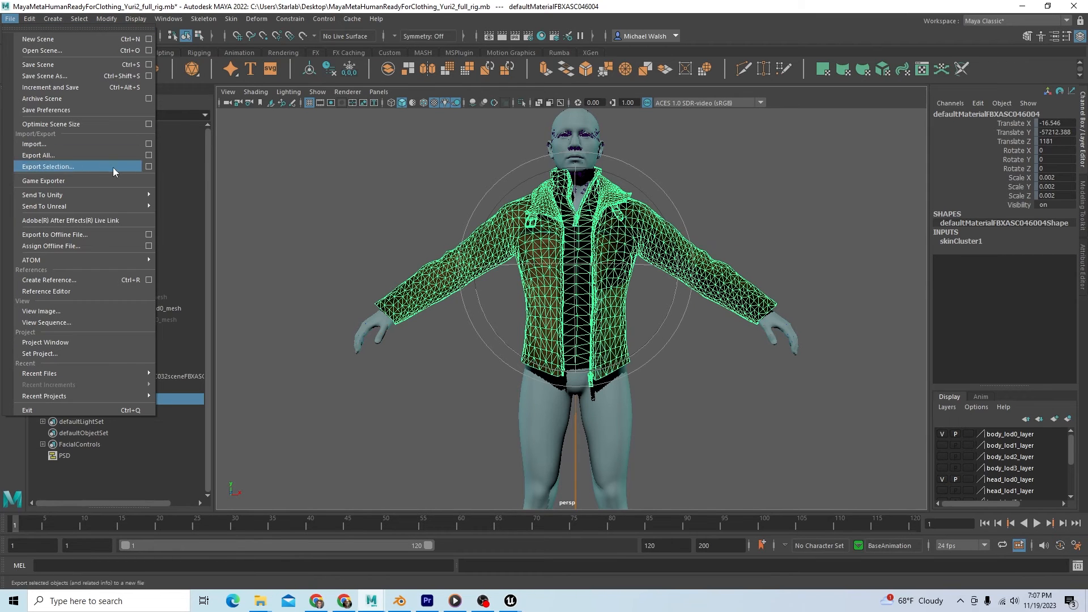
mouse_move(147, 169)
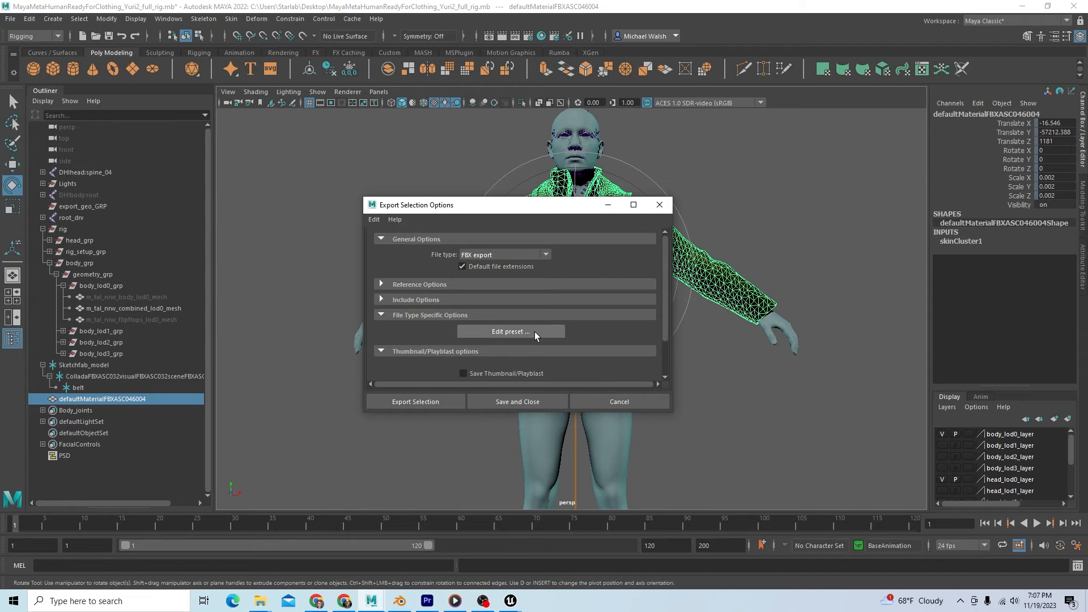
left_click(510, 331)
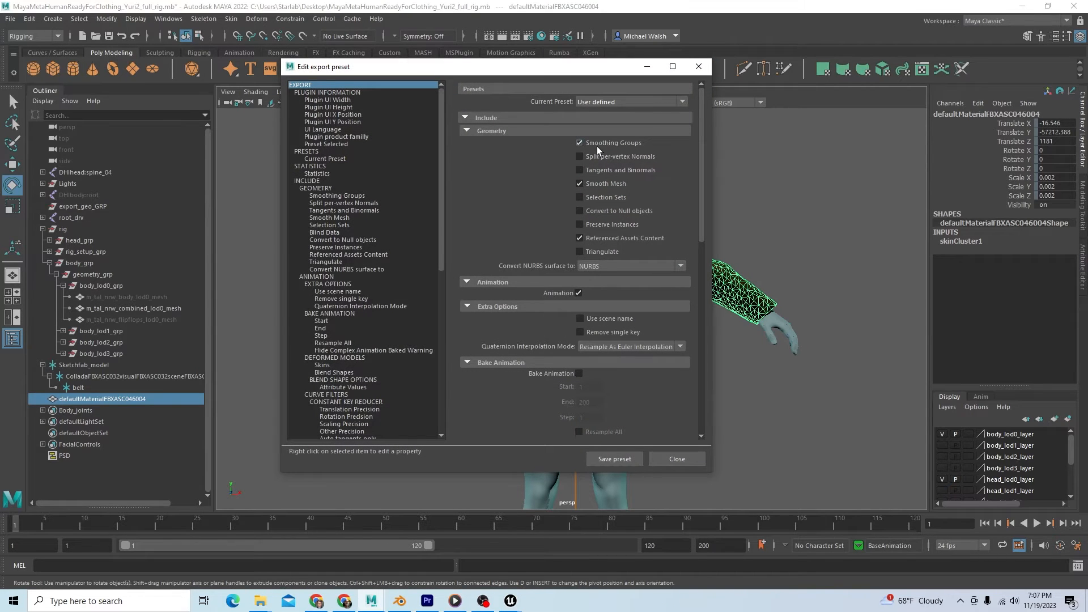
mouse_move(636, 151)
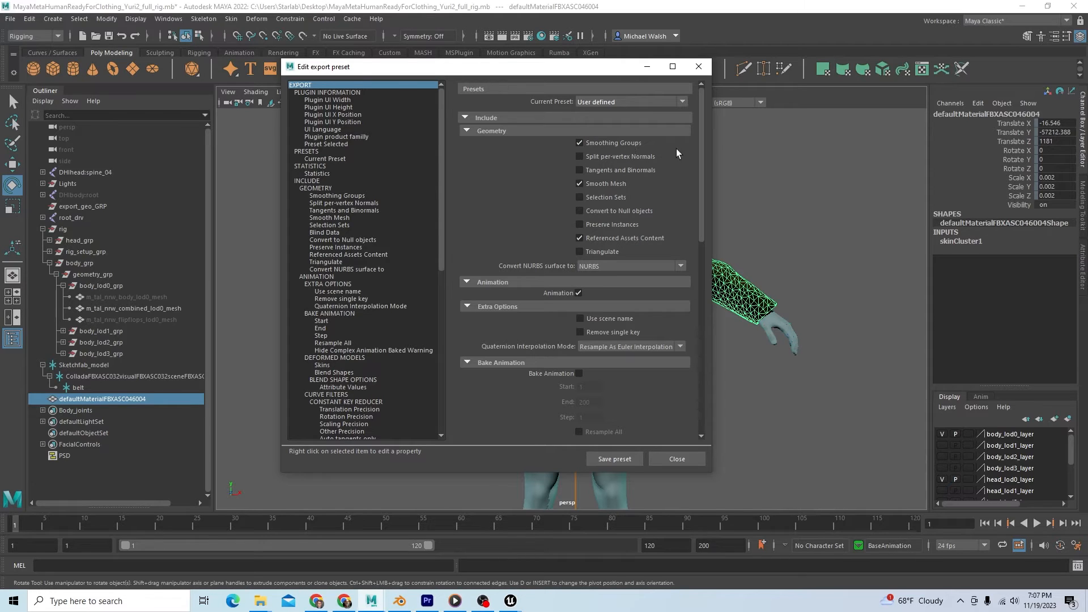
scroll("down", 3)
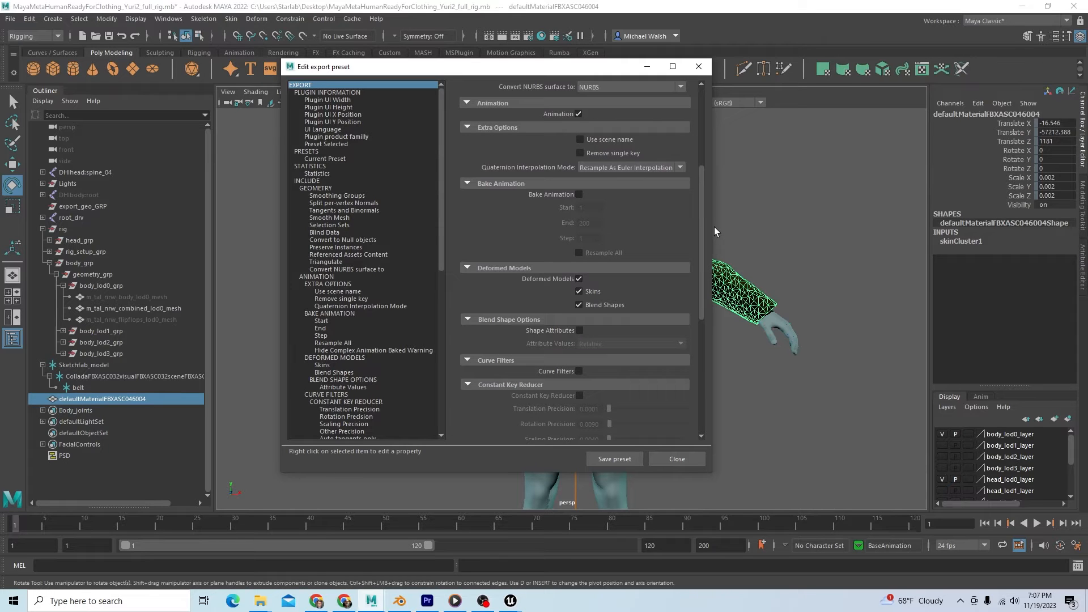
scroll("down", 3)
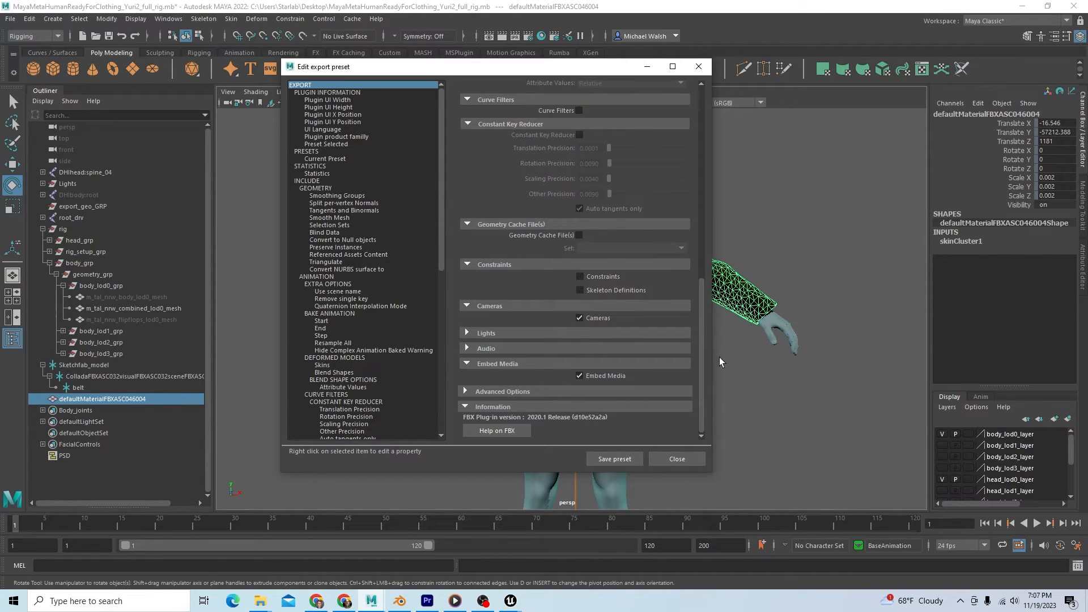
left_click(675, 459)
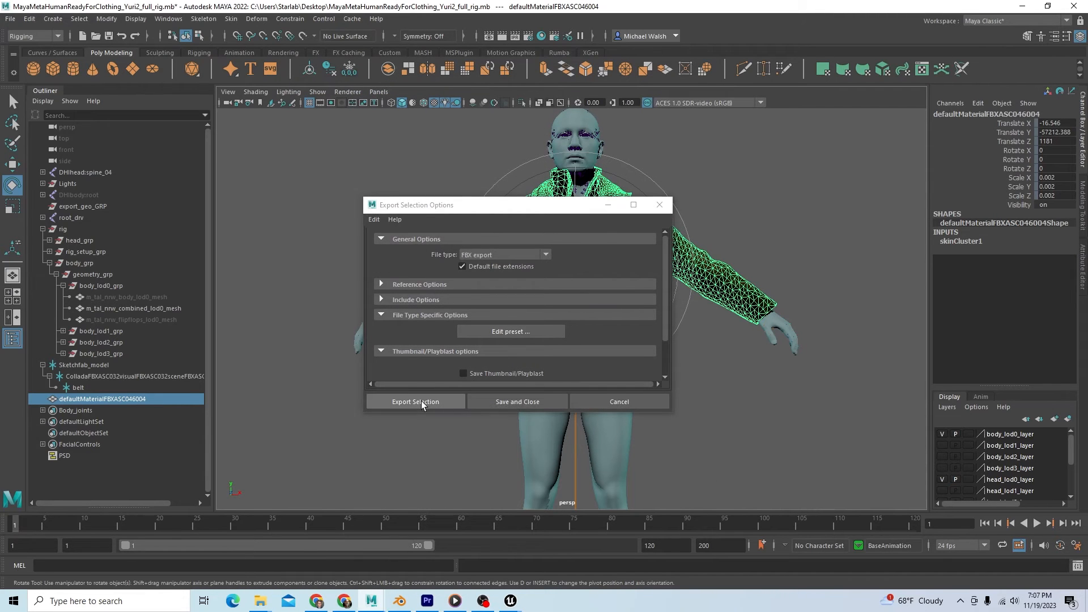
- Export the skinned jacket to the desktop as jacket_UE2.fbx
left_click(415, 402)
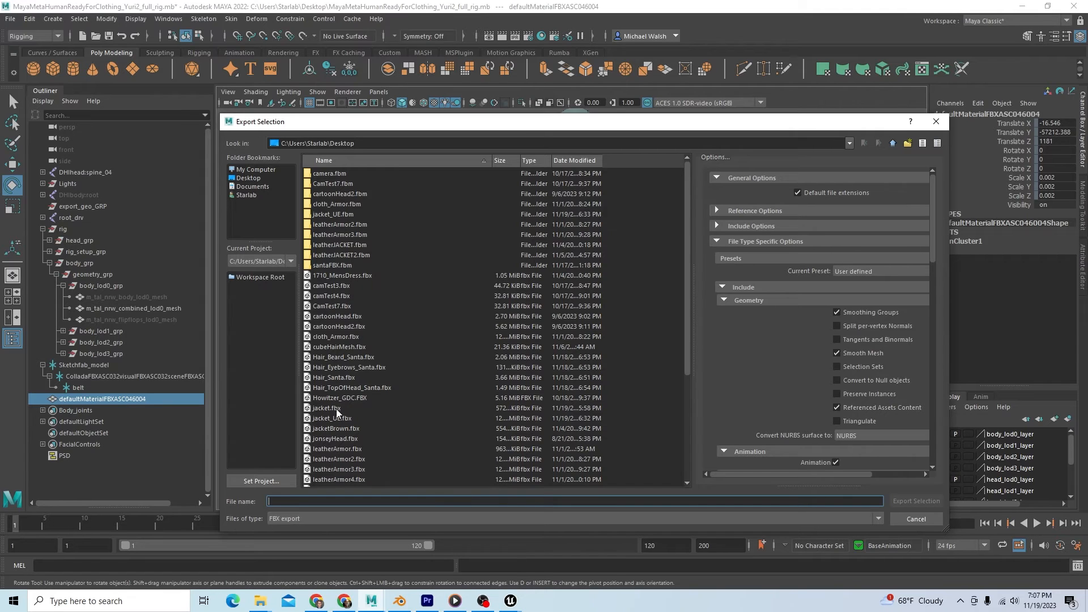
left_click(332, 418)
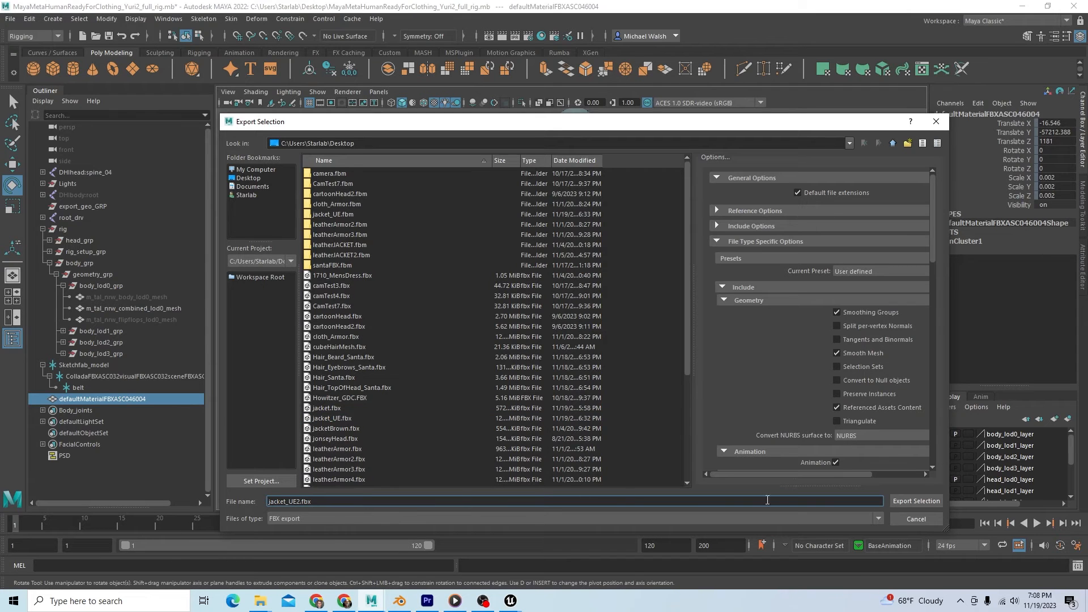
left_click(916, 500)
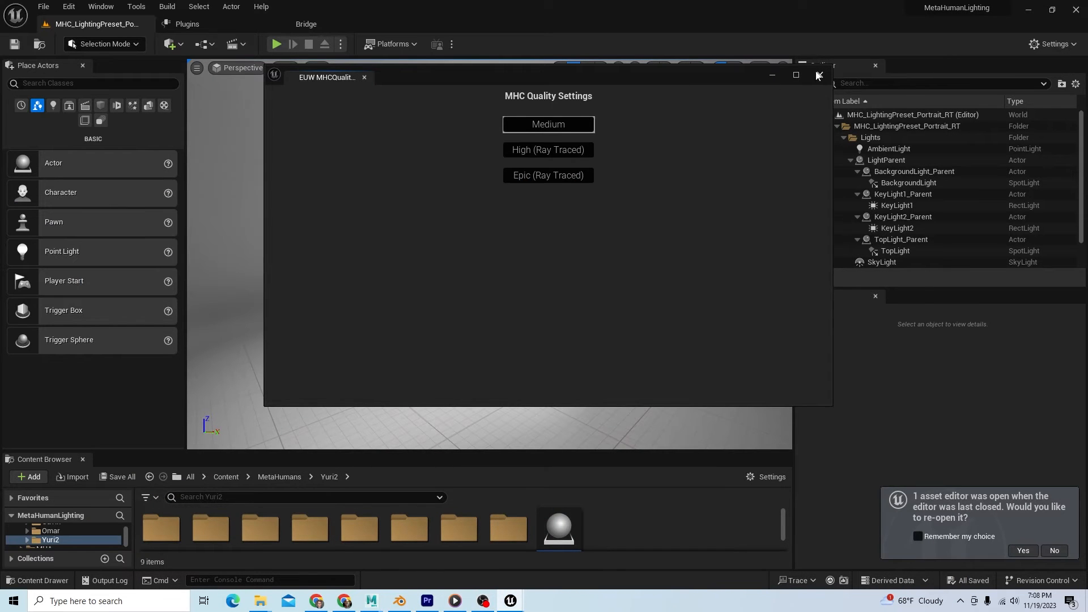
- Close the MHC Quality Settings window, decline reopening editors and select the placed BP_Yuri2
left_click(817, 74)
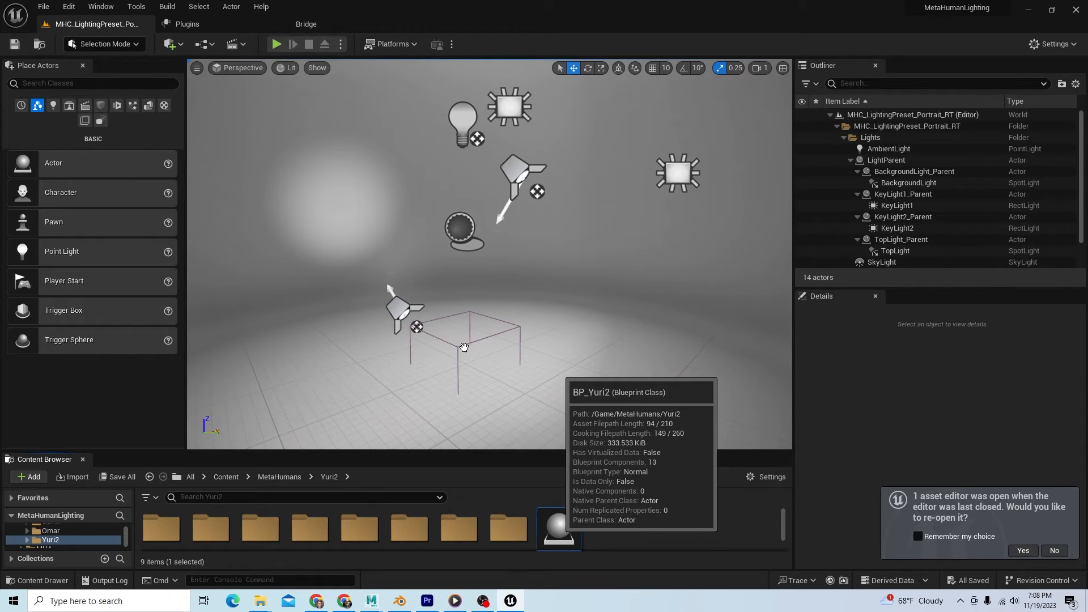
mouse_move(700, 535)
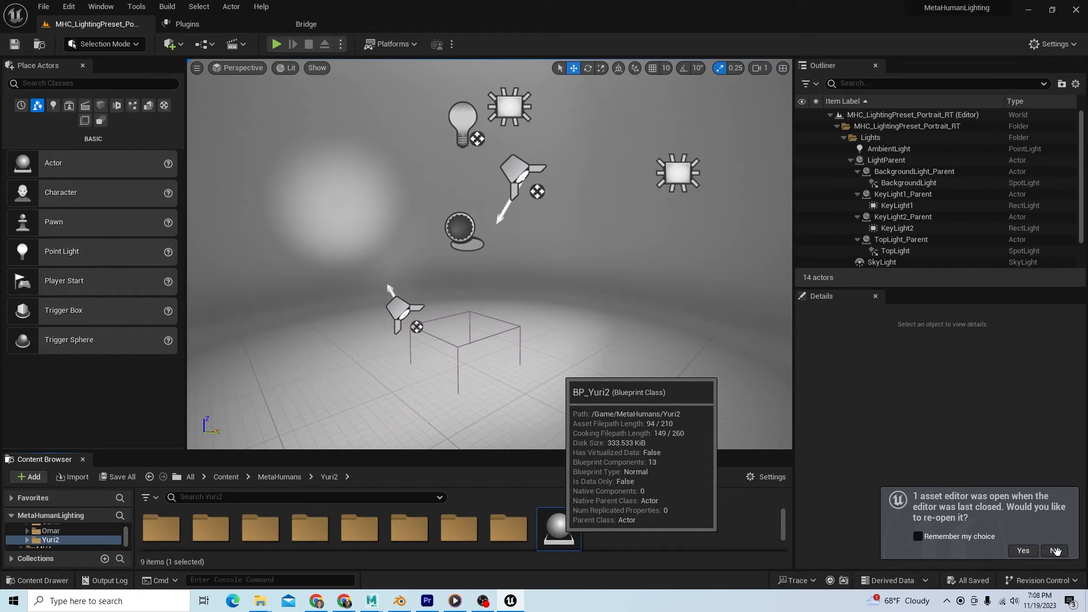
mouse_move(617, 321)
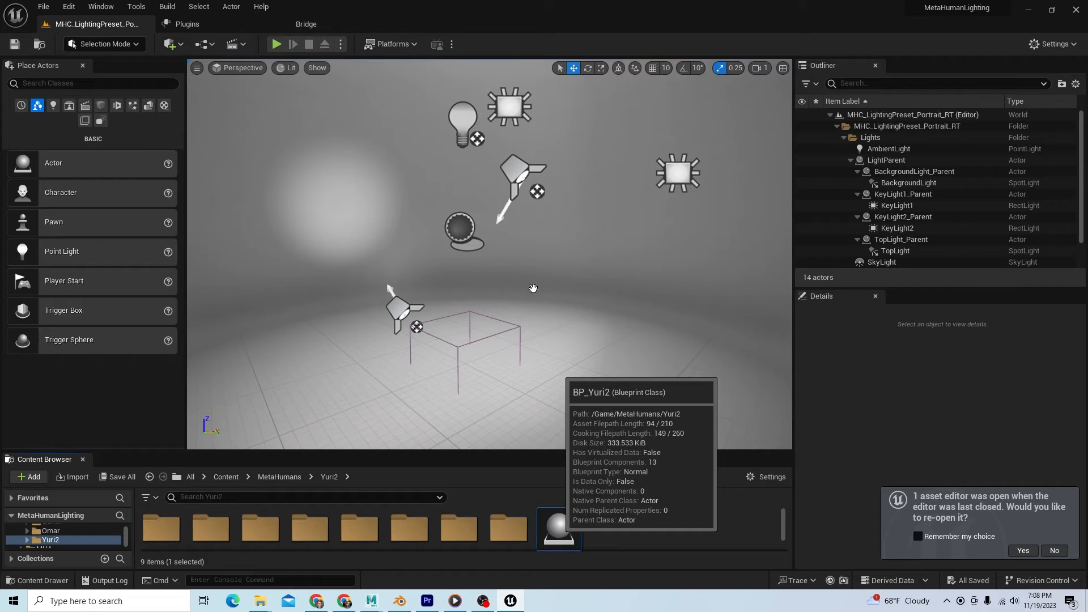
mouse_move(622, 307)
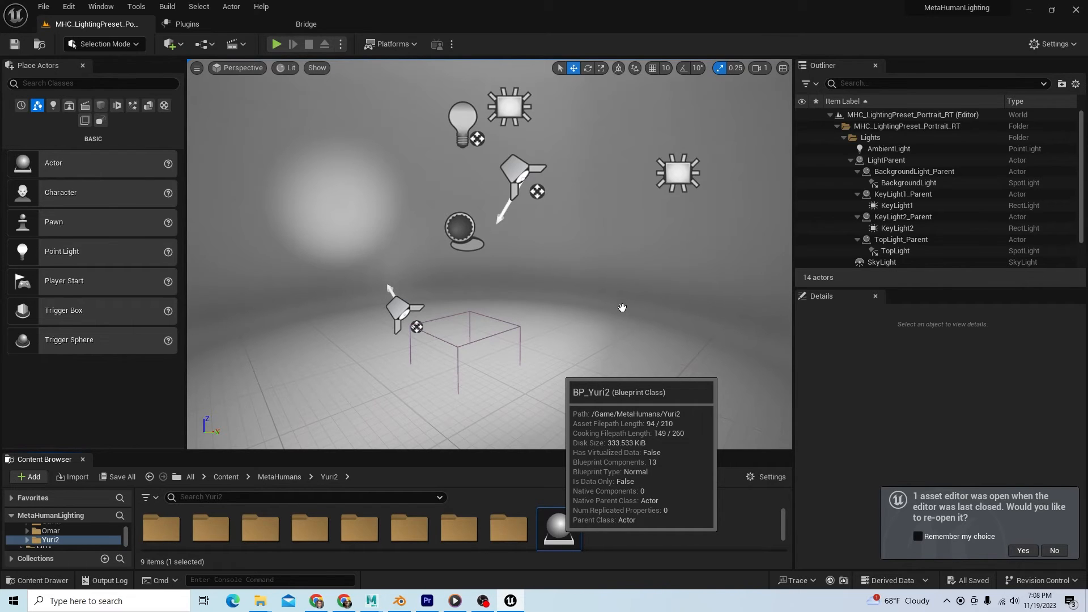
mouse_move(663, 348)
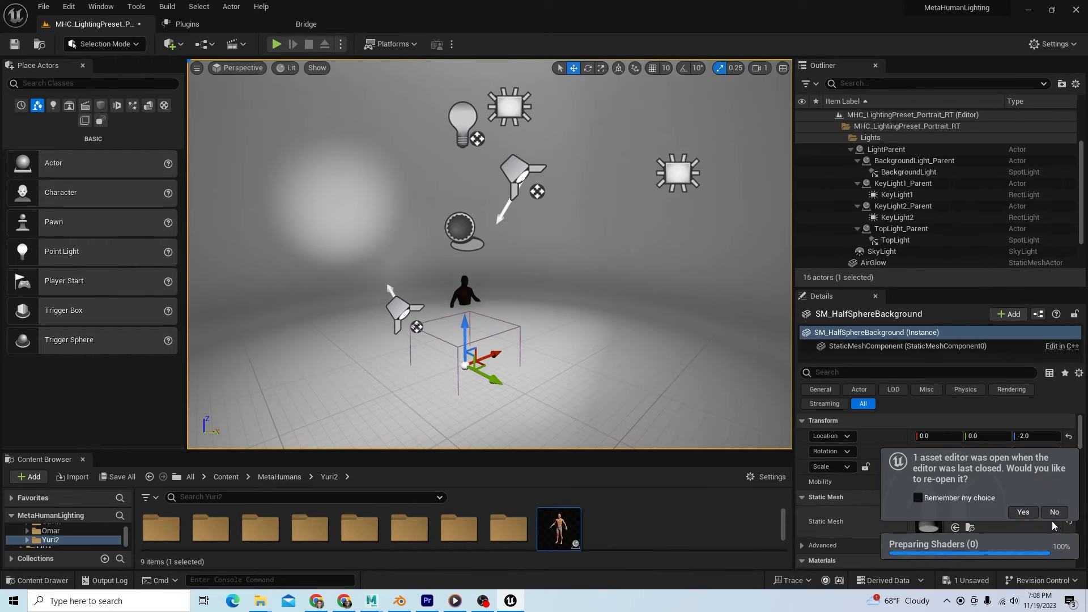
left_click(1052, 512)
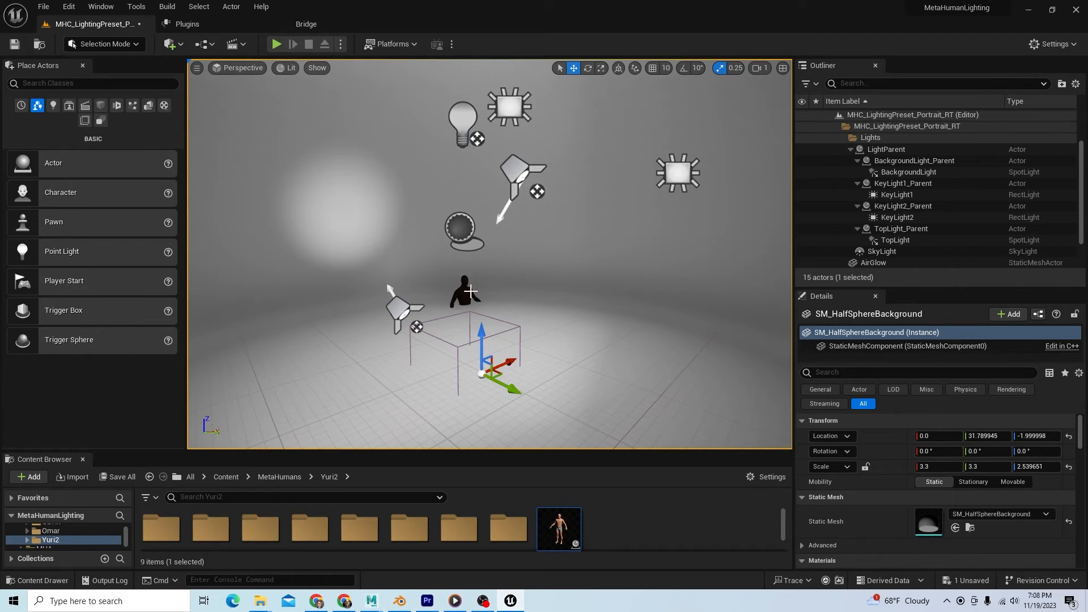
left_click(525, 298)
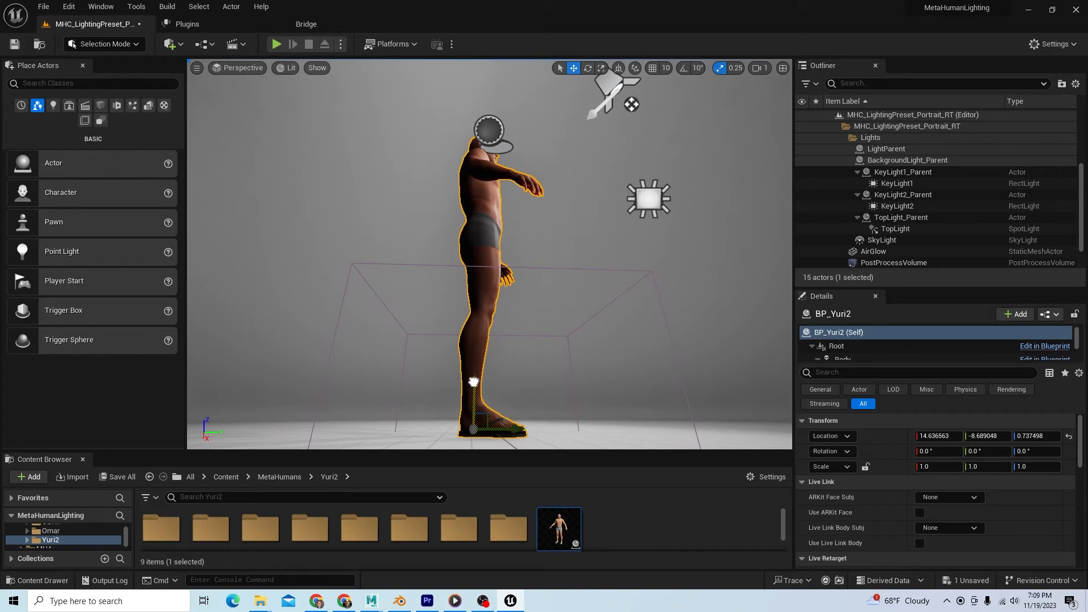
mouse_move(410, 392)
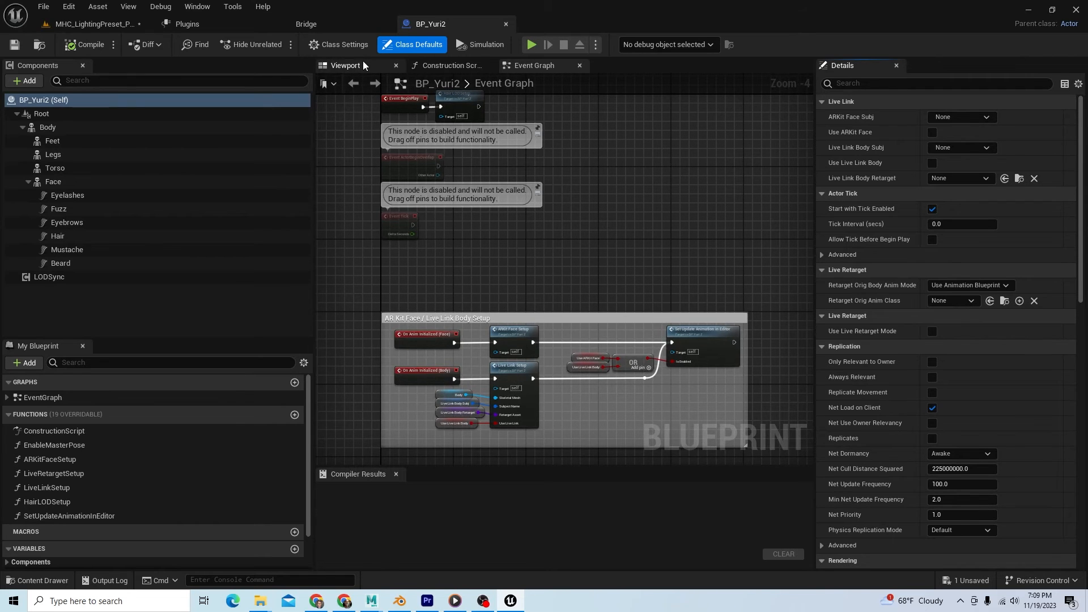
- Inspect the Body component in the BP_Yuri2 viewport, then return to the MHC_LightingPreset level
left_click(345, 66)
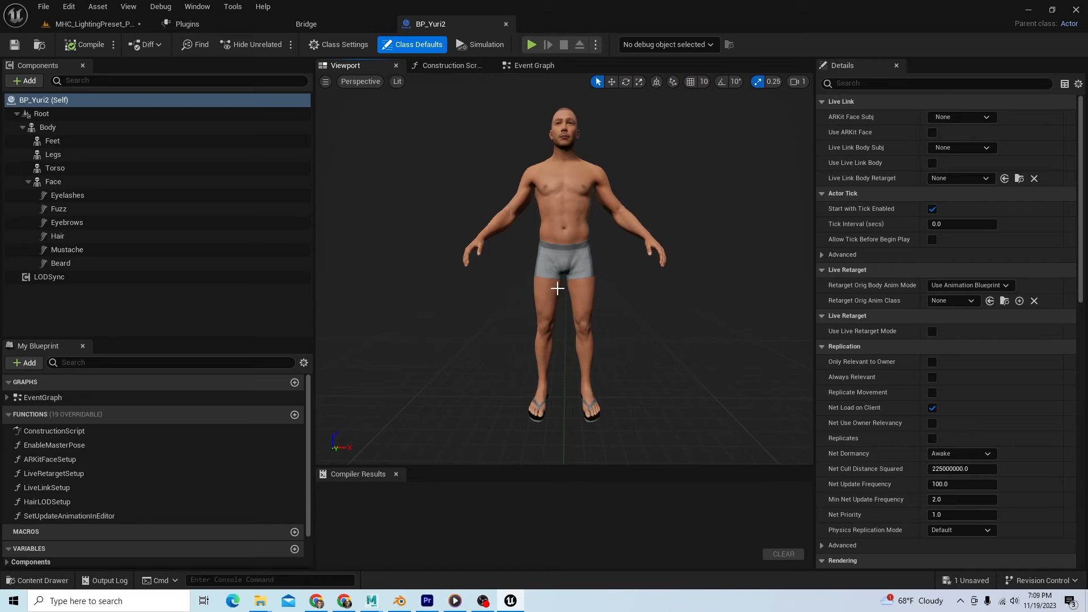
mouse_move(890, 366)
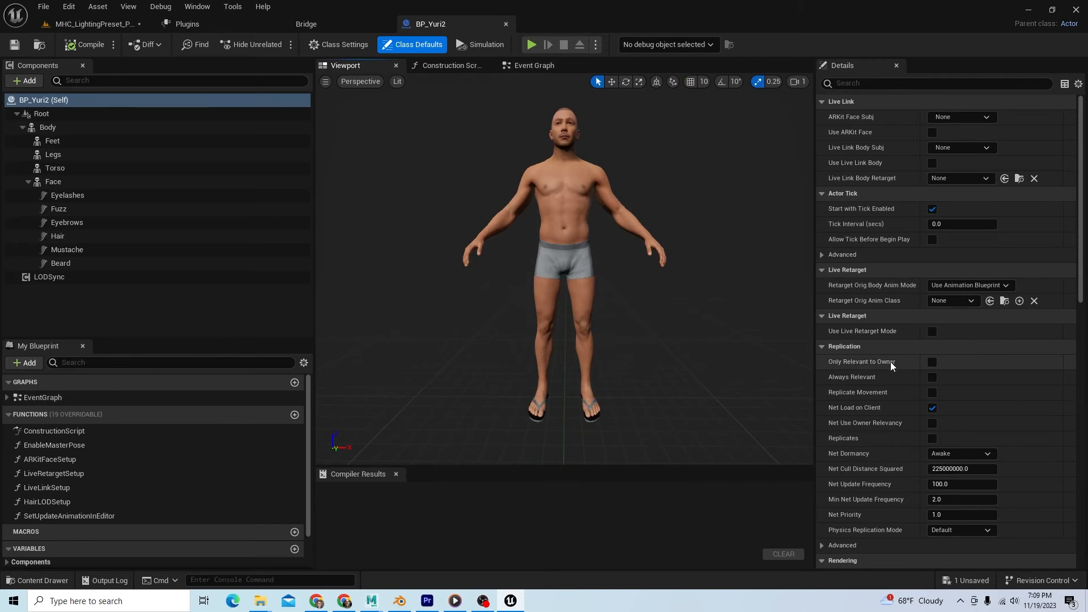
left_click(48, 127)
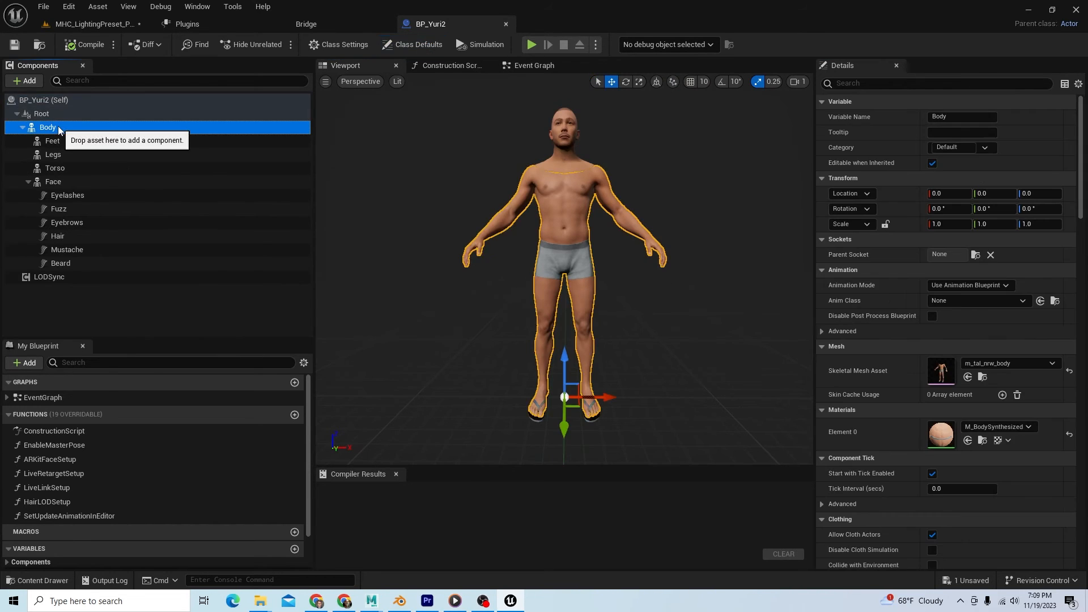
mouse_move(910, 357)
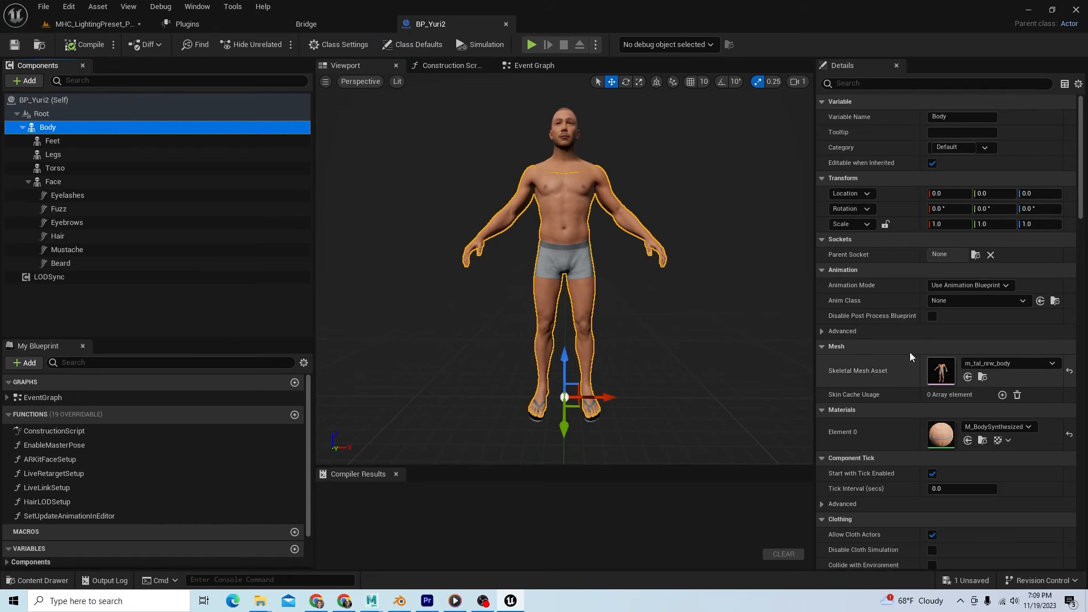
mouse_move(941, 370)
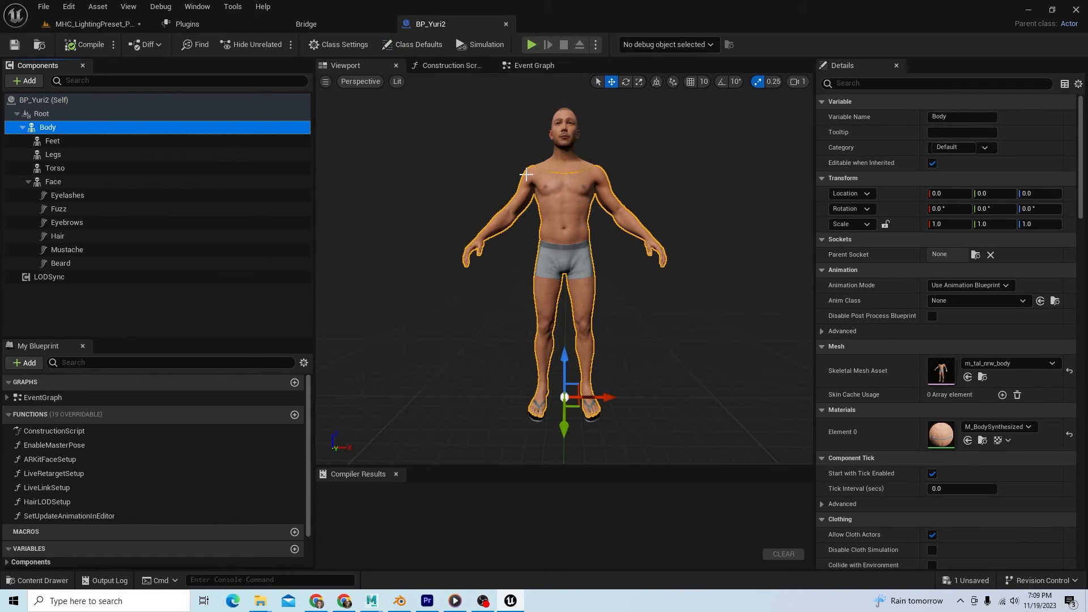
mouse_move(539, 419)
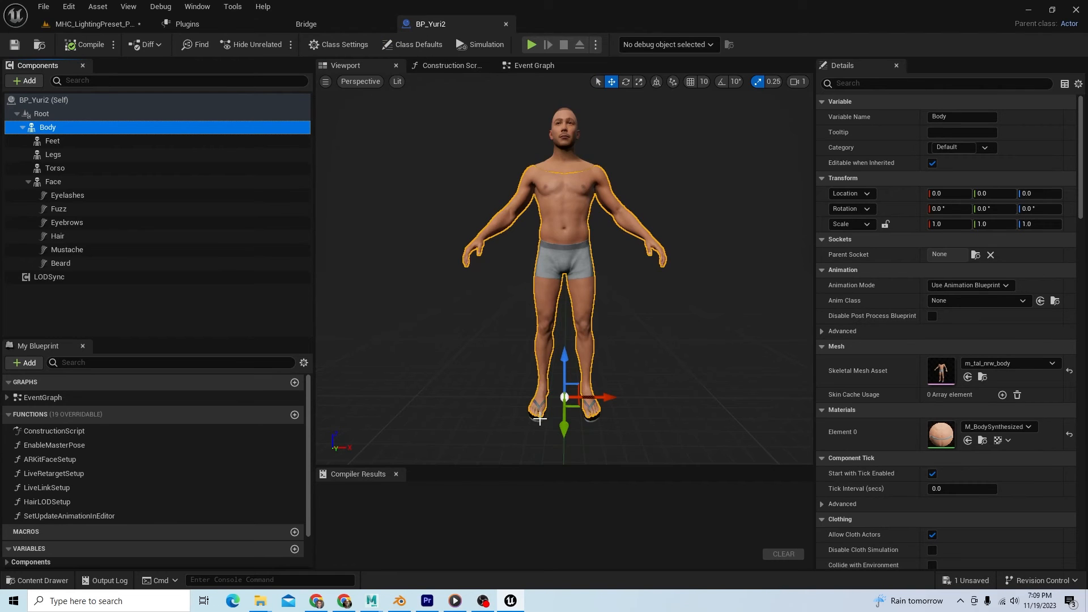
mouse_move(107, 171)
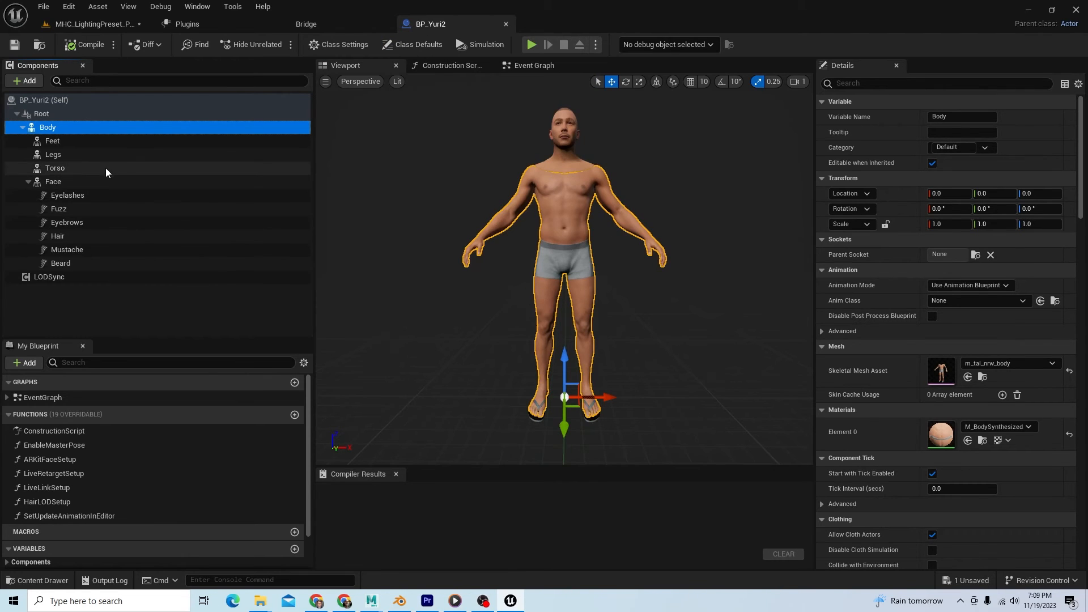
left_click(55, 168)
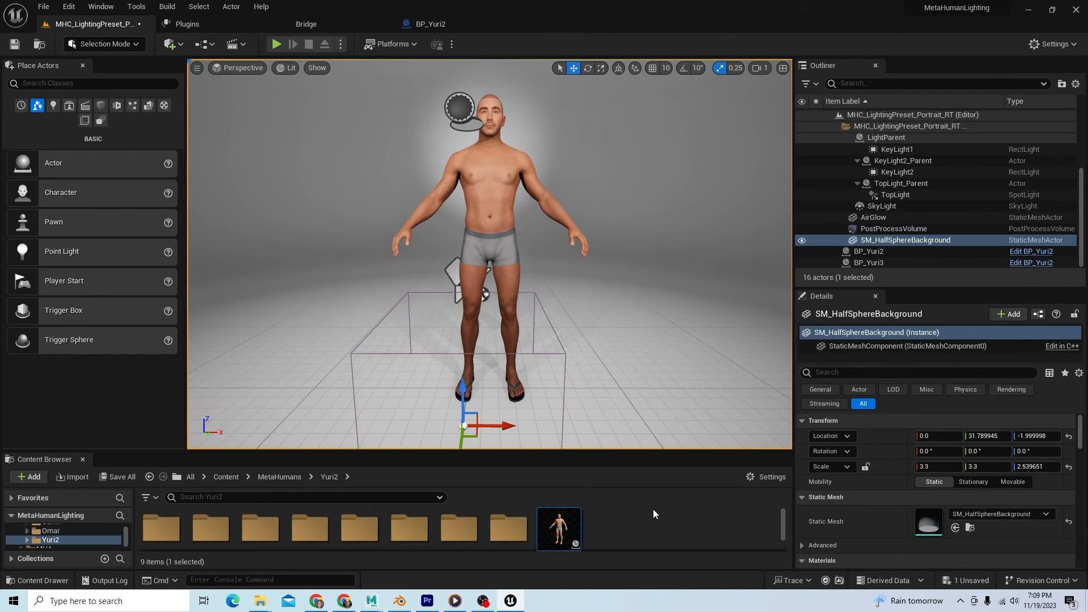
- Import jacket_UE2.fbx from the Desktop into /Game/MetaHumans/Yuri2
left_click(29, 477)
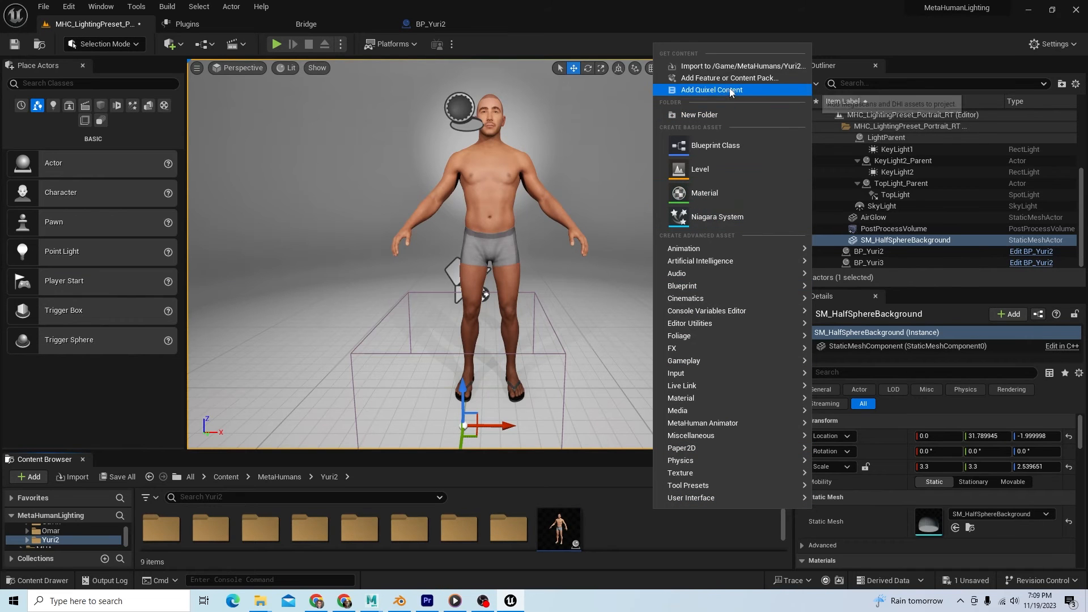
left_click(741, 66)
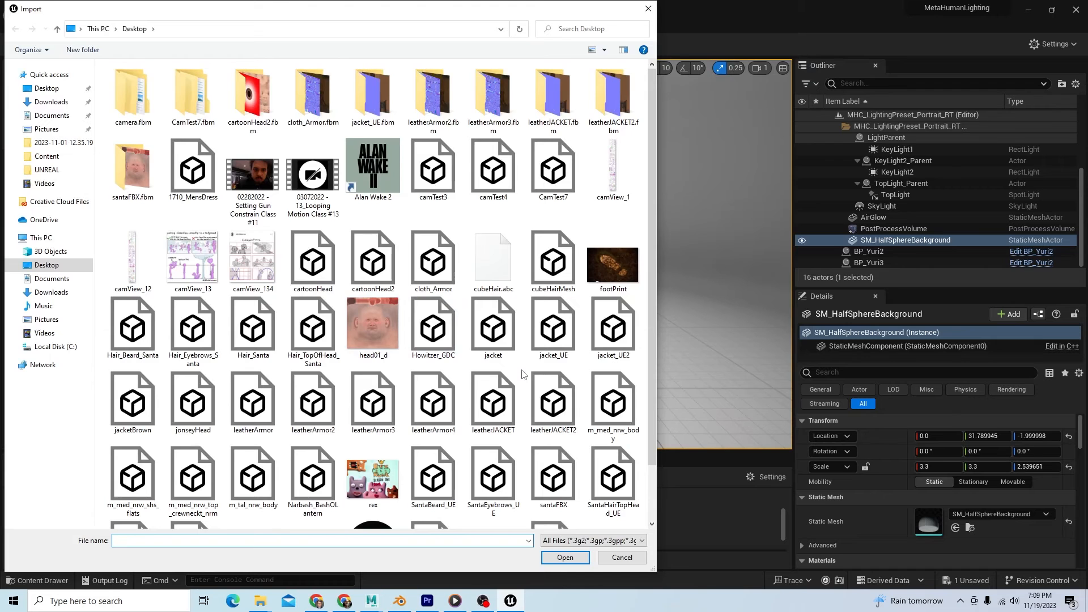
left_click(553, 326)
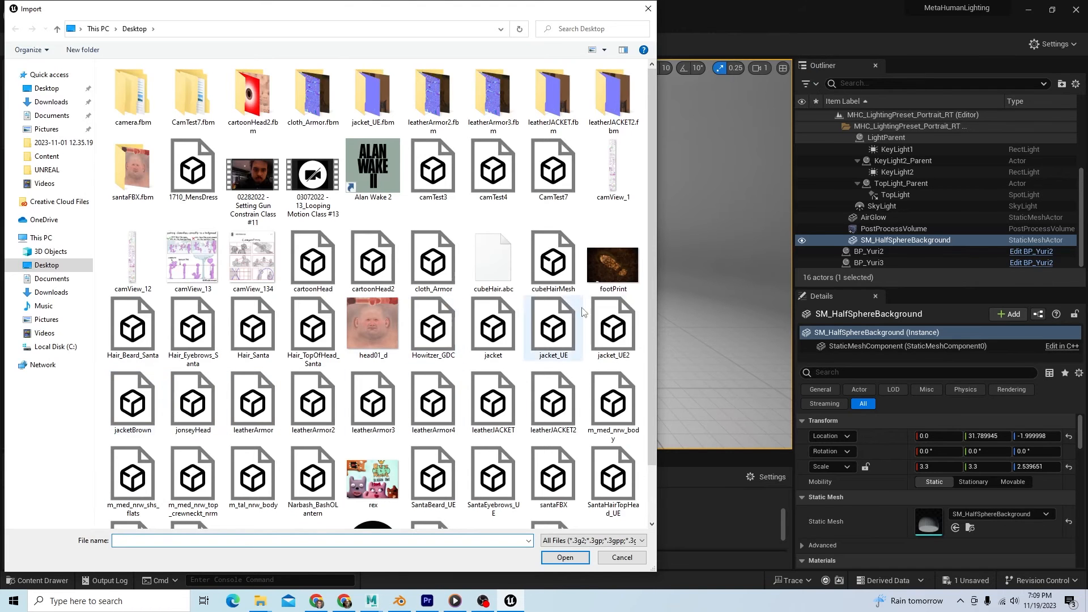
left_click(564, 557)
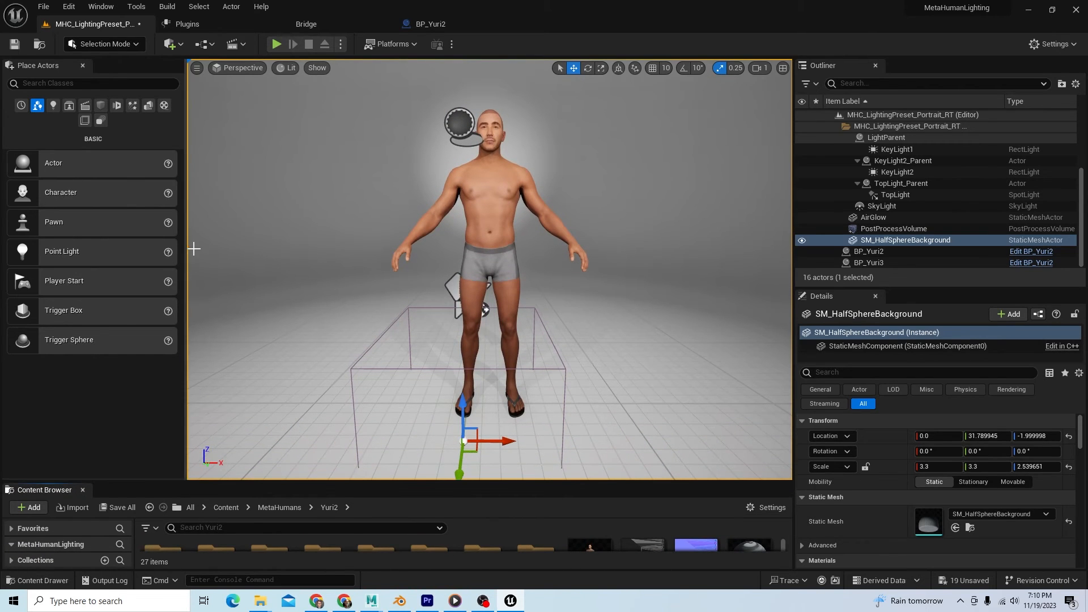
- Set the Torso Skeletal Mesh Asset in BP_Yuri2 to jacket_UE2 and return to the level
double_click(1031, 252)
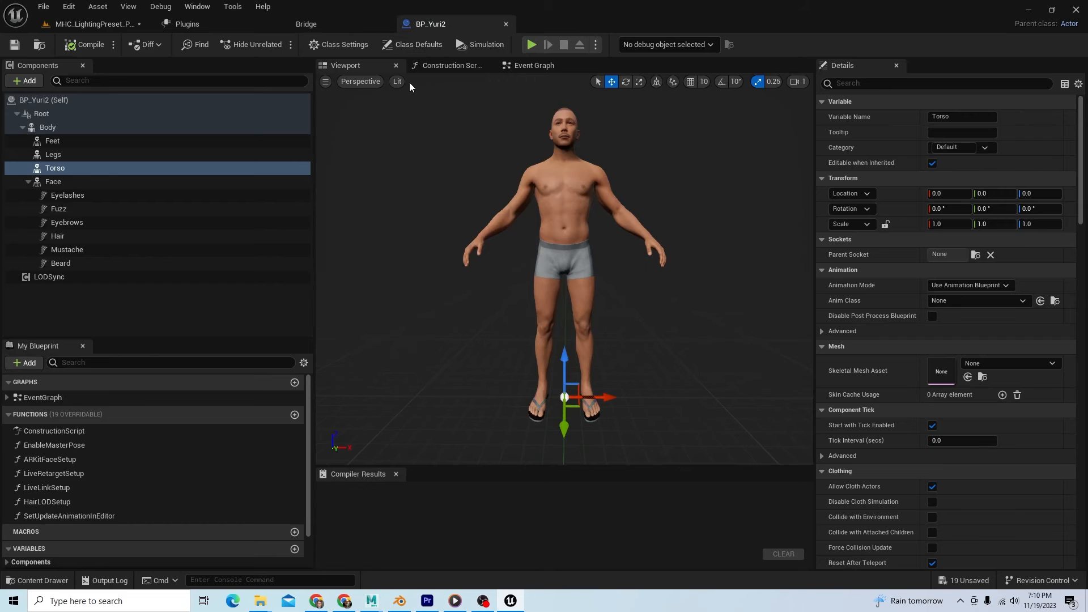
mouse_move(1004, 360)
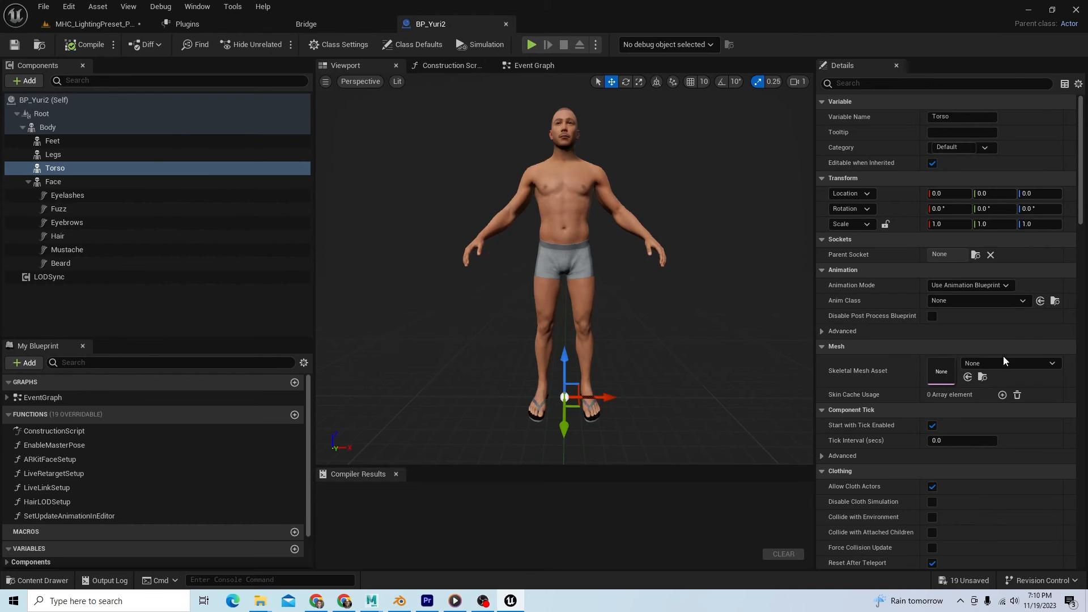
left_click(1052, 363)
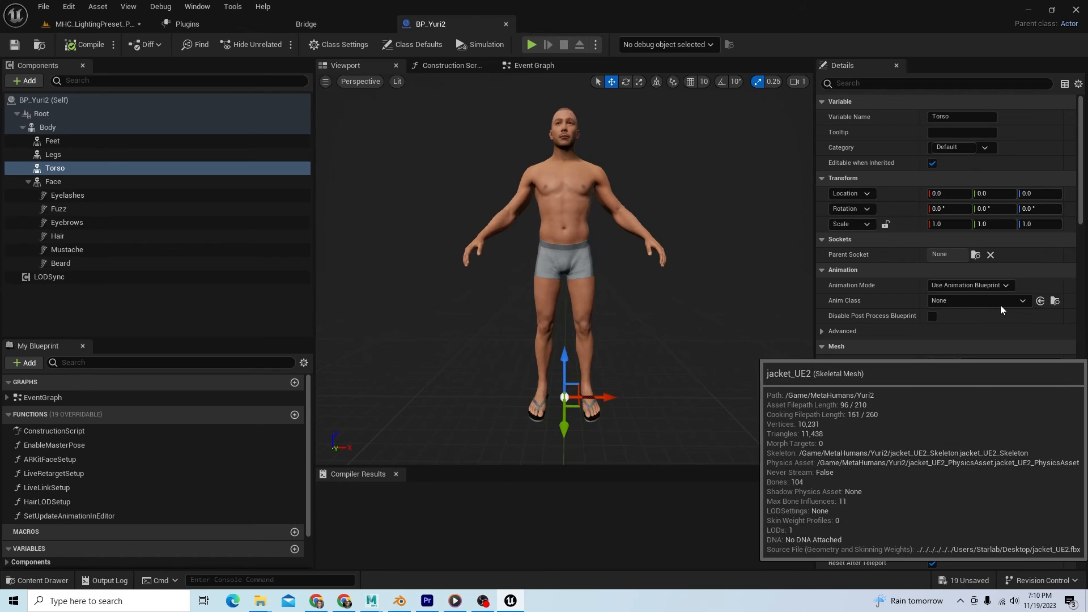
mouse_move(638, 318)
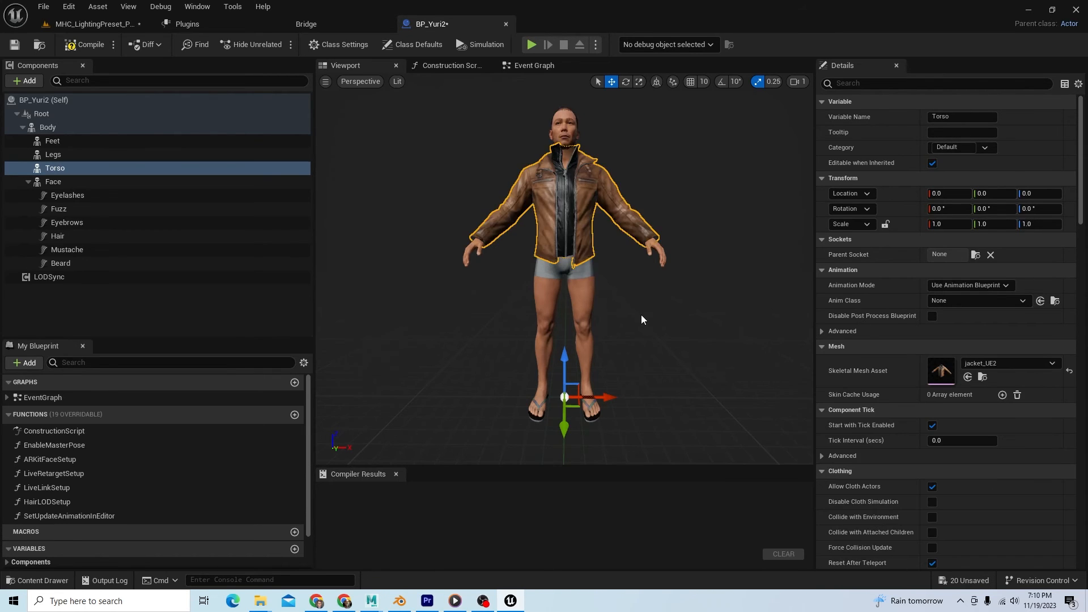
mouse_move(238, 122)
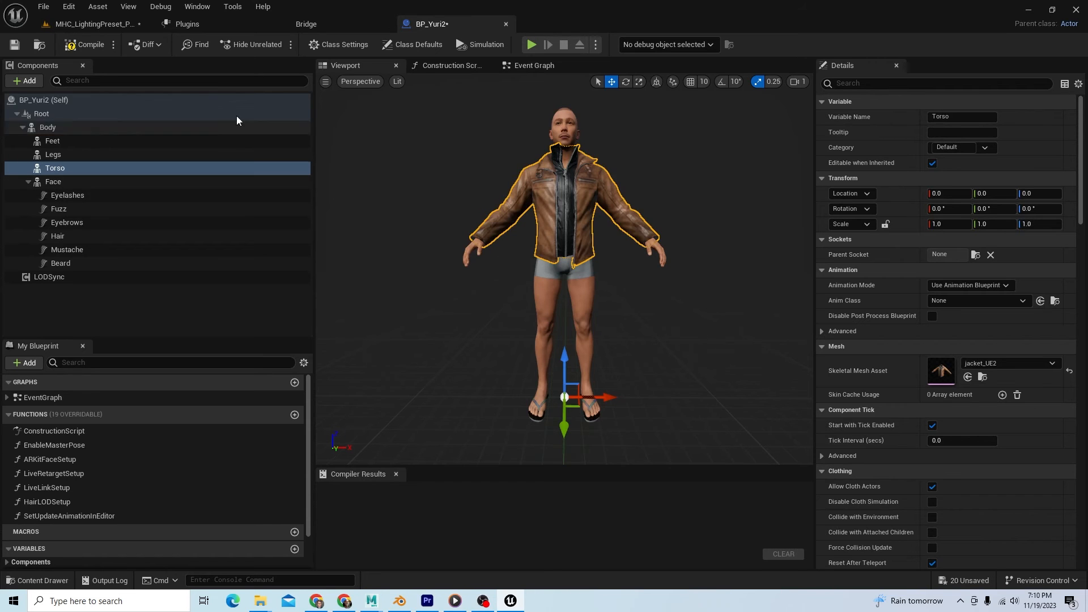
left_click(94, 24)
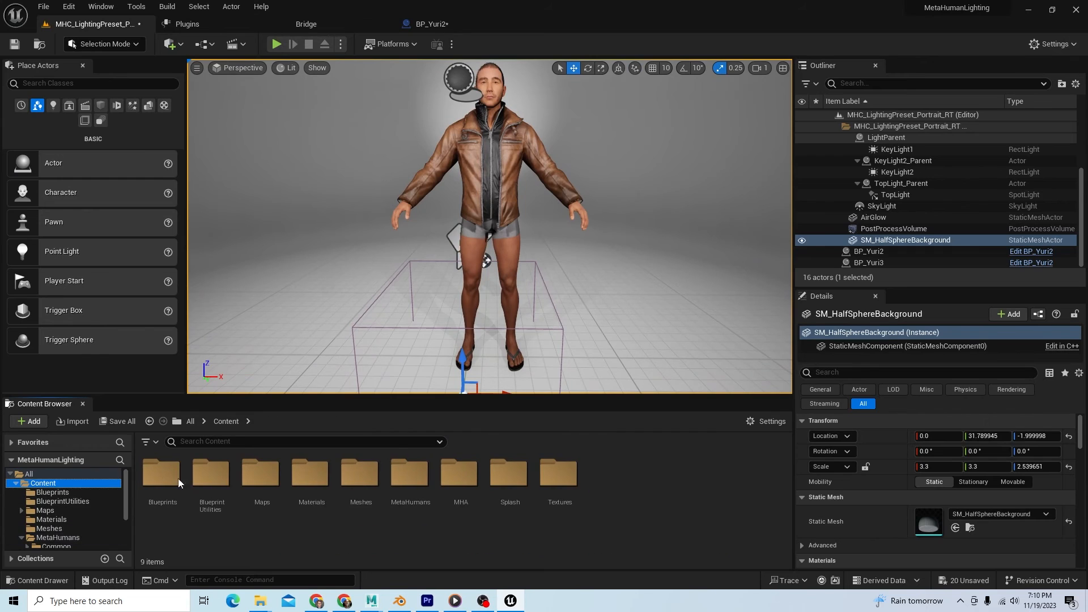
- Create and open a Level Sequence, then add BP_Yuri2 to the Sequencer as an actor track
left_click(27, 422)
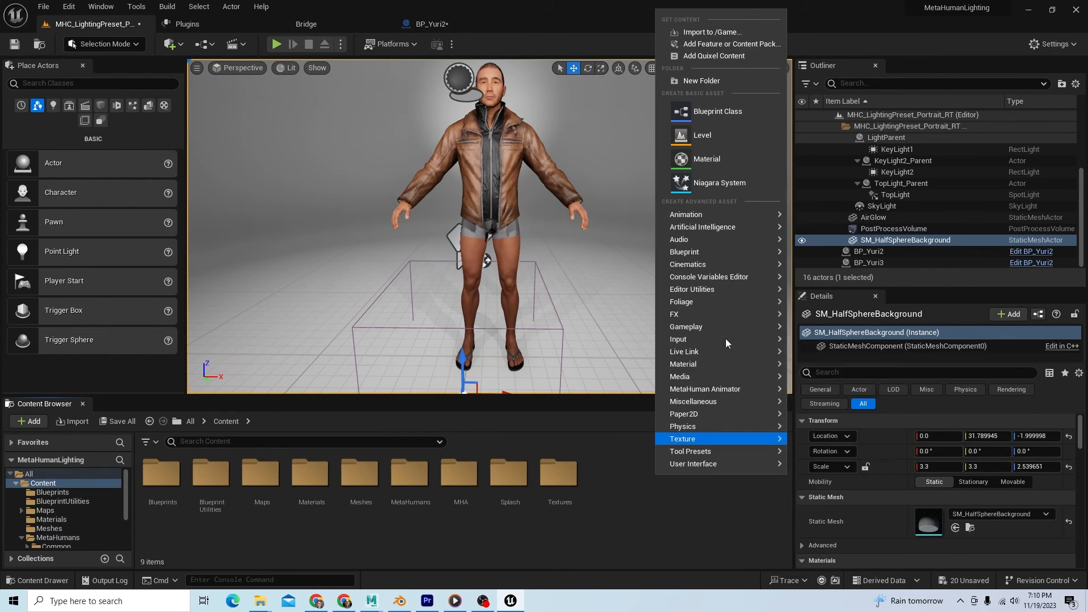
mouse_move(686, 214)
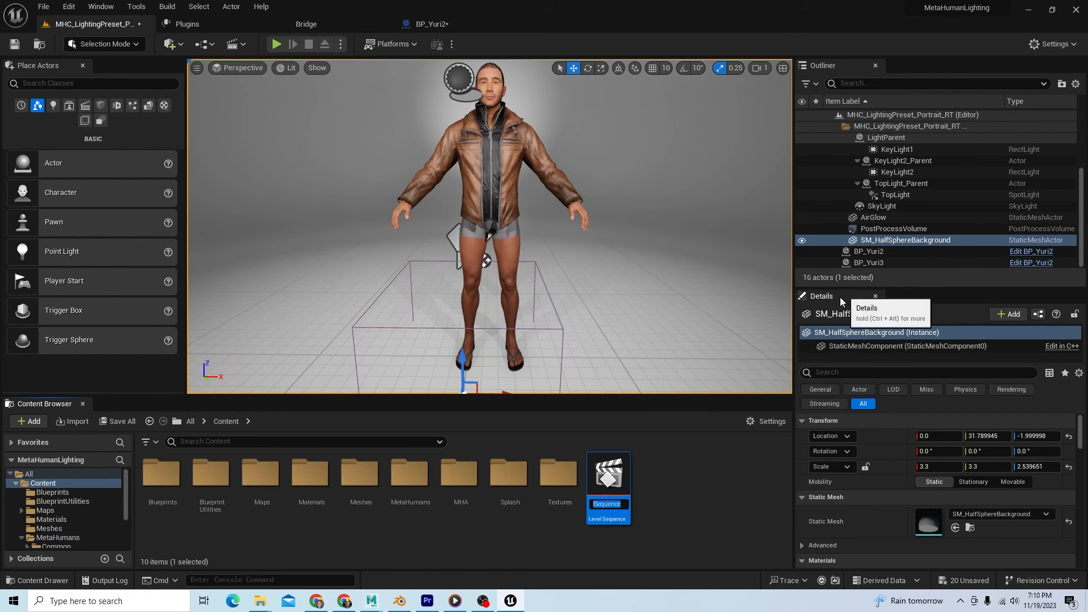
double_click(607, 475)
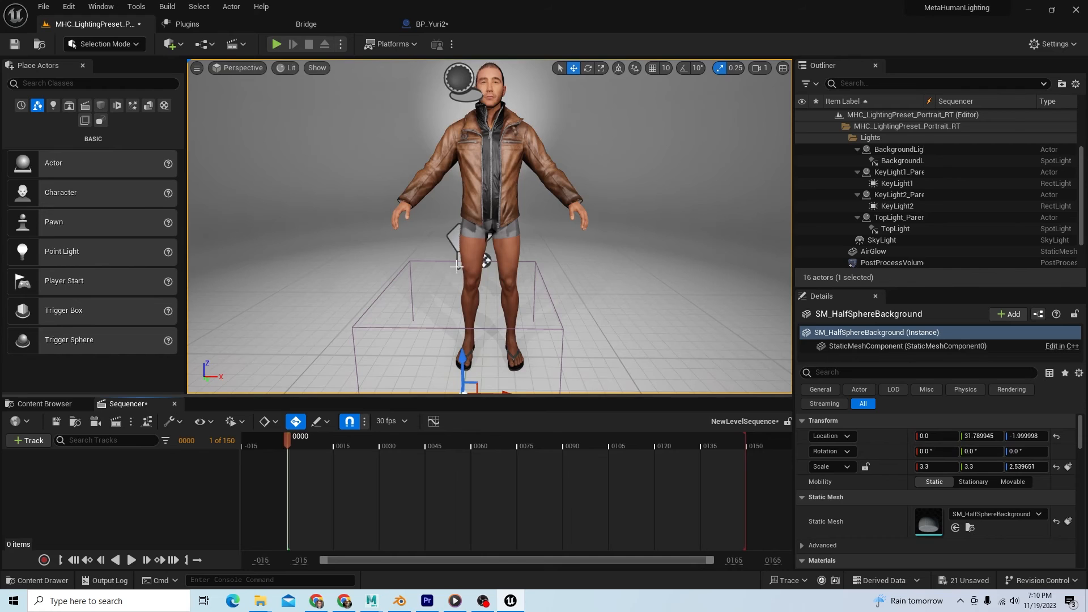
left_click(486, 174)
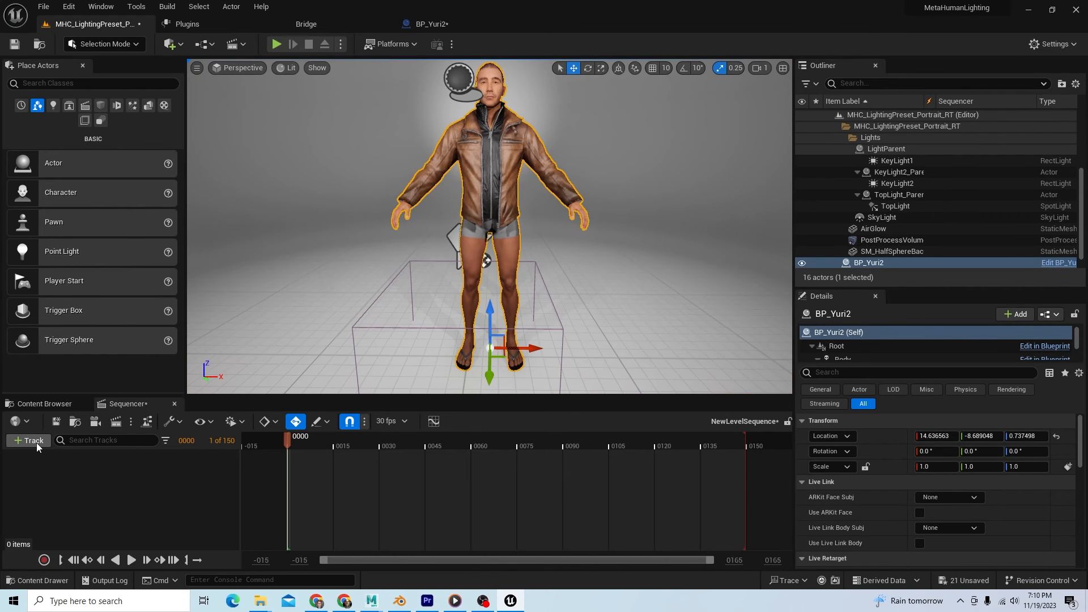
left_click(27, 440)
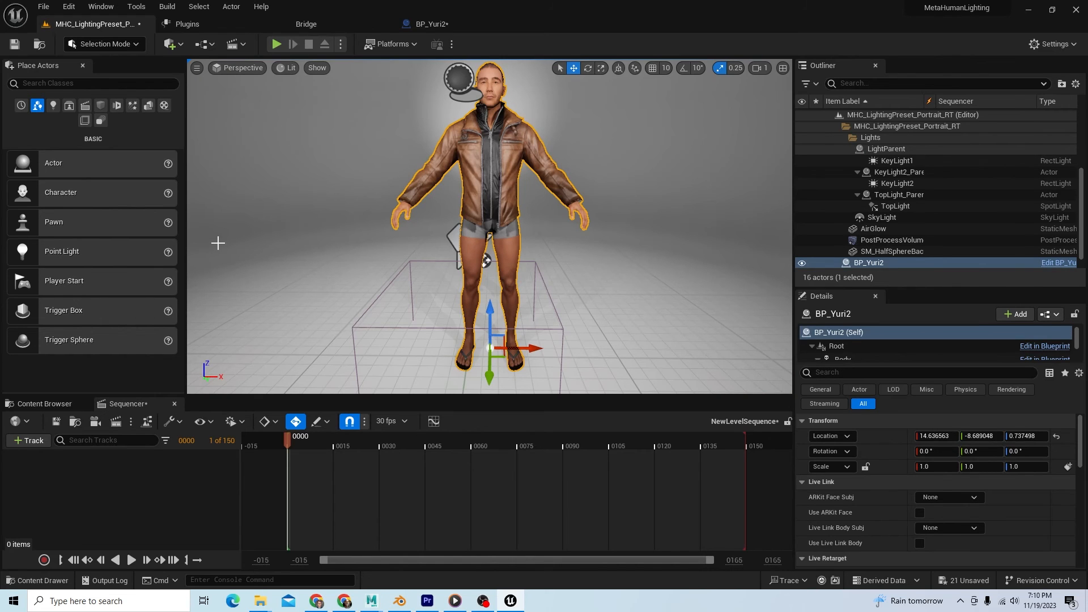
left_click(103, 45)
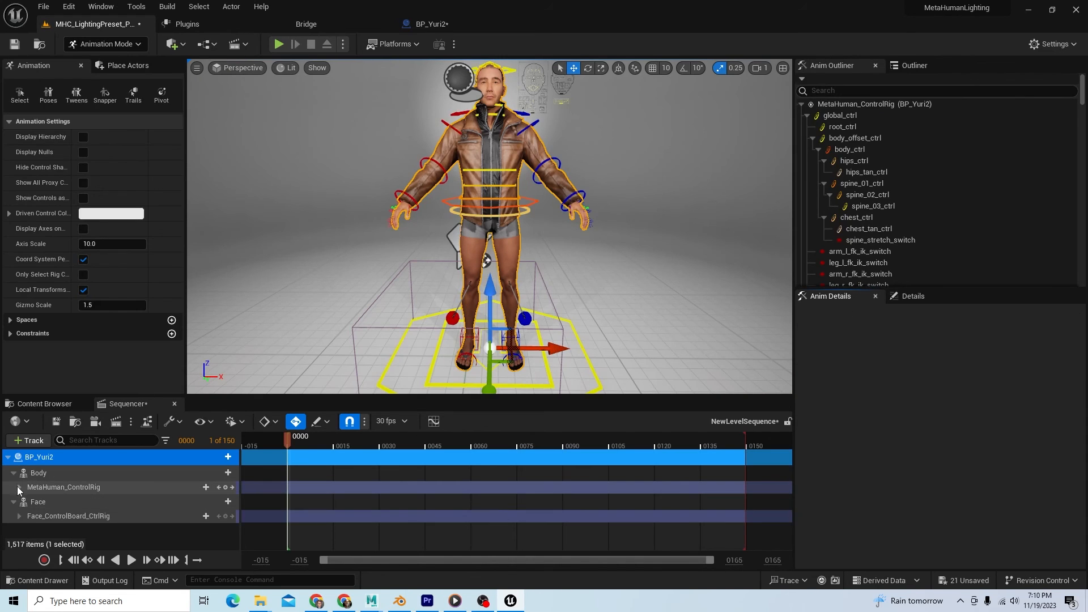
- Expand the body control rig and pull hand_l_ik_ctrl in toward the belly
left_click(14, 487)
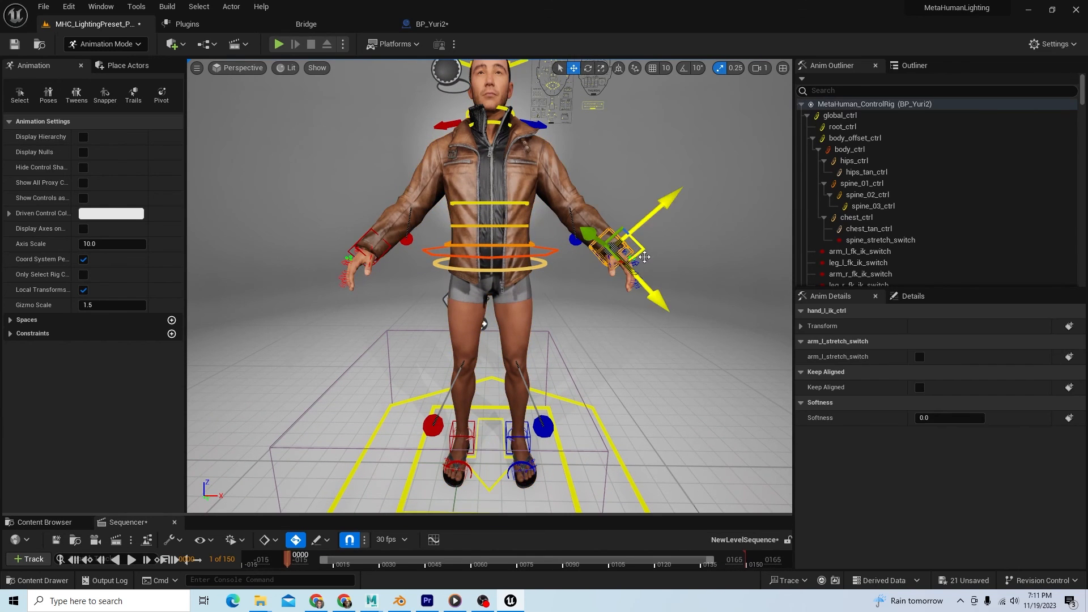
left_click_drag(644, 257, 653, 326)
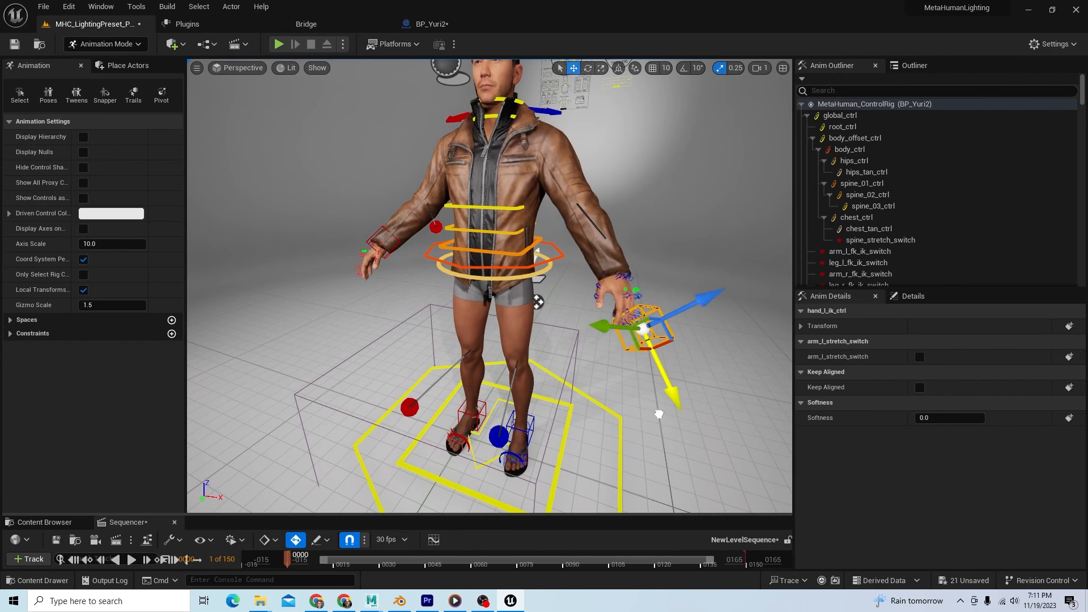
left_click_drag(638, 326, 533, 270)
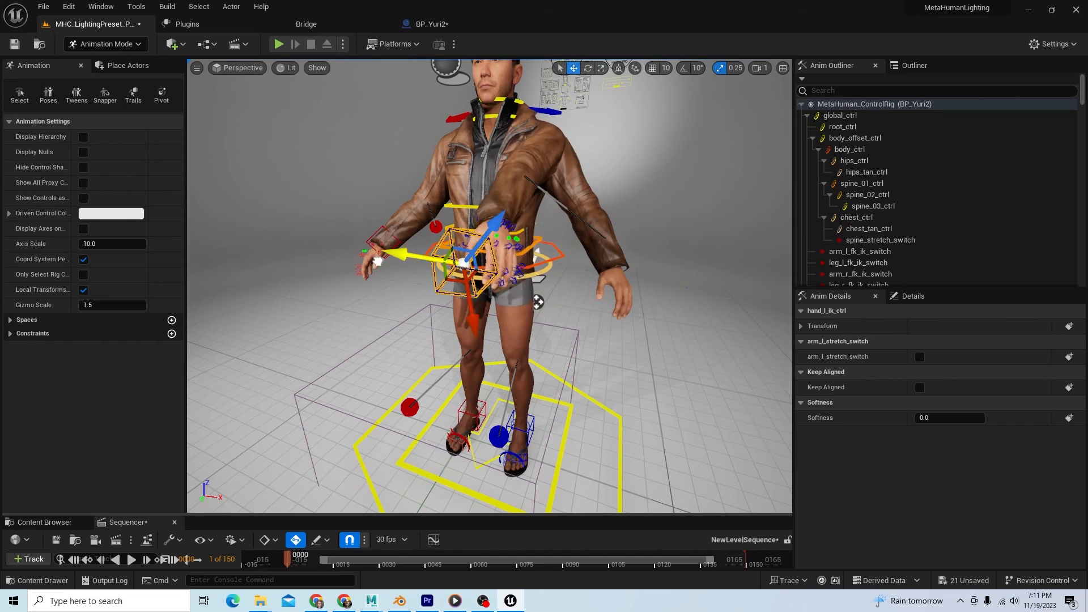
left_click_drag(461, 264, 517, 271)
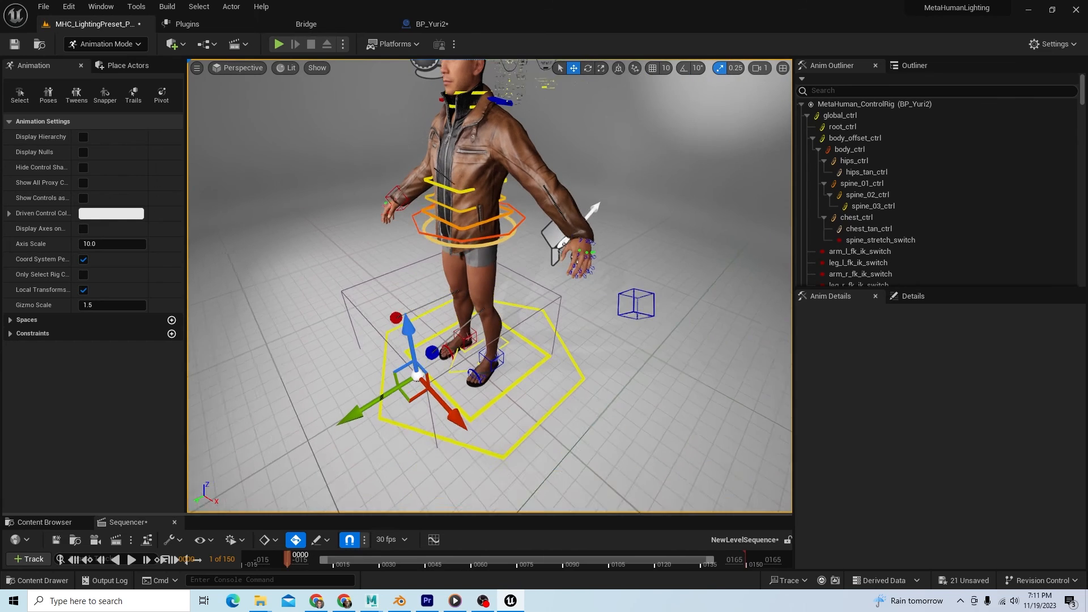
- Raise hand_l_ik_ctrl up toward the chest, the jacket sleeve following
left_click(634, 304)
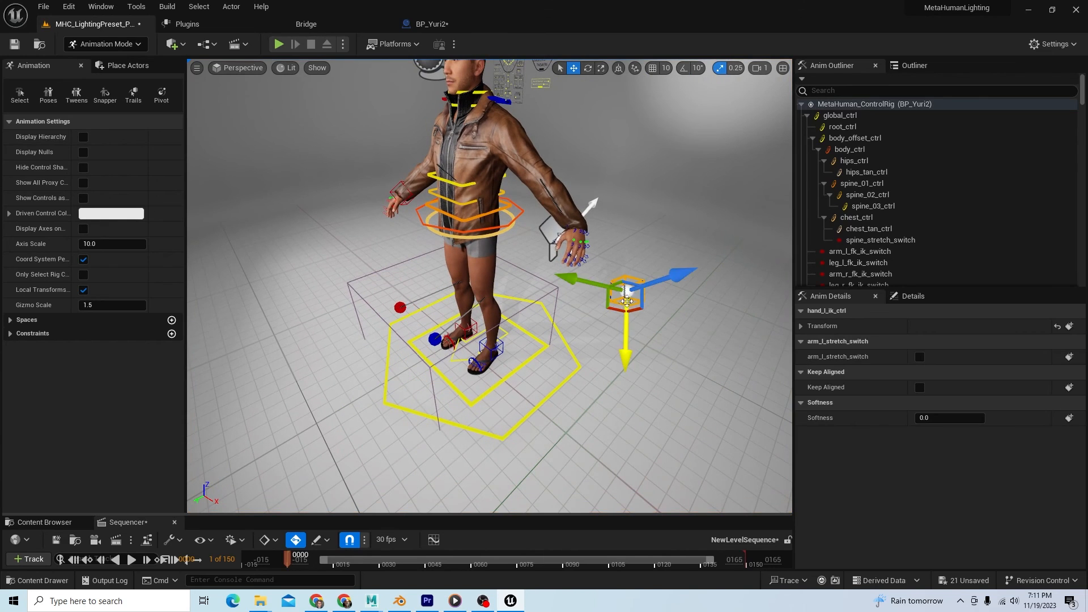
left_click_drag(624, 298, 624, 229)
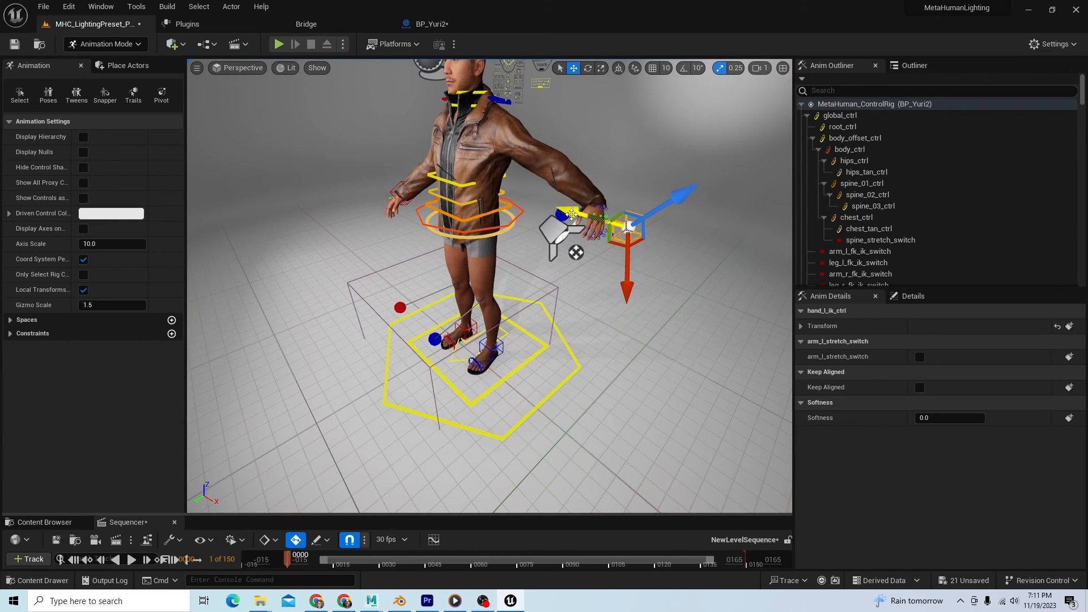